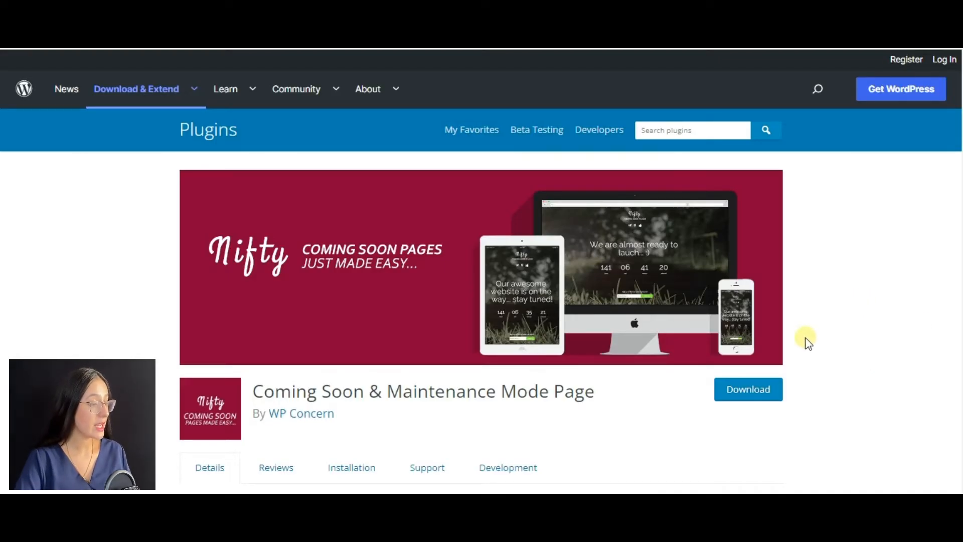
pyautogui.moveTo(654, 199)
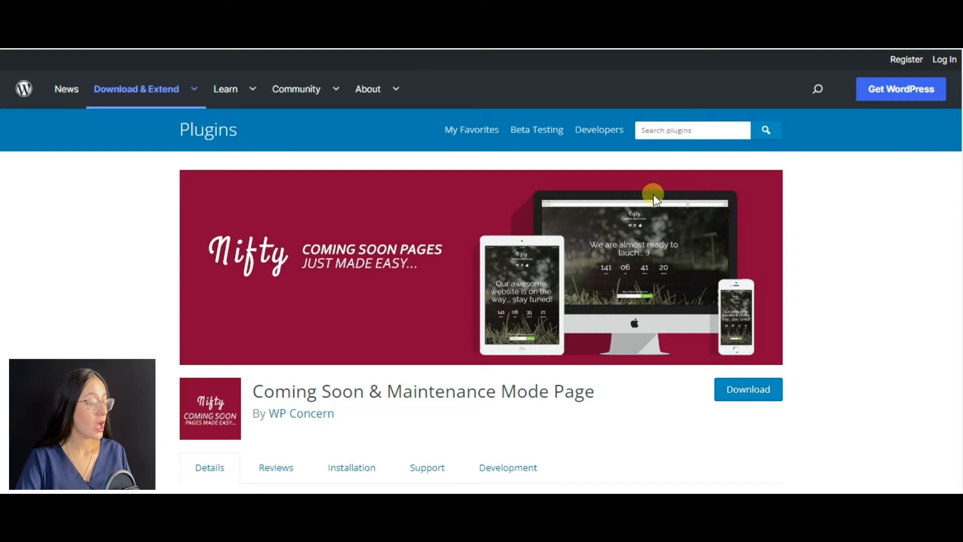
pyautogui.moveTo(255, 397)
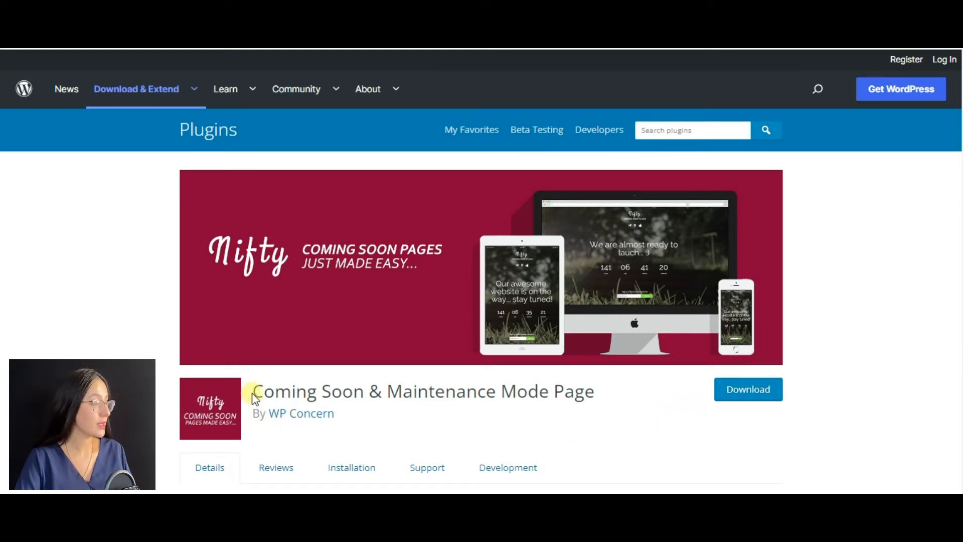
# Browse the Nifty Coming Soon plugin page and view its live demo with countdown and sign-up form
pyautogui.moveTo(254, 392); pyautogui.dragTo(596, 391)
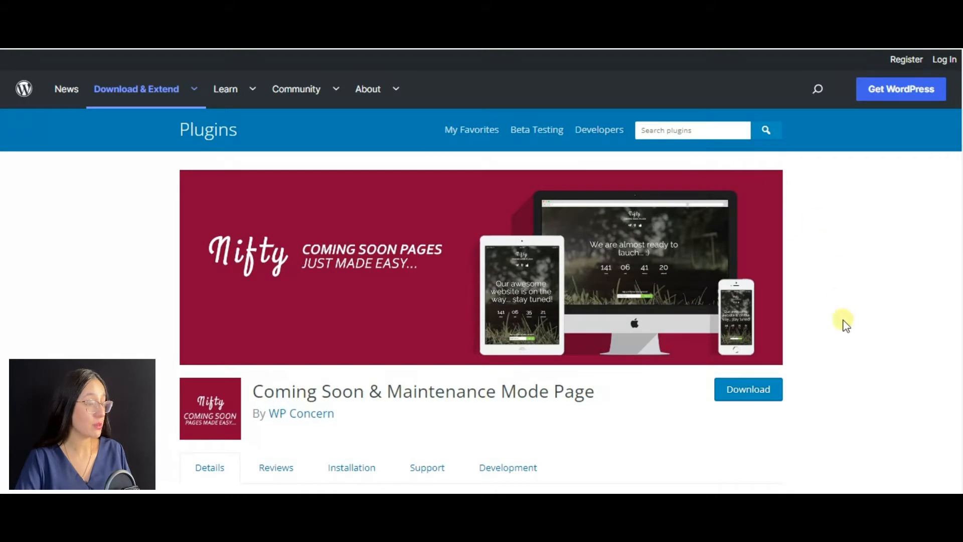
pyautogui.scroll(-3)
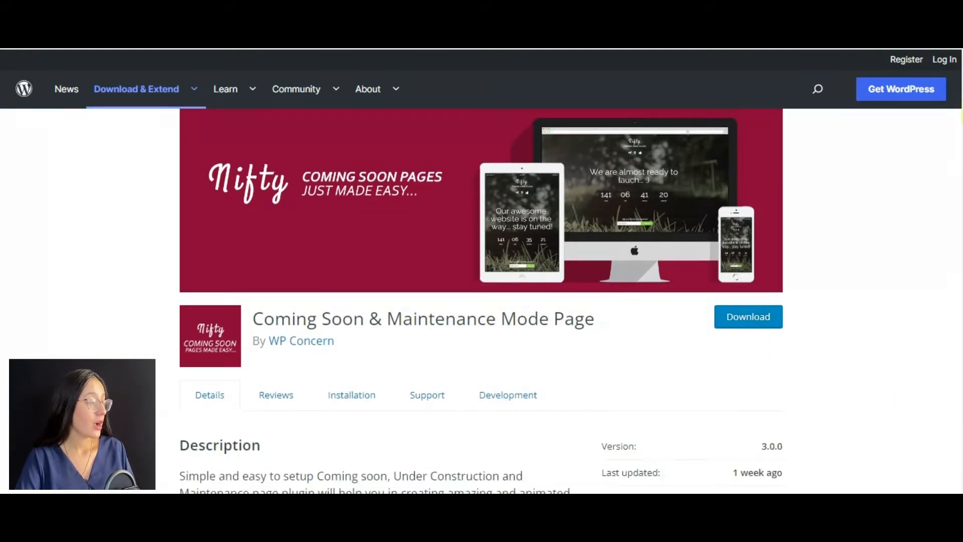
pyautogui.scroll(-3)
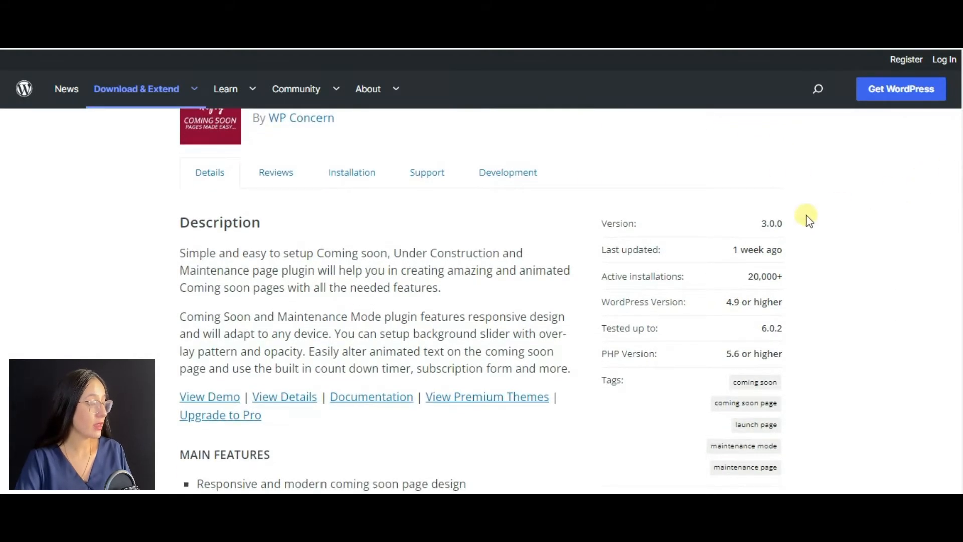
pyautogui.scroll(-3)
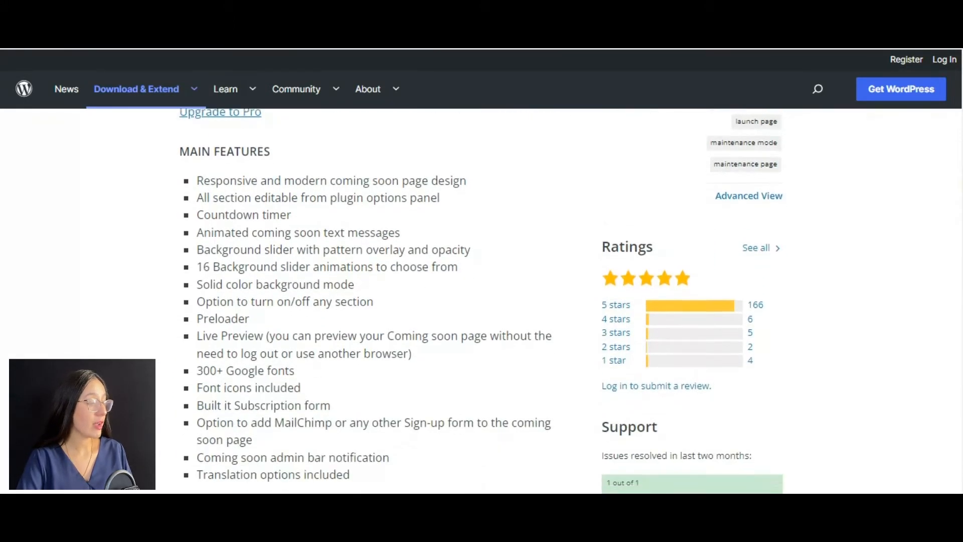
pyautogui.scroll(-3)
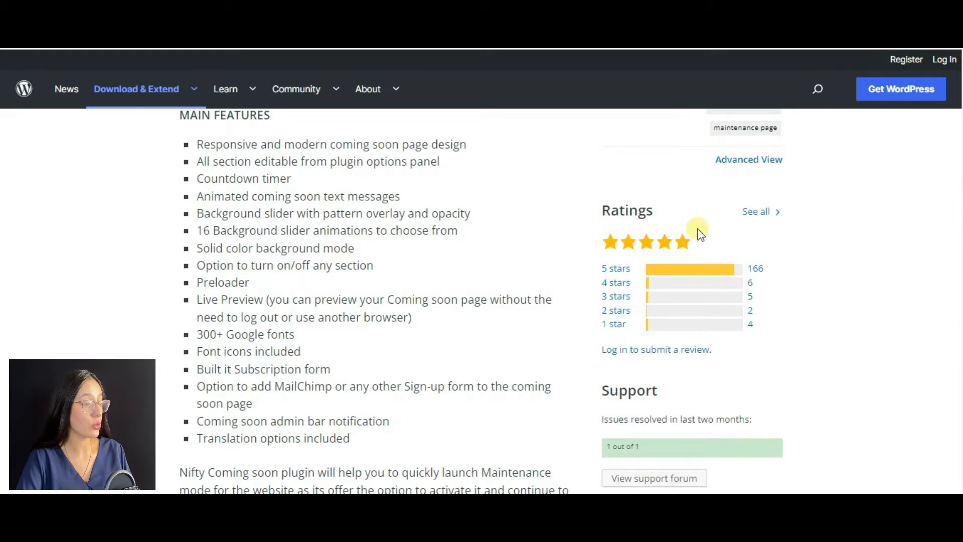
pyautogui.scroll(3)
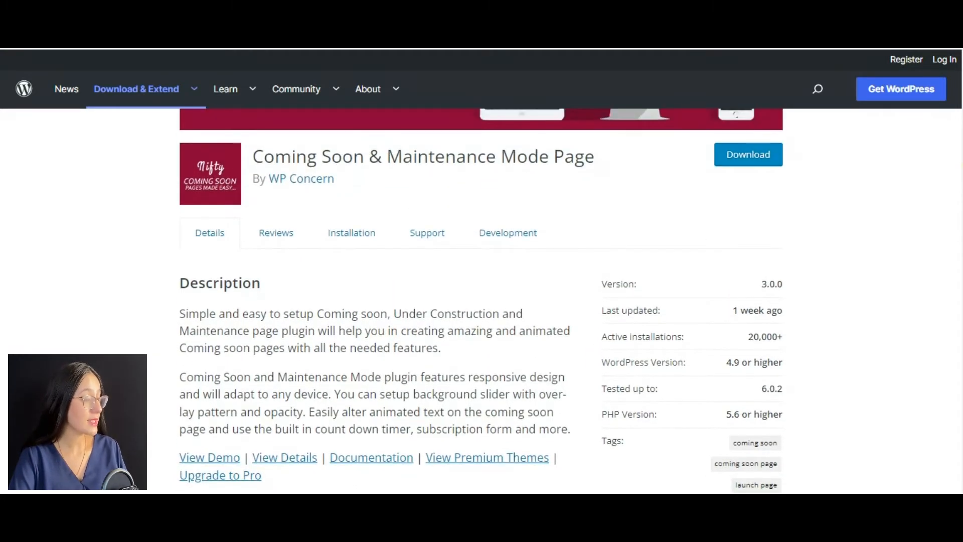
pyautogui.scroll(-3)
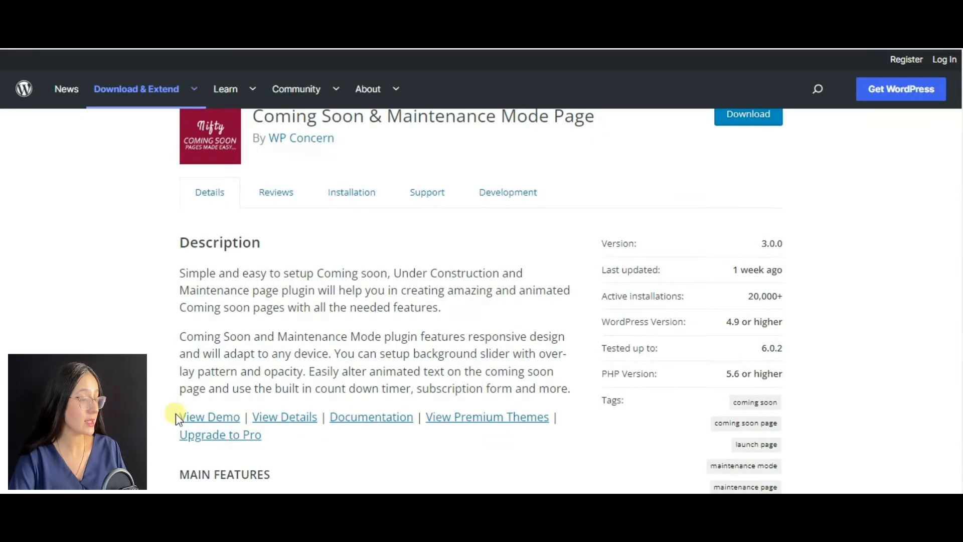
pyautogui.moveTo(209, 416)
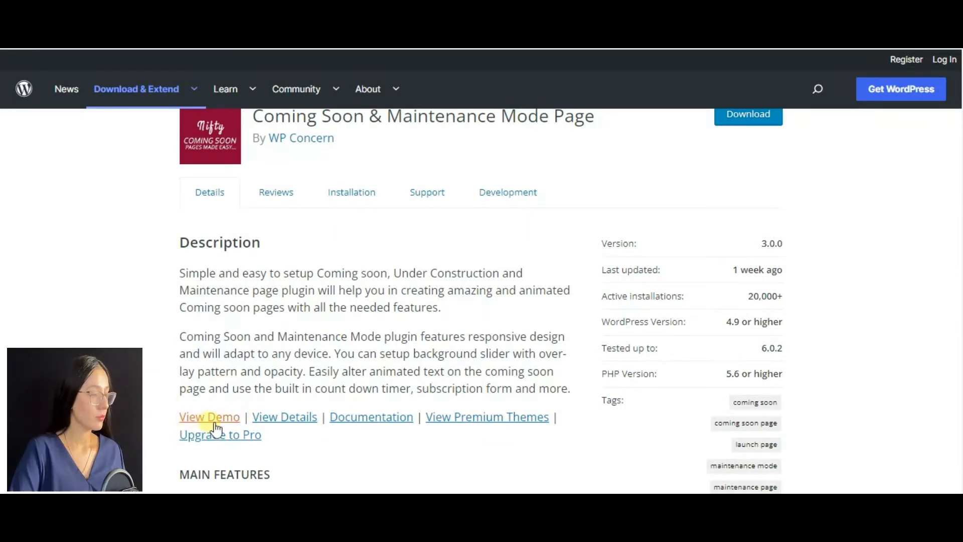
pyautogui.click(208, 416)
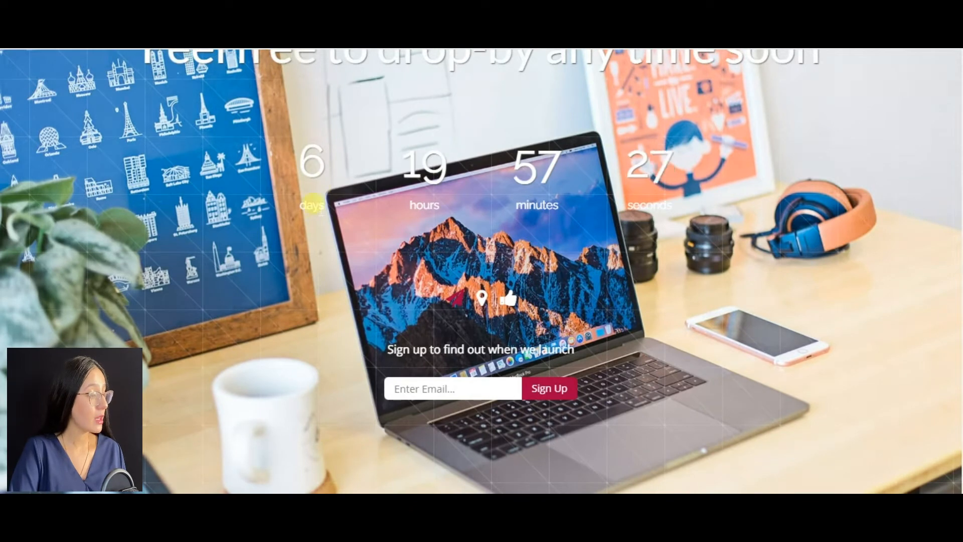
pyautogui.moveTo(661, 225)
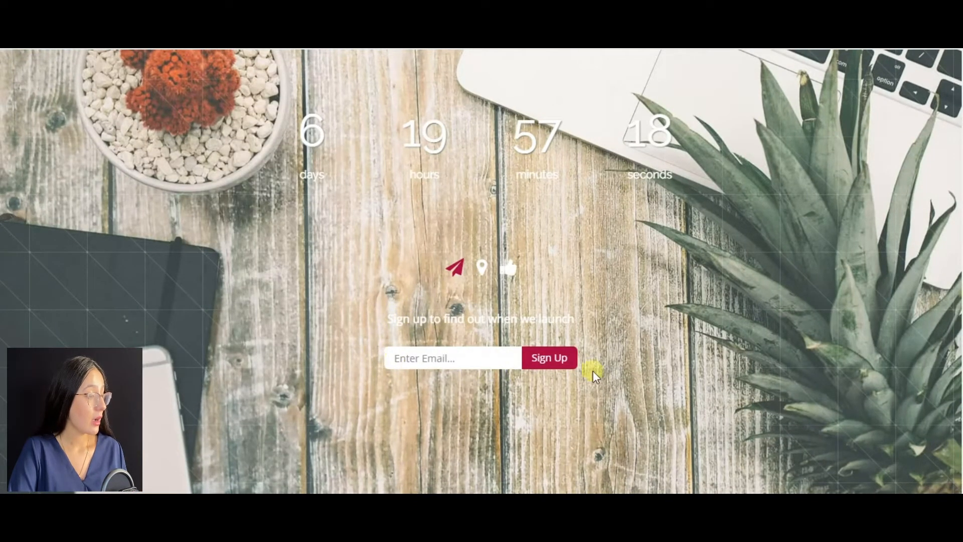
pyautogui.click(482, 267)
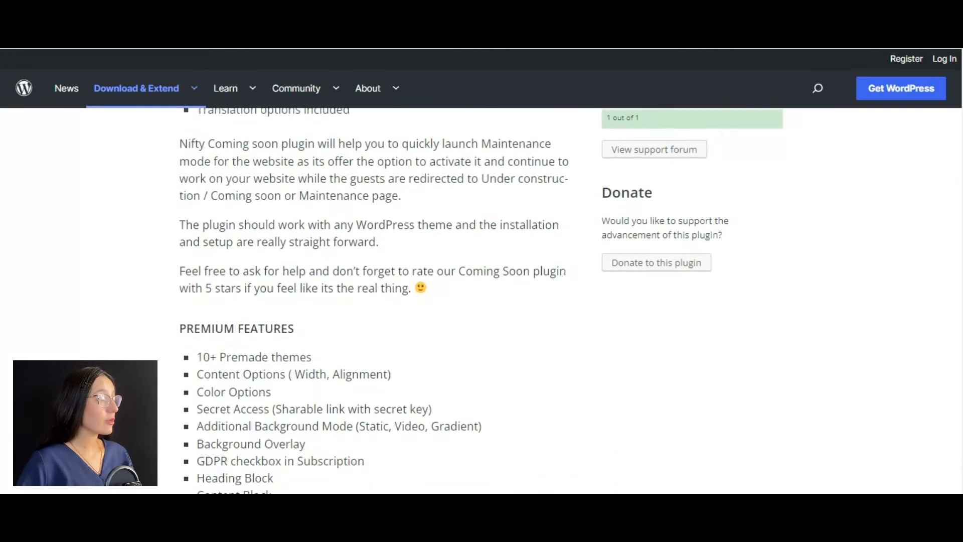
pyautogui.scroll(-3)
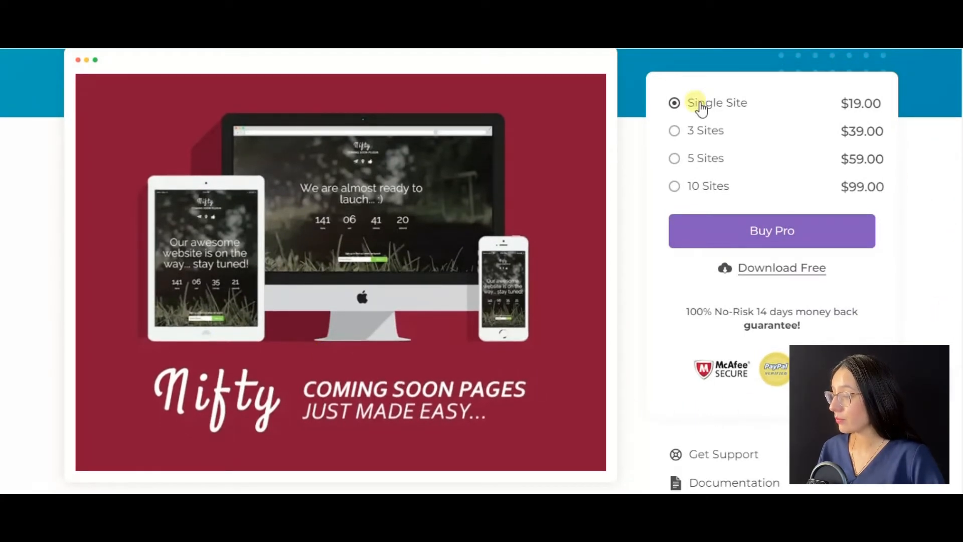
pyautogui.moveTo(811, 91)
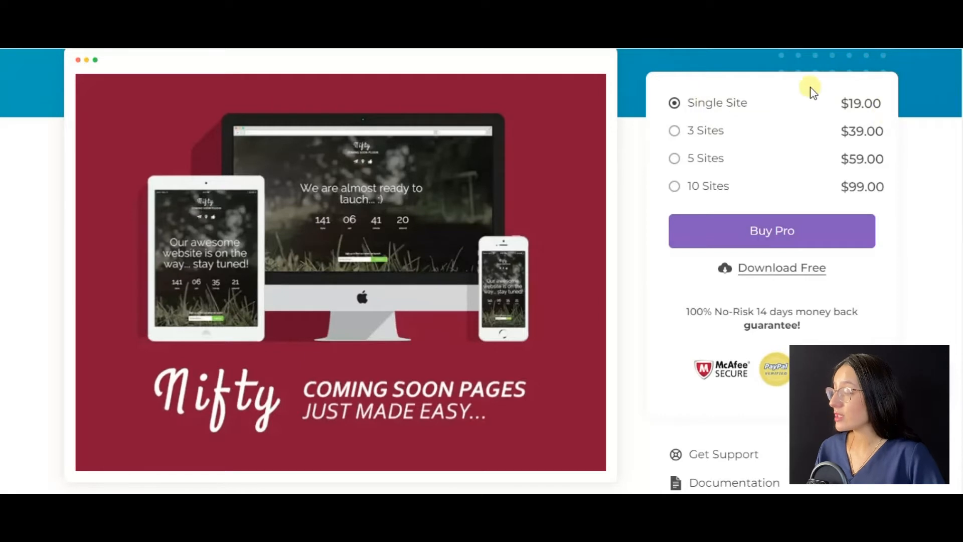
pyautogui.moveTo(806, 143)
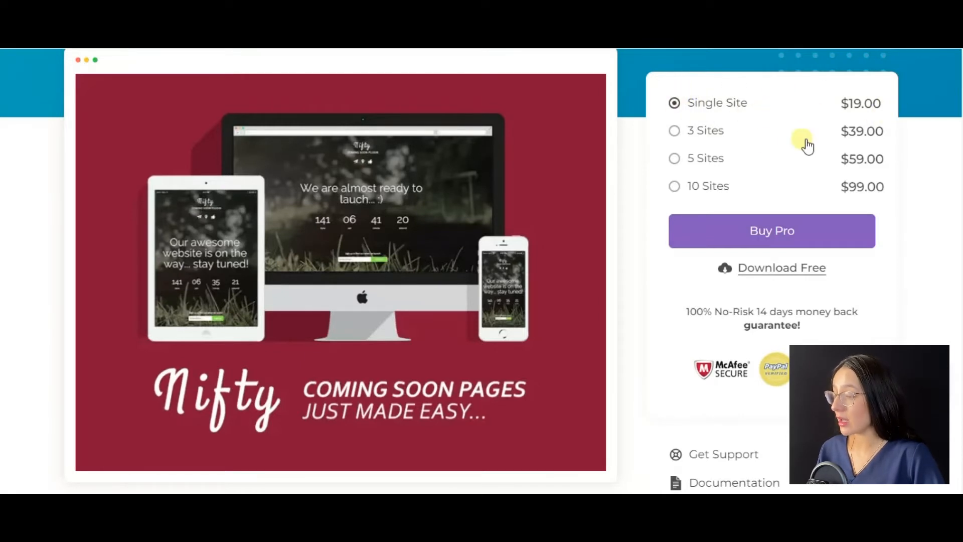
# Try the 3 and 5 Sites licences, settle on 10 Sites, then view the Free vs Pro comparison
pyautogui.click(674, 130)
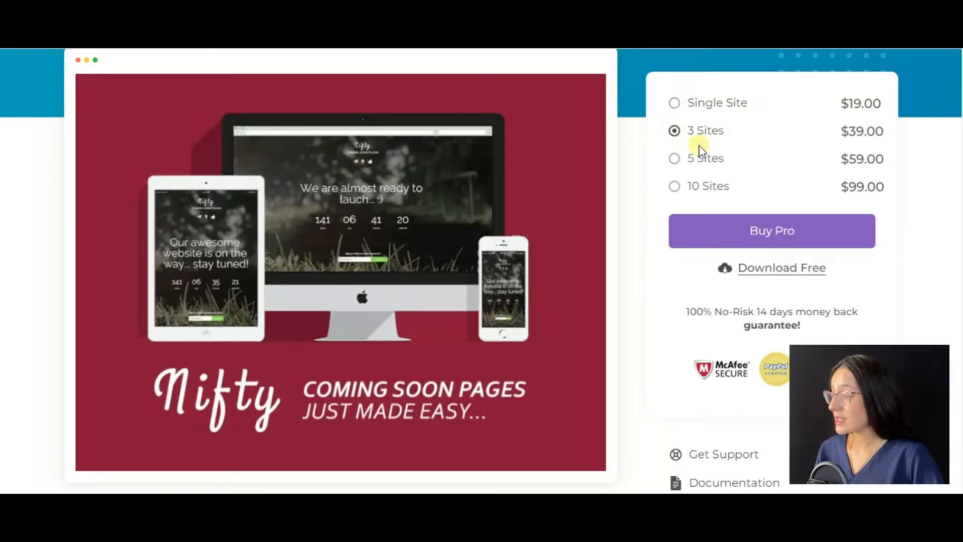
pyautogui.moveTo(657, 131)
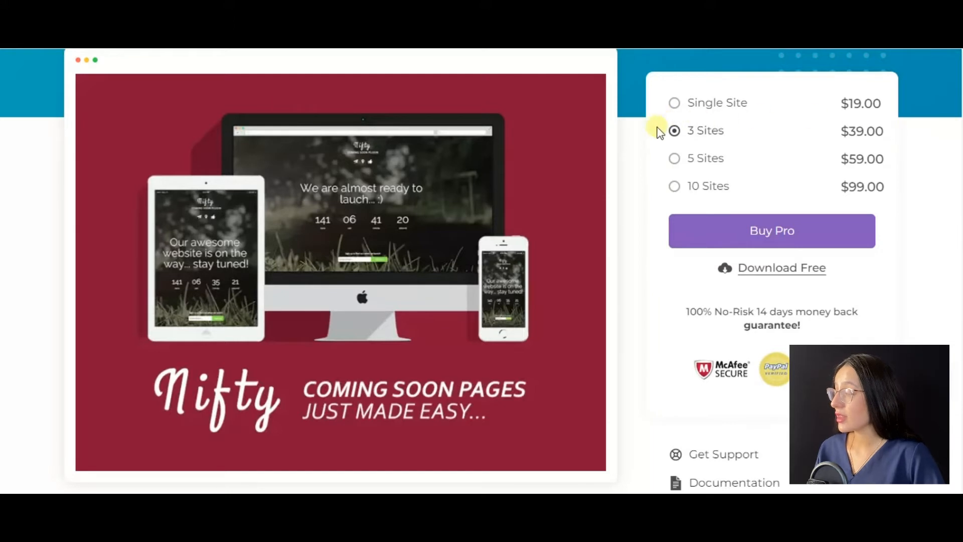
pyautogui.click(674, 158)
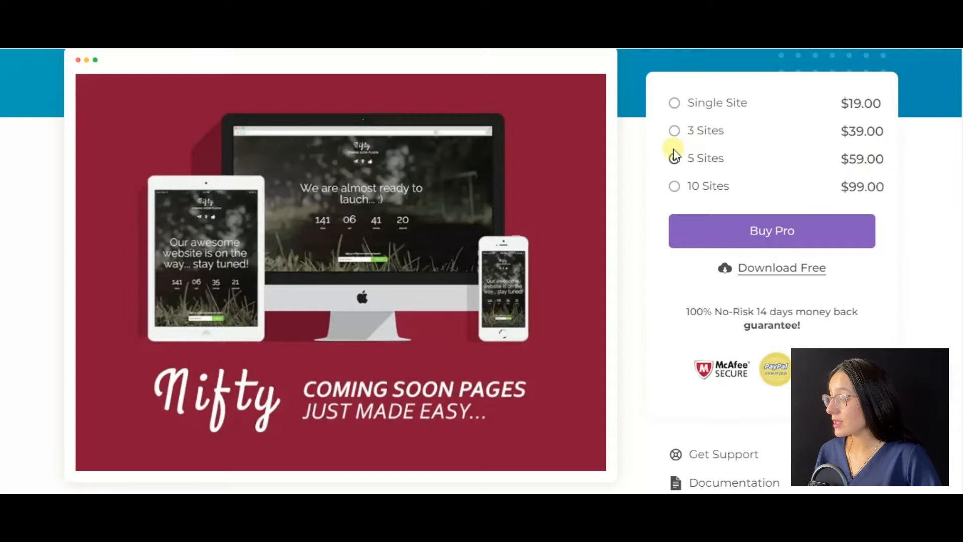
pyautogui.click(674, 187)
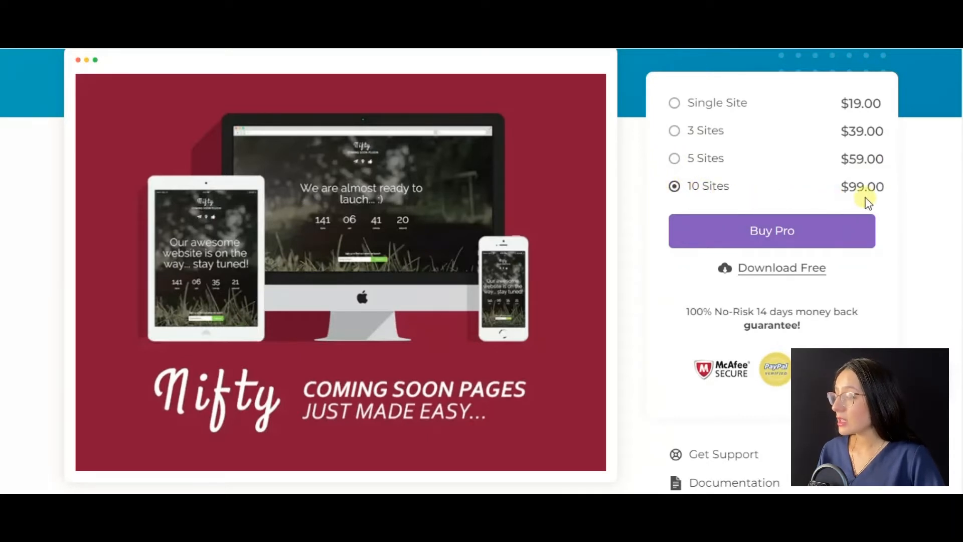
pyautogui.moveTo(695, 212)
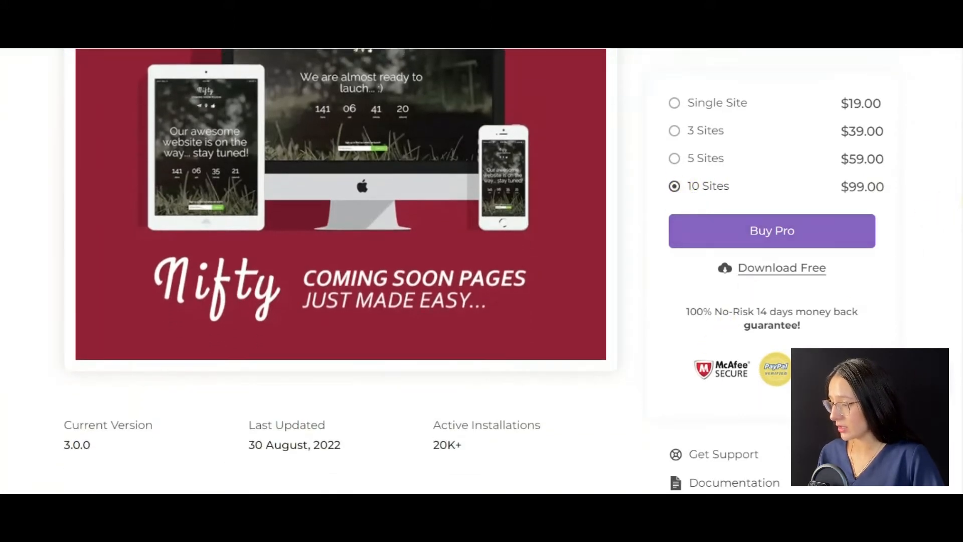
pyautogui.scroll(-3)
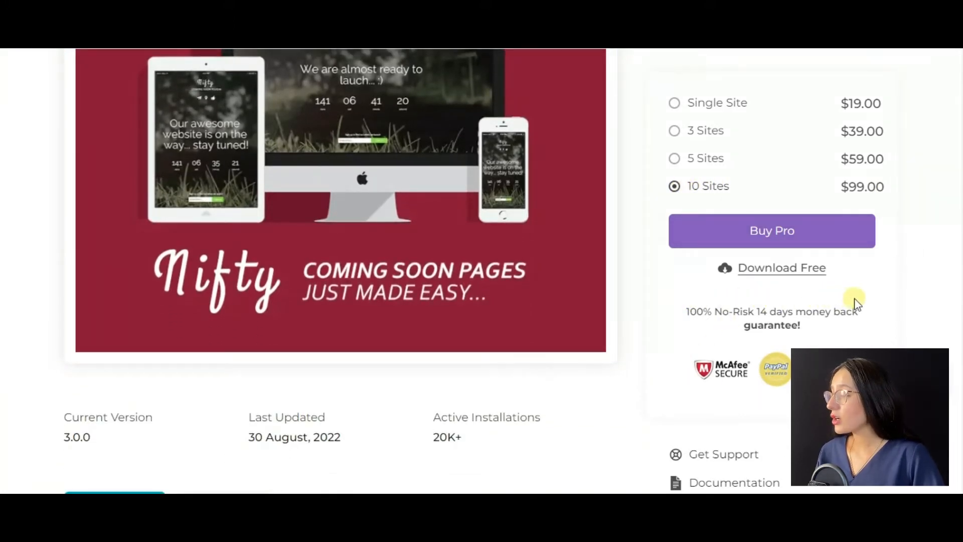
pyautogui.moveTo(734, 307)
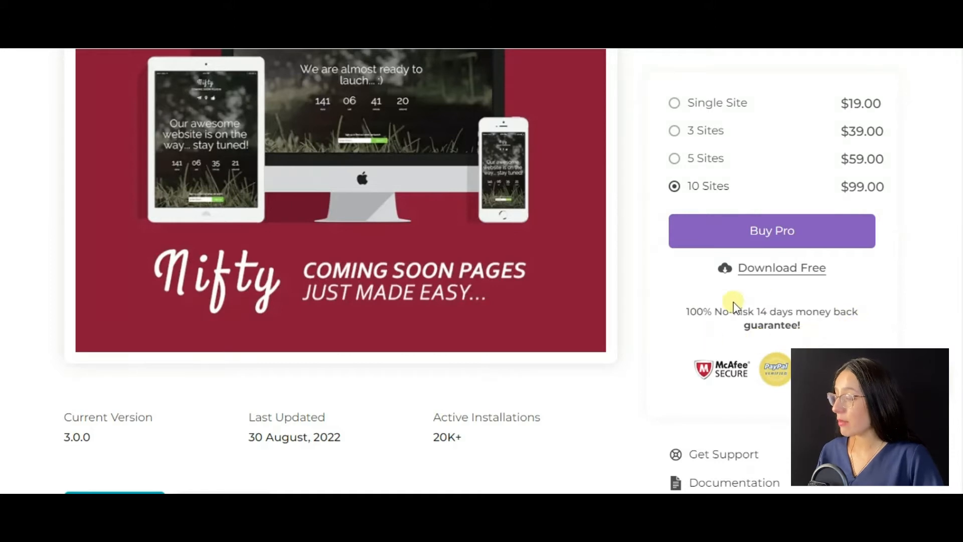
pyautogui.scroll(-3)
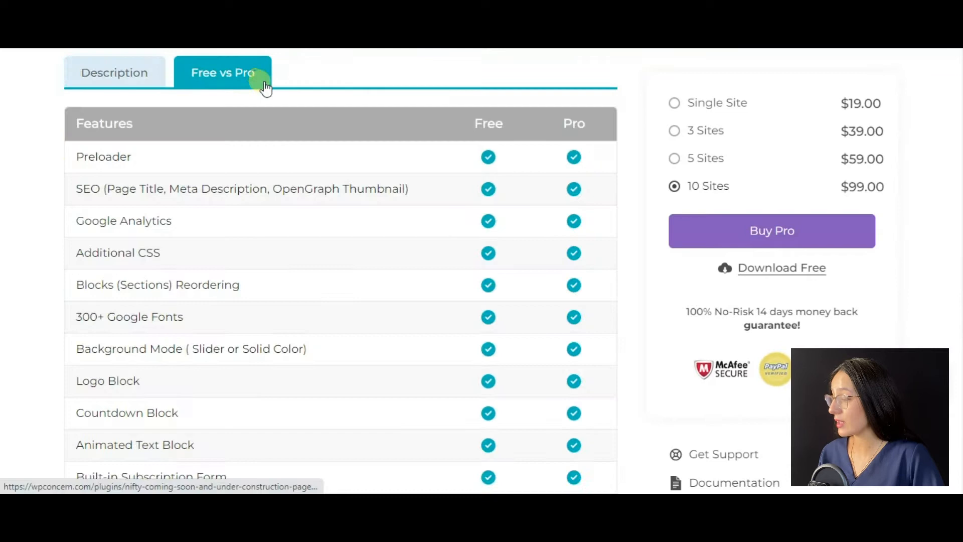
pyautogui.scroll(-3)
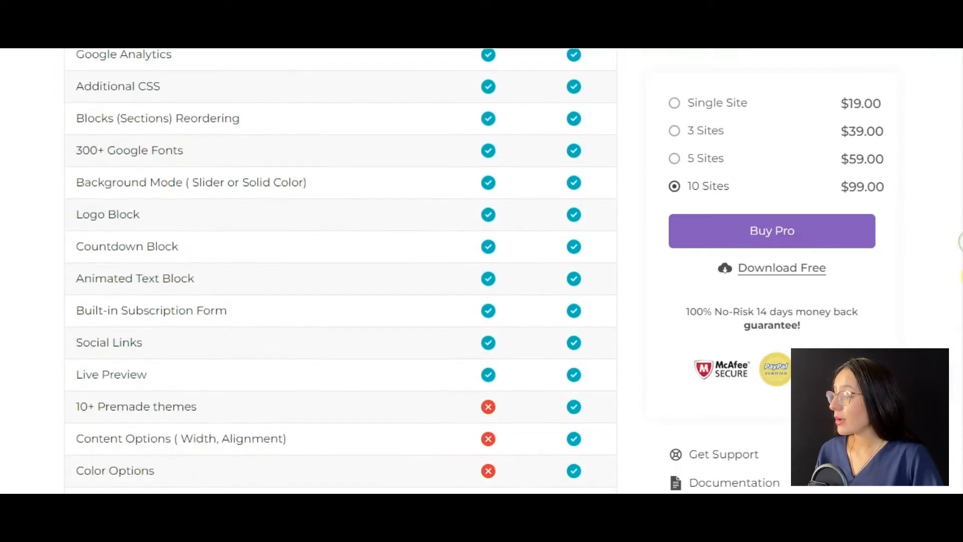
pyautogui.scroll(-3)
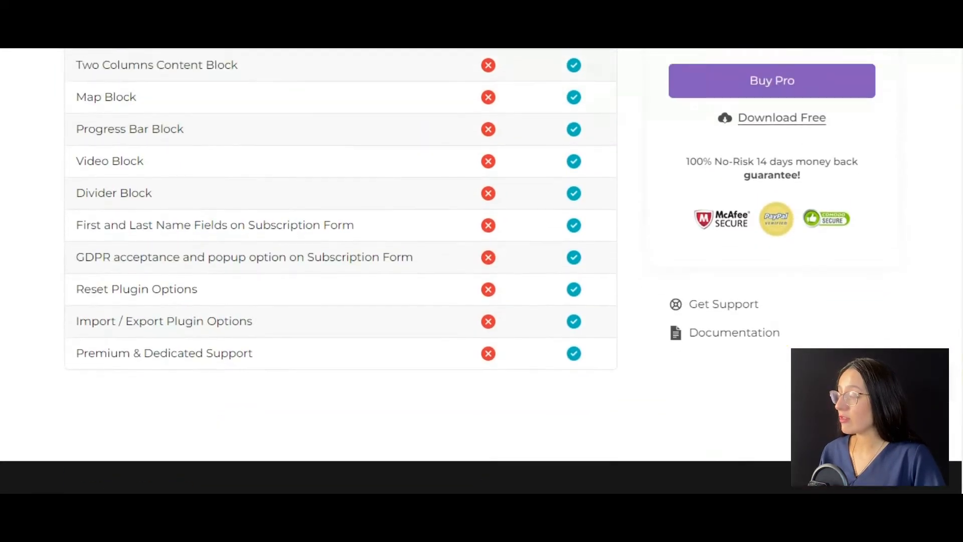
pyautogui.scroll(3)
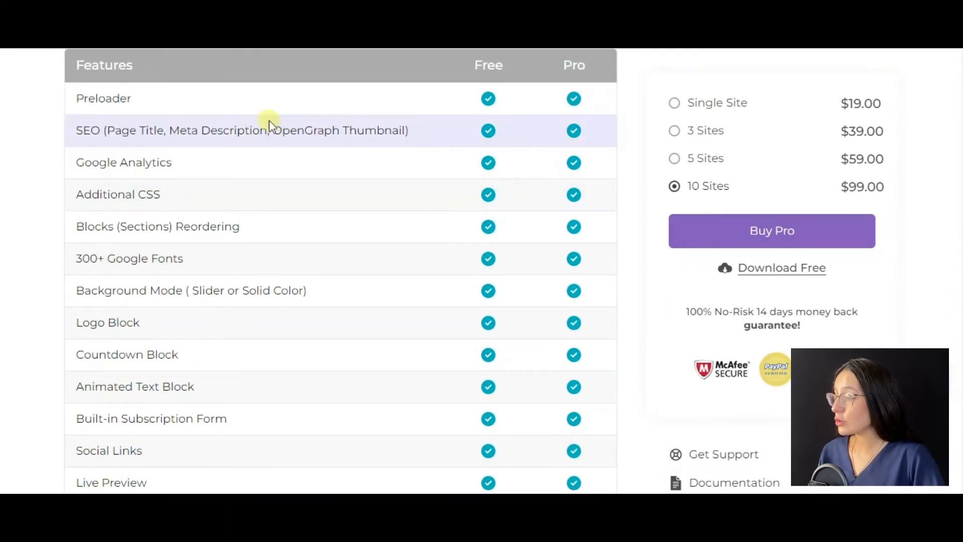
pyautogui.moveTo(98, 187)
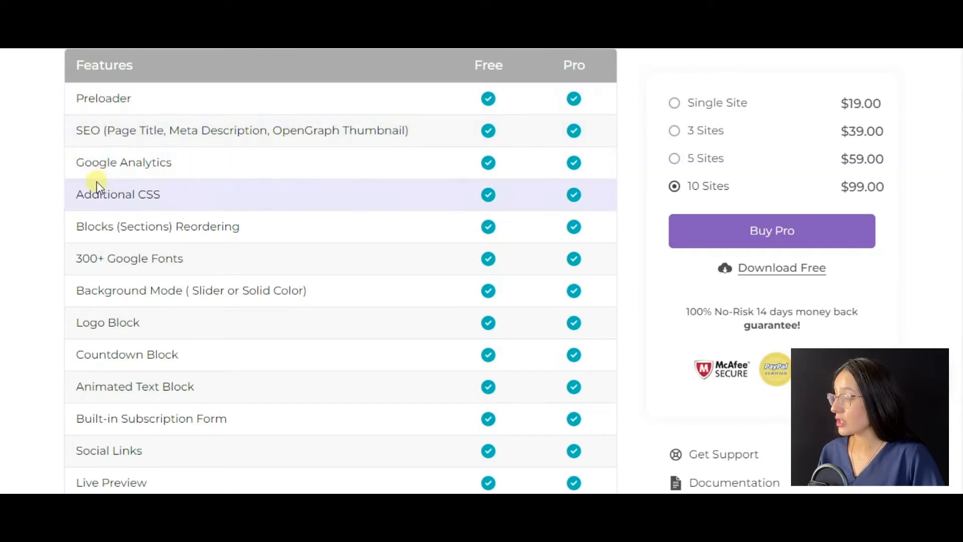
pyautogui.moveTo(162, 214)
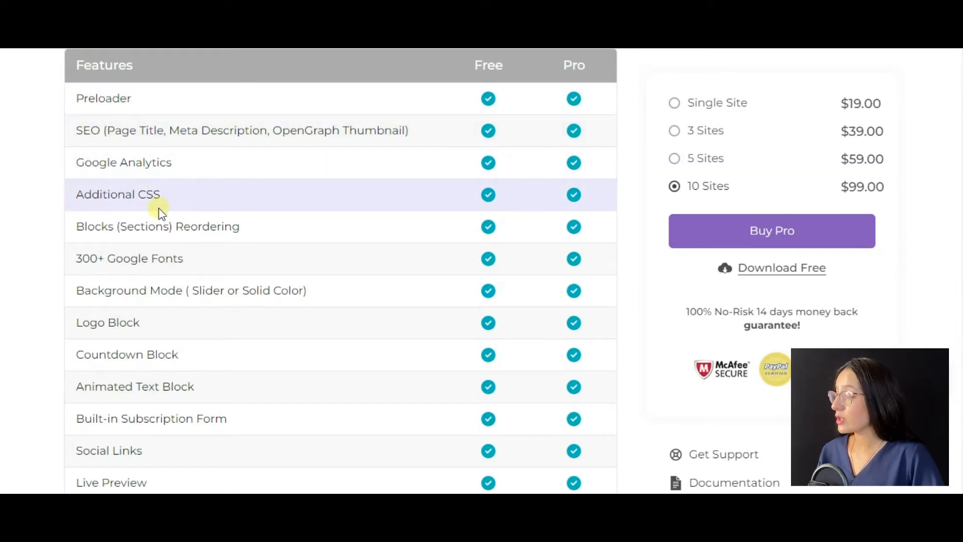
pyautogui.moveTo(79, 253)
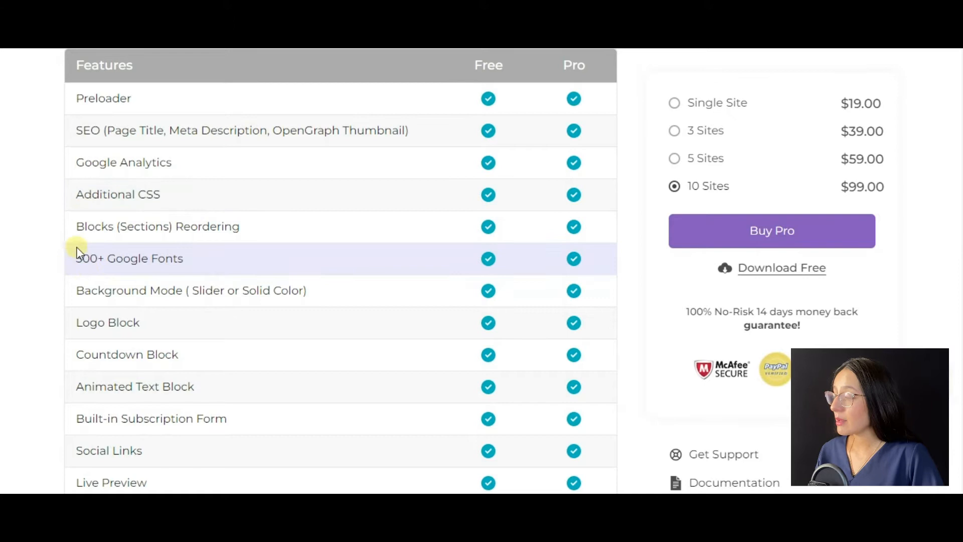
pyautogui.moveTo(132, 273)
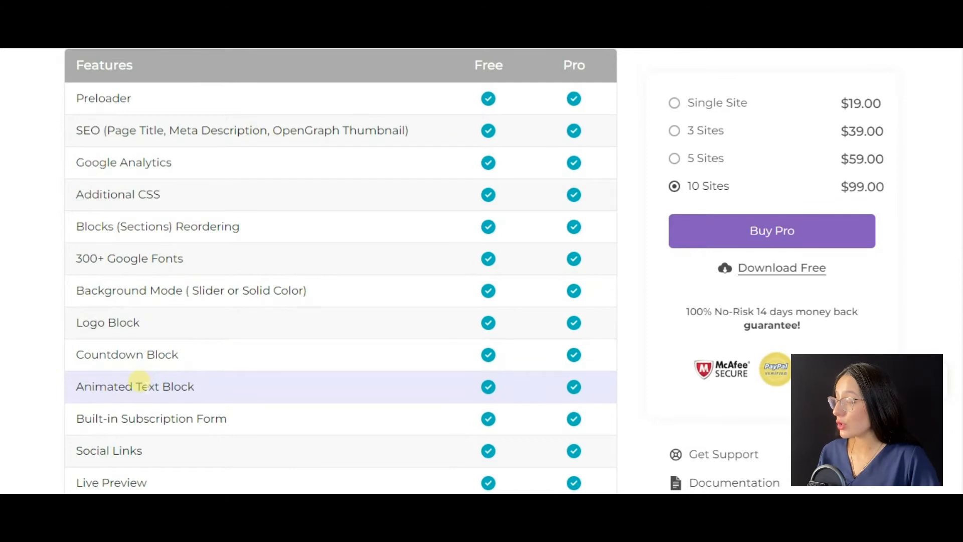
pyautogui.scroll(-3)
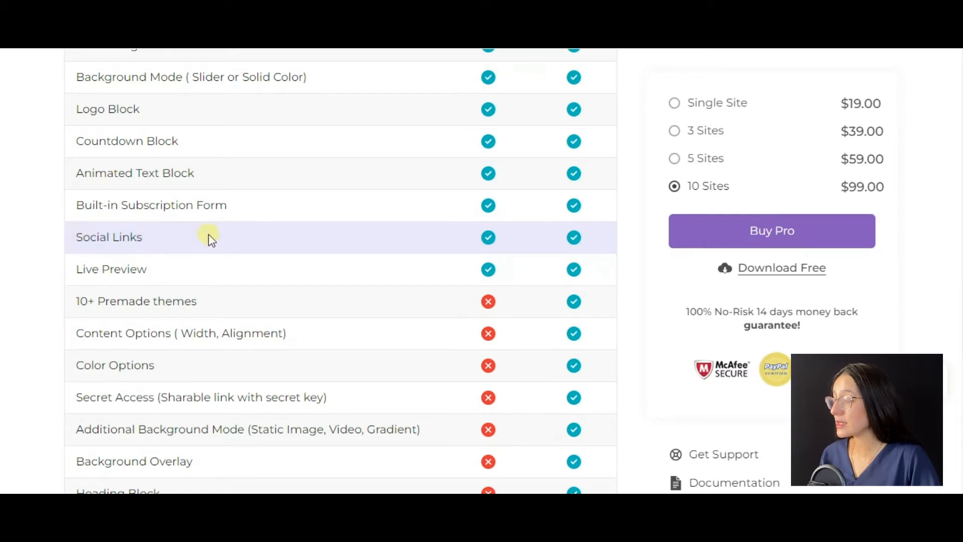
pyautogui.moveTo(152, 274)
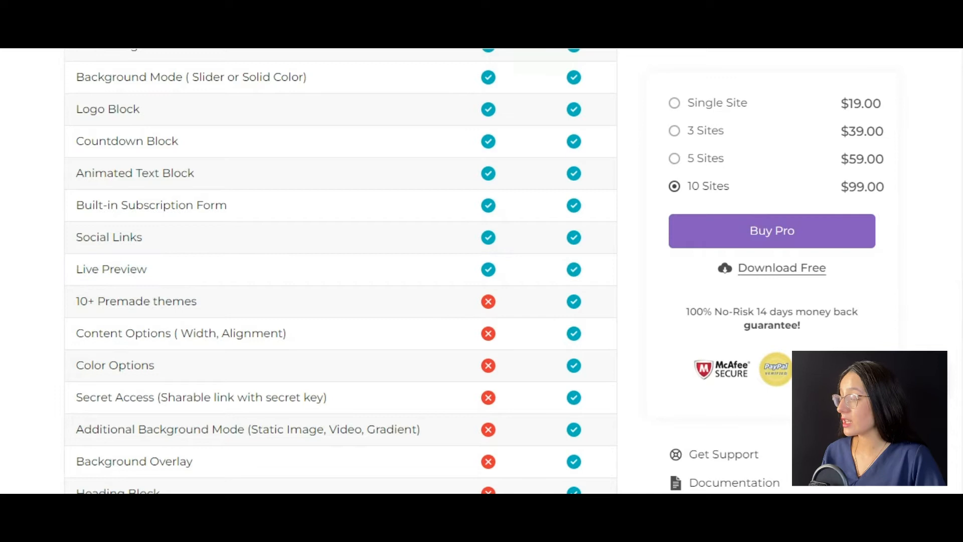
pyautogui.scroll(-3)
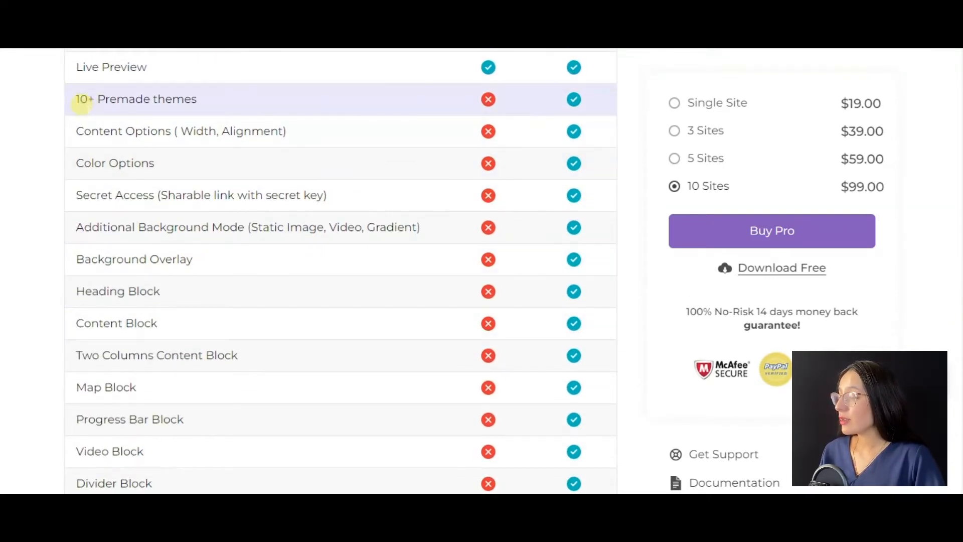
pyautogui.moveTo(179, 131)
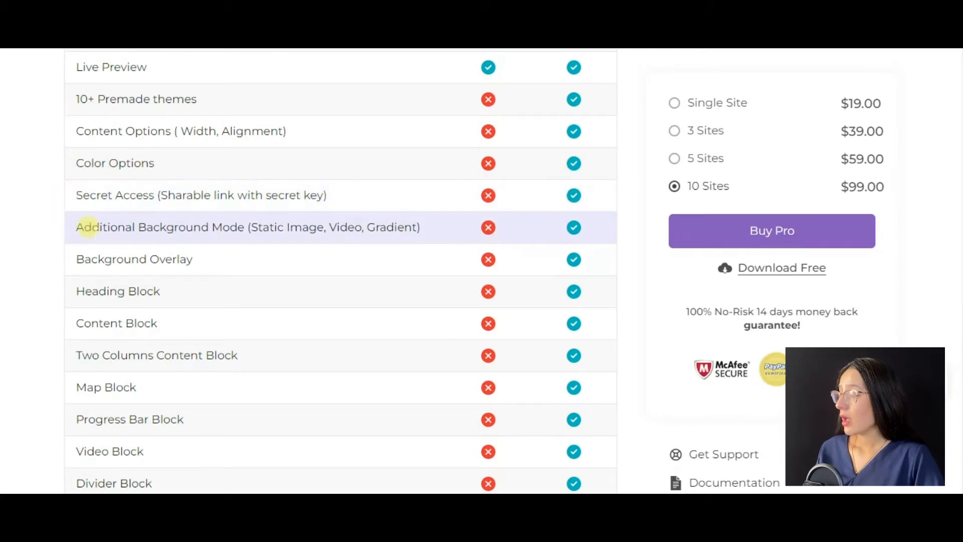
pyautogui.moveTo(116, 322)
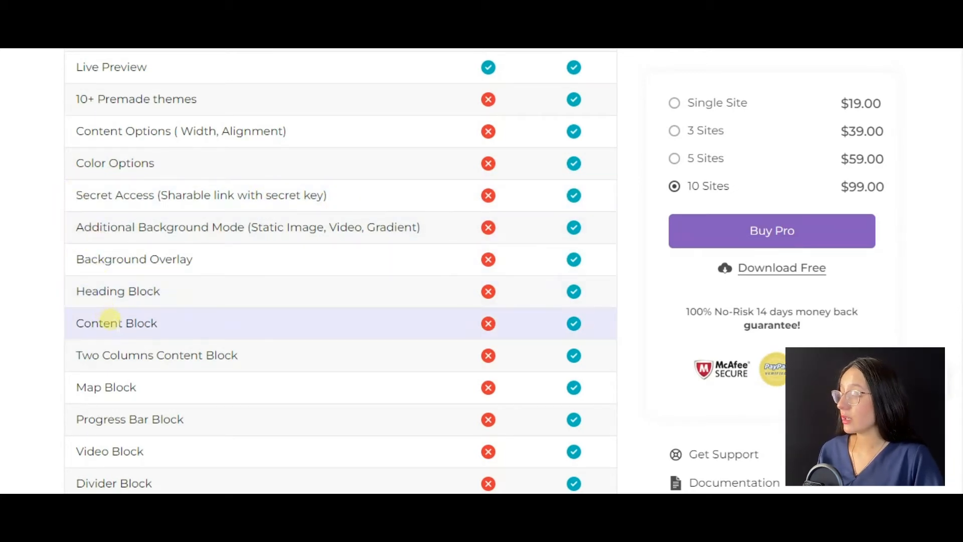
pyautogui.moveTo(129, 403)
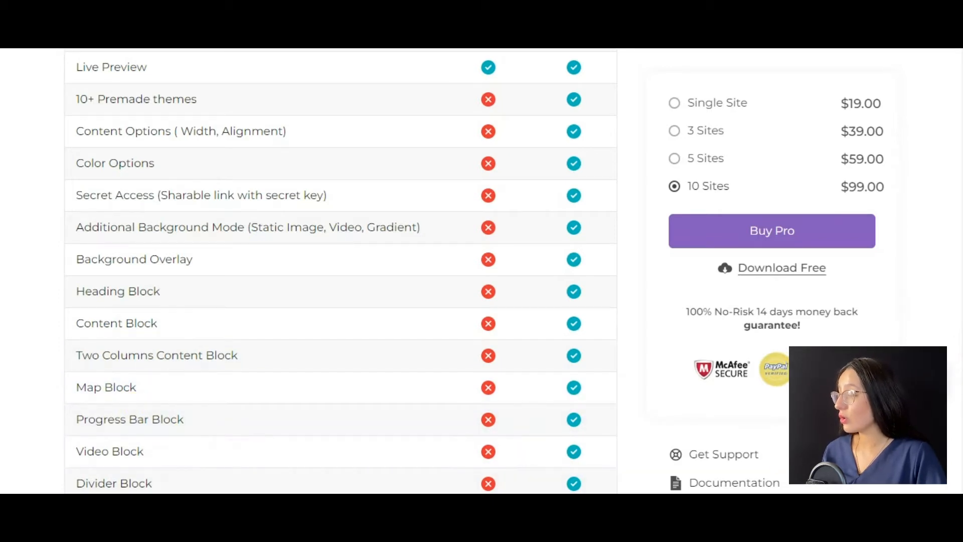
pyautogui.scroll(-3)
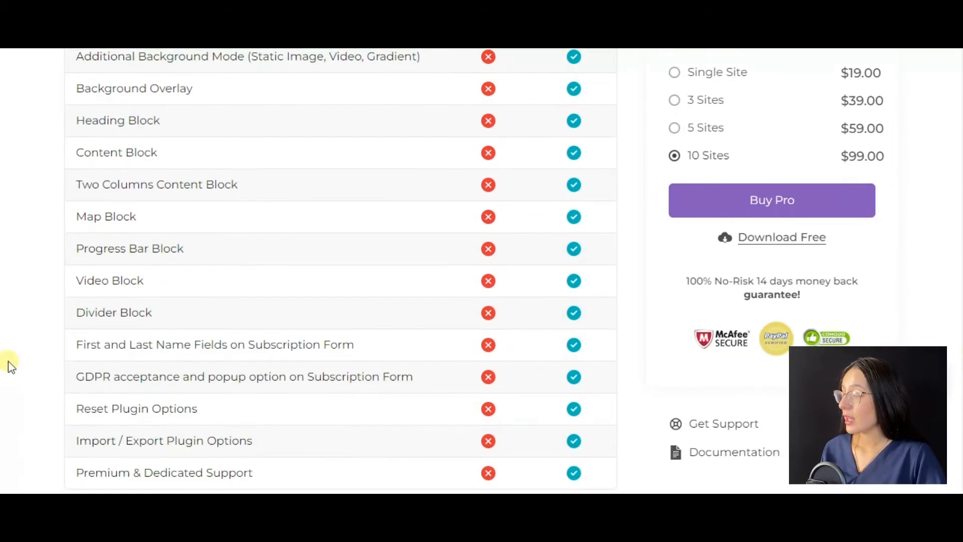
pyautogui.moveTo(110, 280)
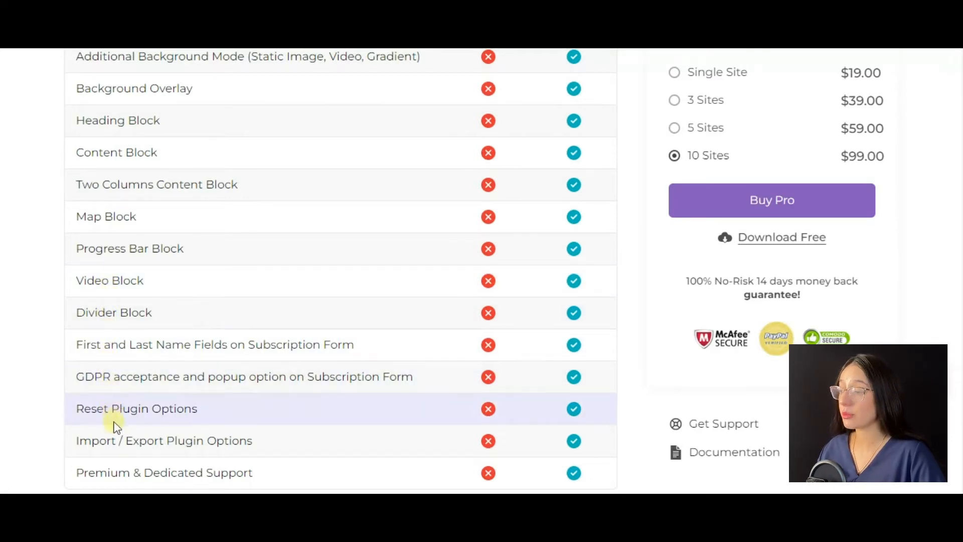
pyautogui.scroll(-3)
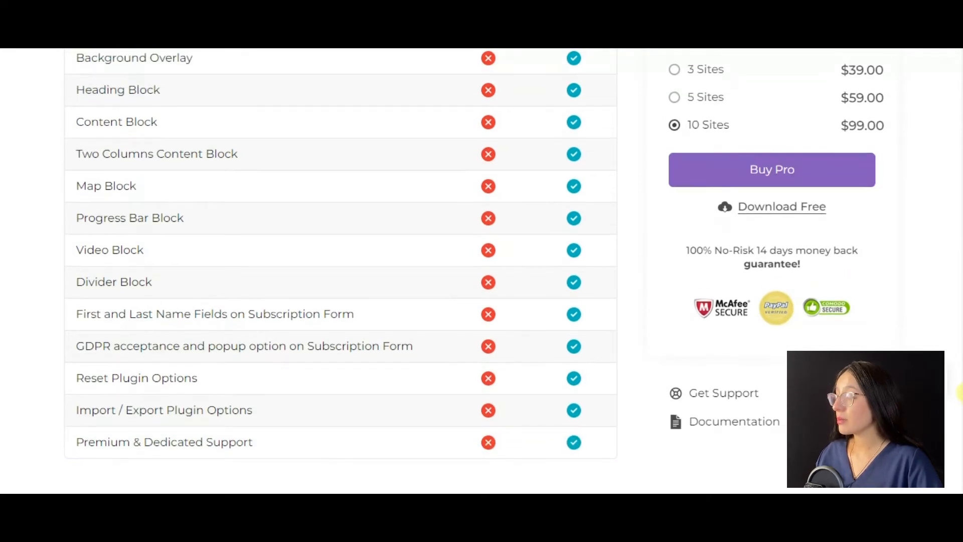
pyautogui.scroll(3)
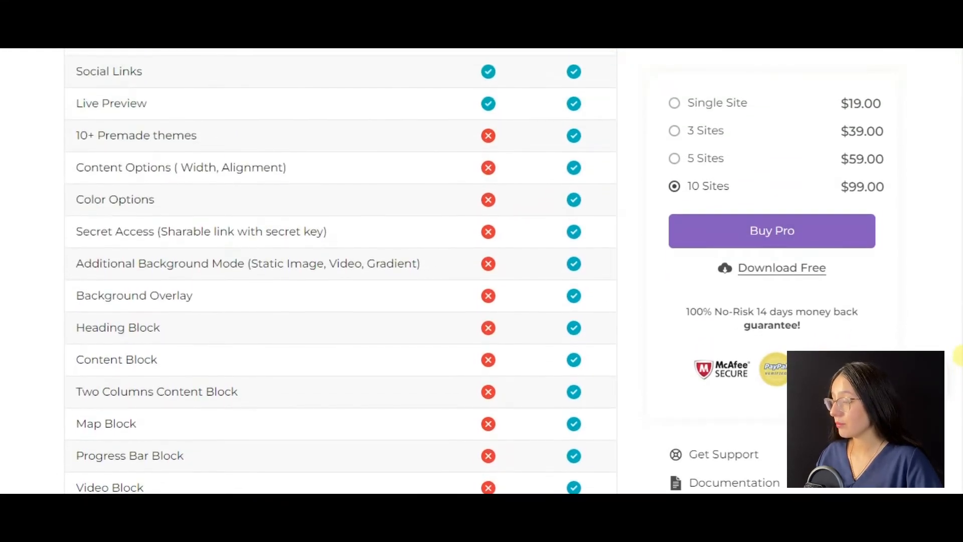
pyautogui.moveTo(518, 348)
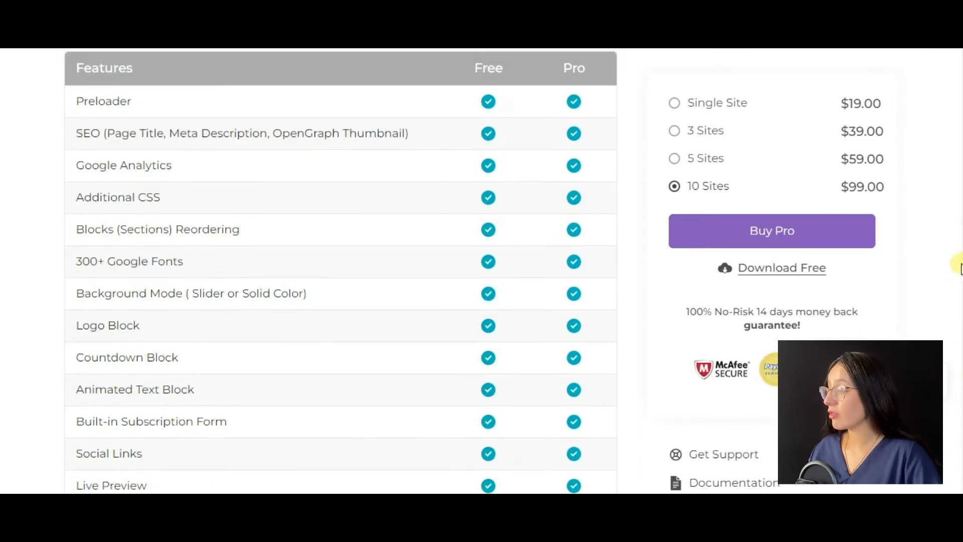
pyautogui.scroll(-3)
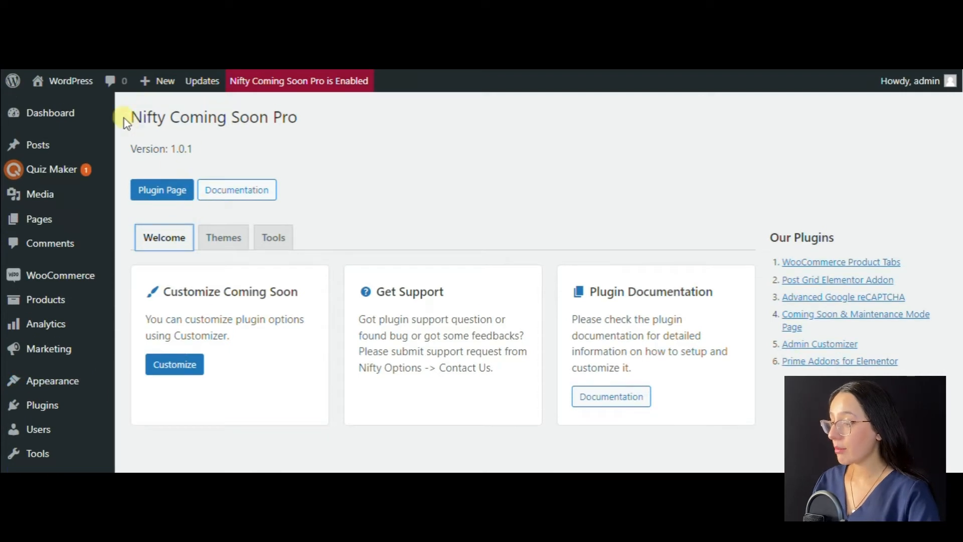
pyautogui.moveTo(342, 194)
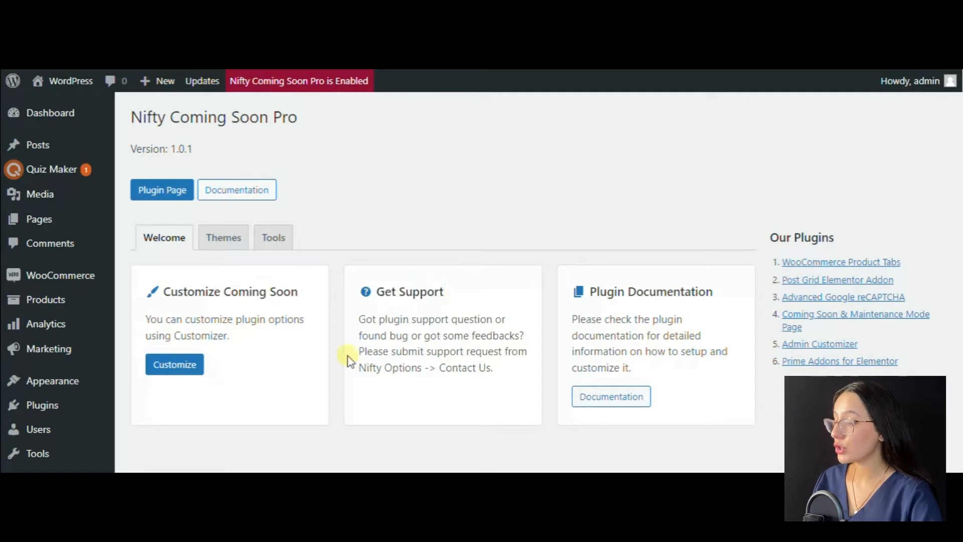
pyautogui.moveTo(582, 307)
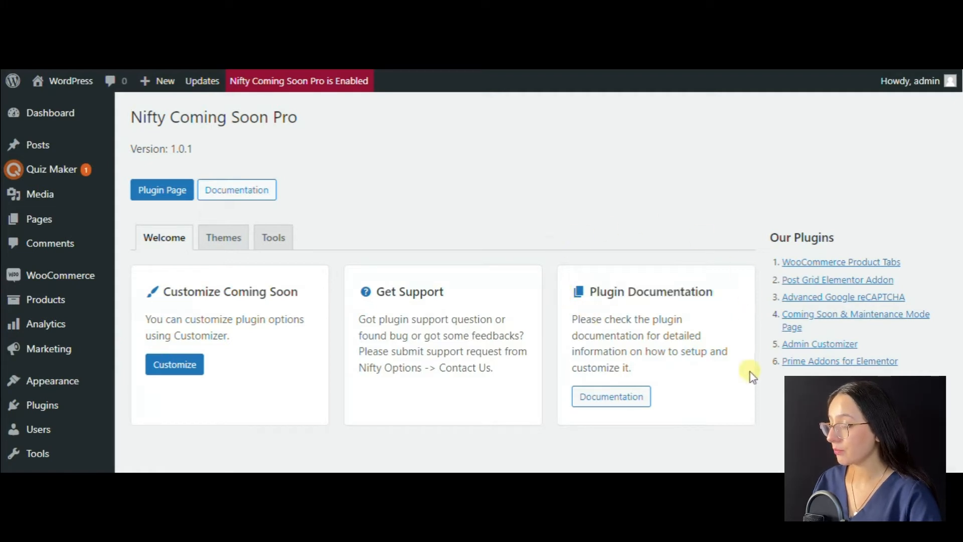
pyautogui.moveTo(329, 394)
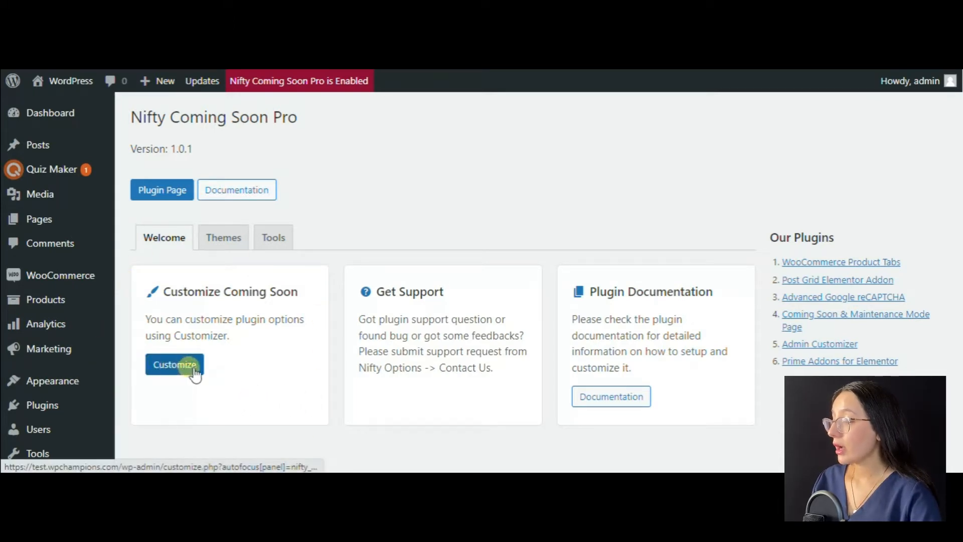
# Show the Nifty Coming Soon Pro Welcome tab under Nifty Options
pyautogui.click(174, 364)
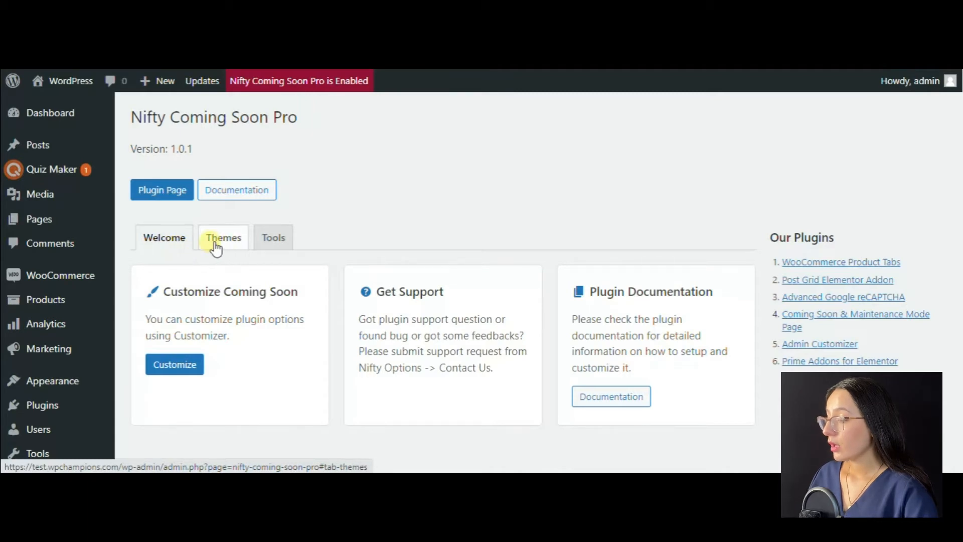
# Browse the premade coming-soon themes gallery, then show the reset, export and import Tools
pyautogui.click(222, 238)
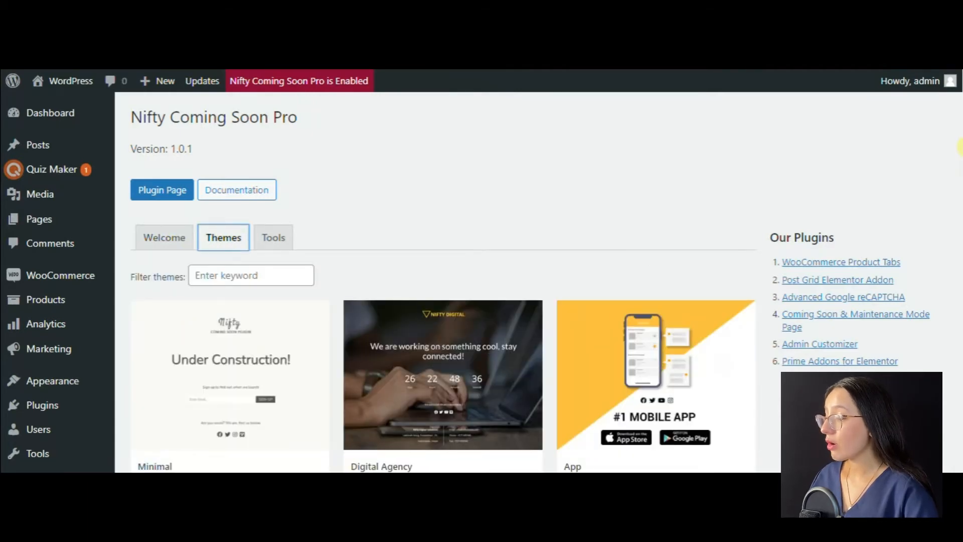
pyautogui.scroll(-3)
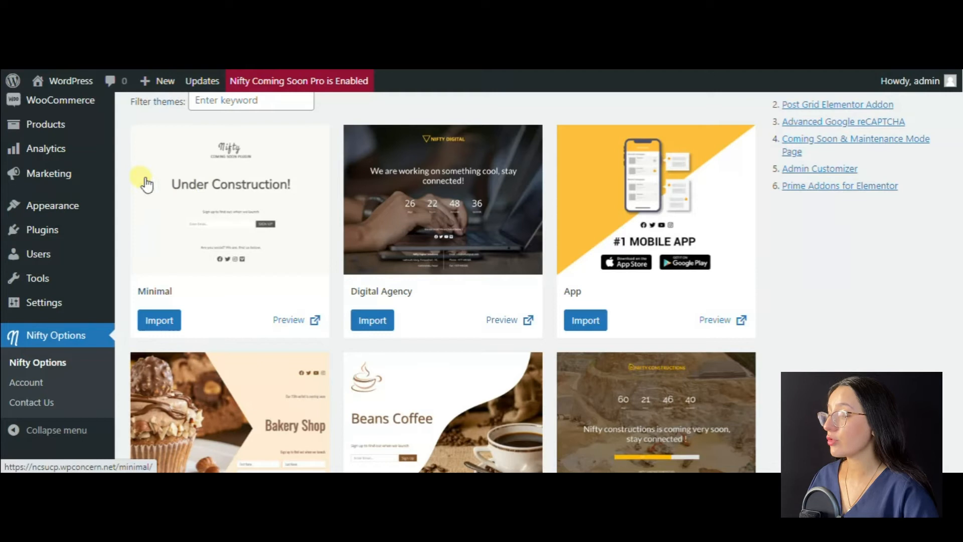
pyautogui.moveTo(507, 196)
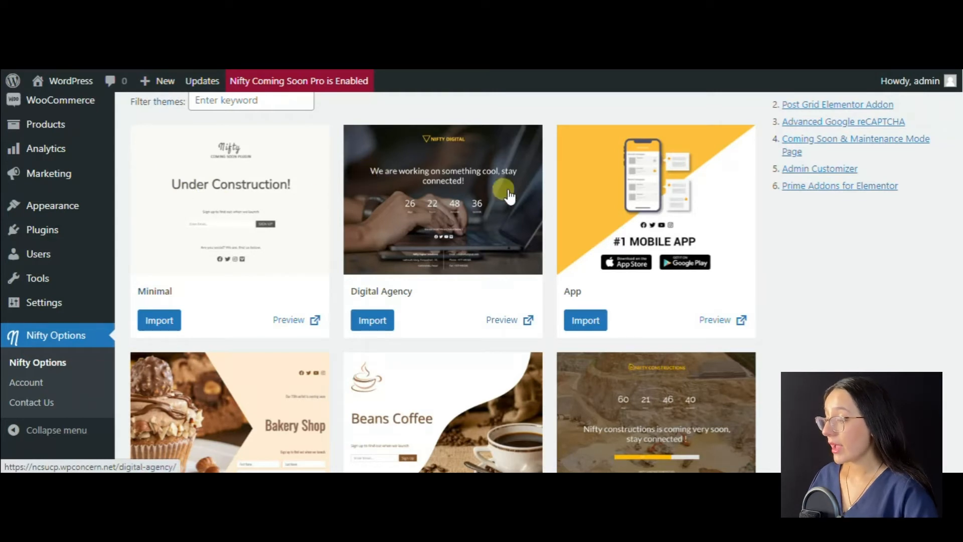
pyautogui.moveTo(461, 197)
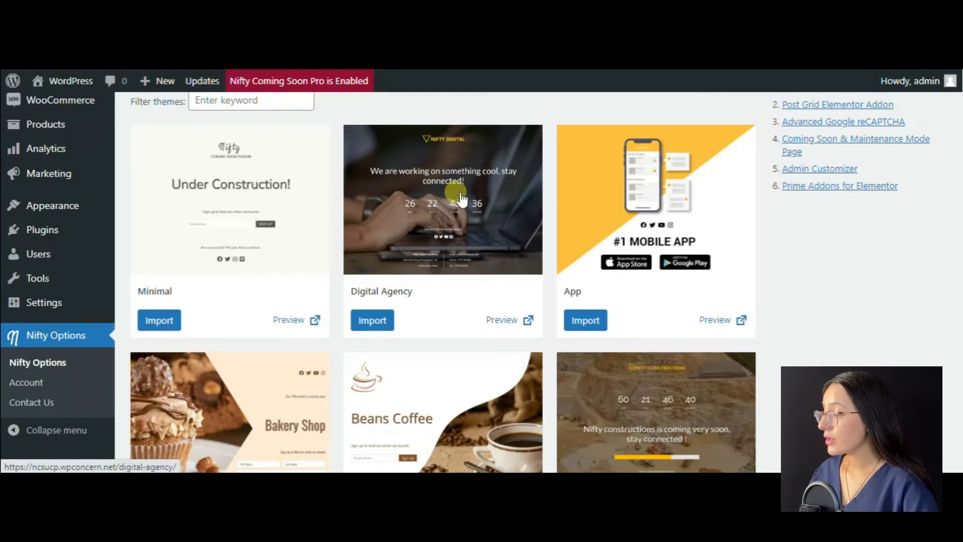
pyautogui.moveTo(759, 280)
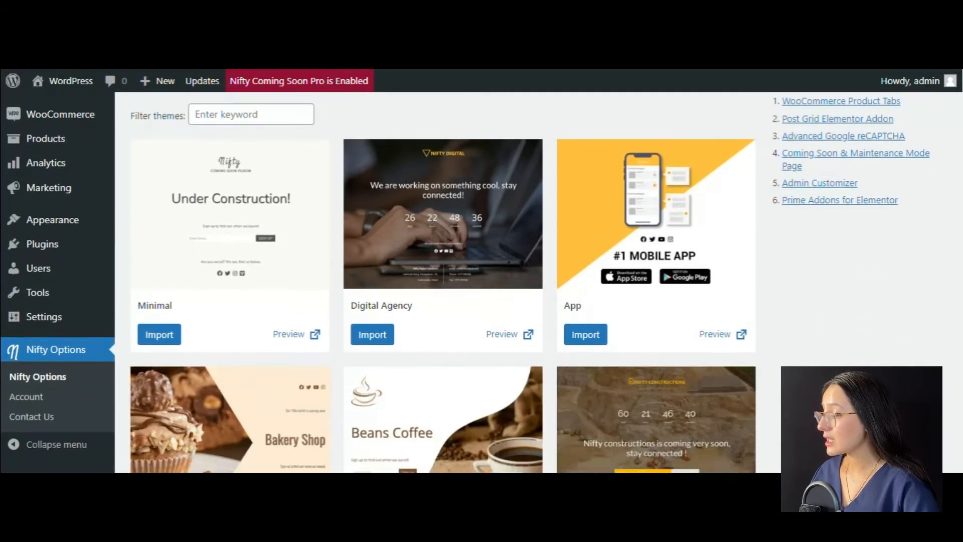
pyautogui.scroll(-3)
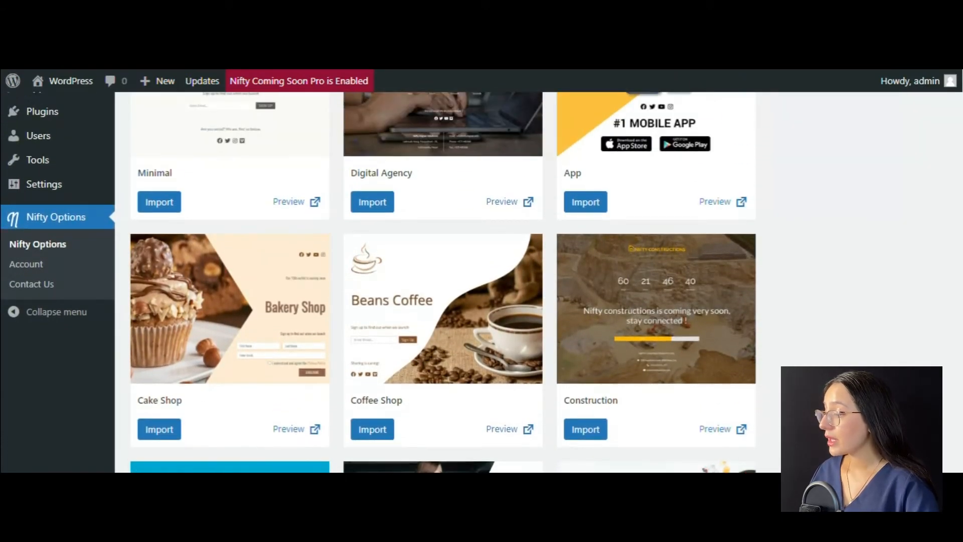
pyautogui.scroll(-3)
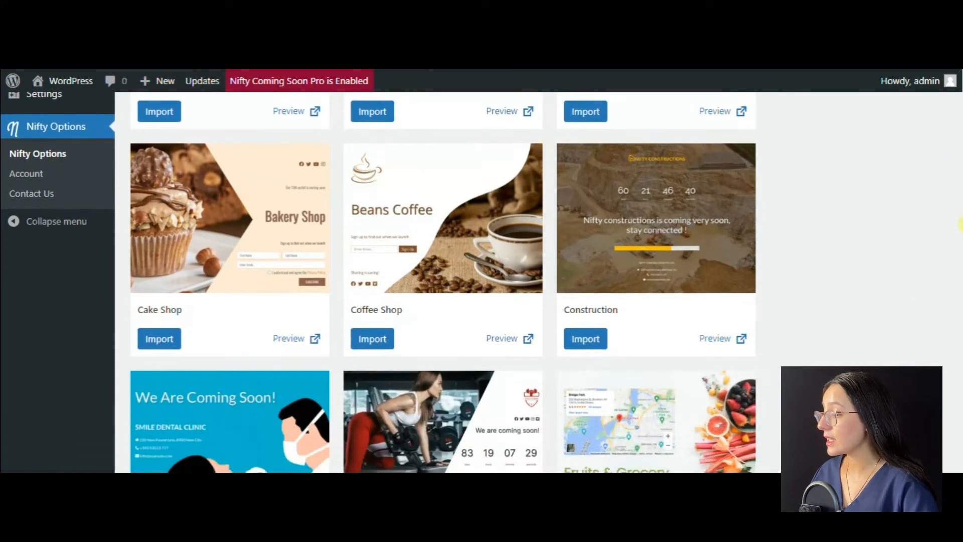
pyautogui.scroll(-3)
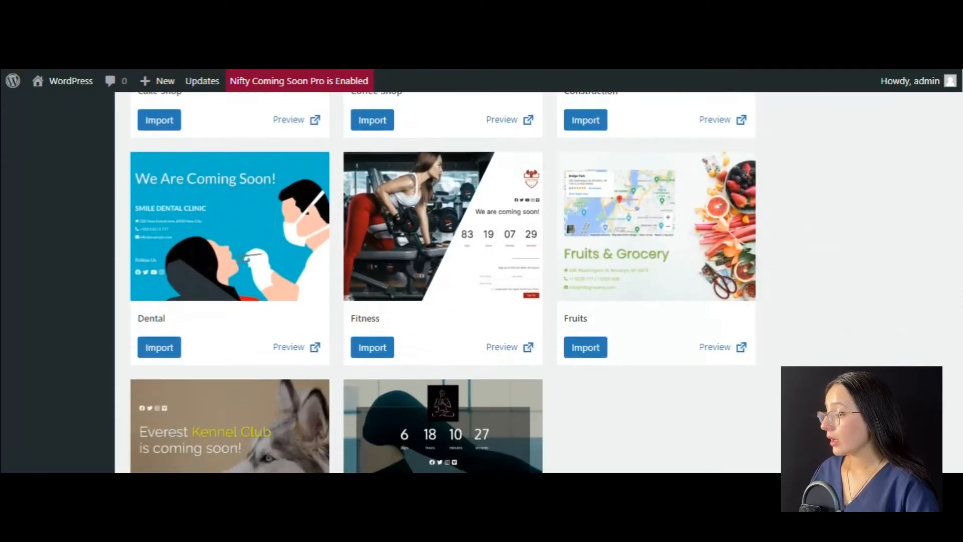
pyautogui.scroll(-3)
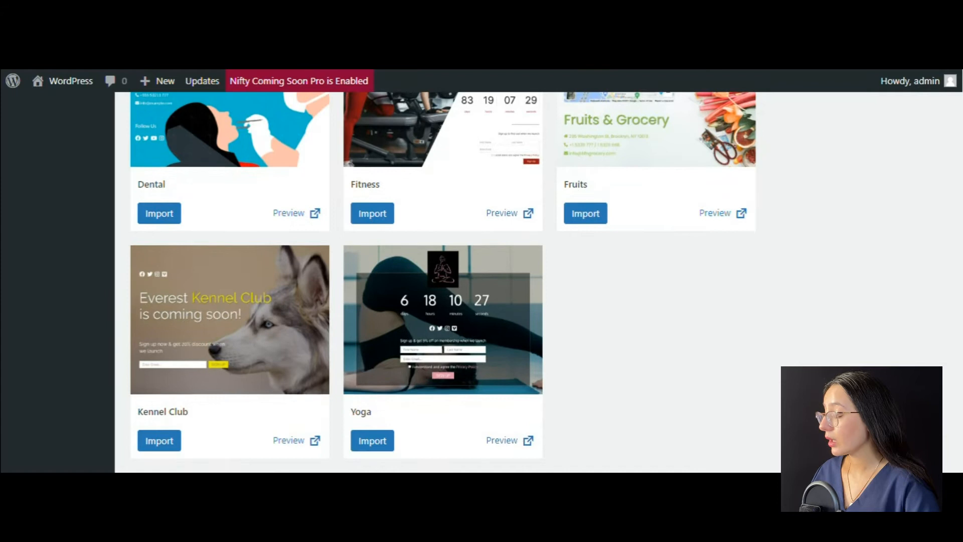
pyautogui.scroll(3)
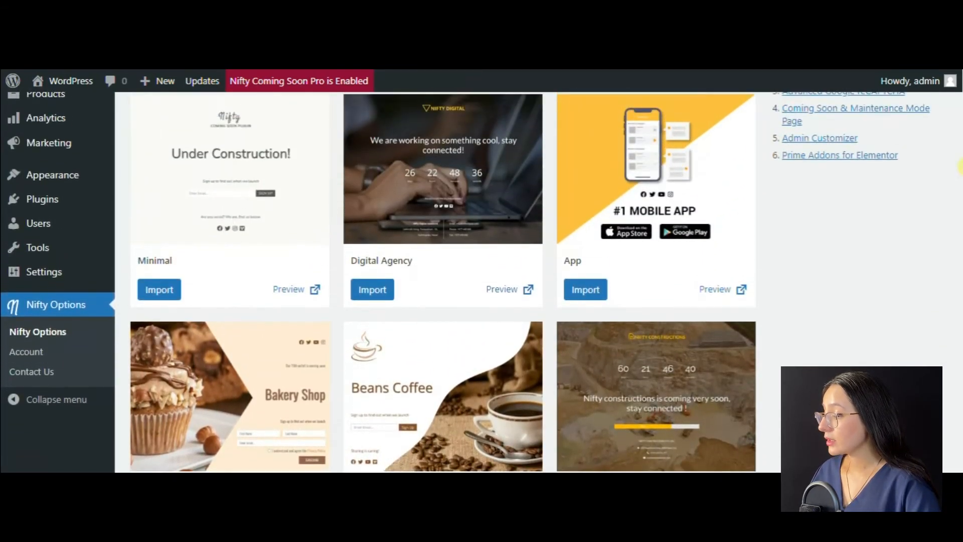
pyautogui.click(272, 238)
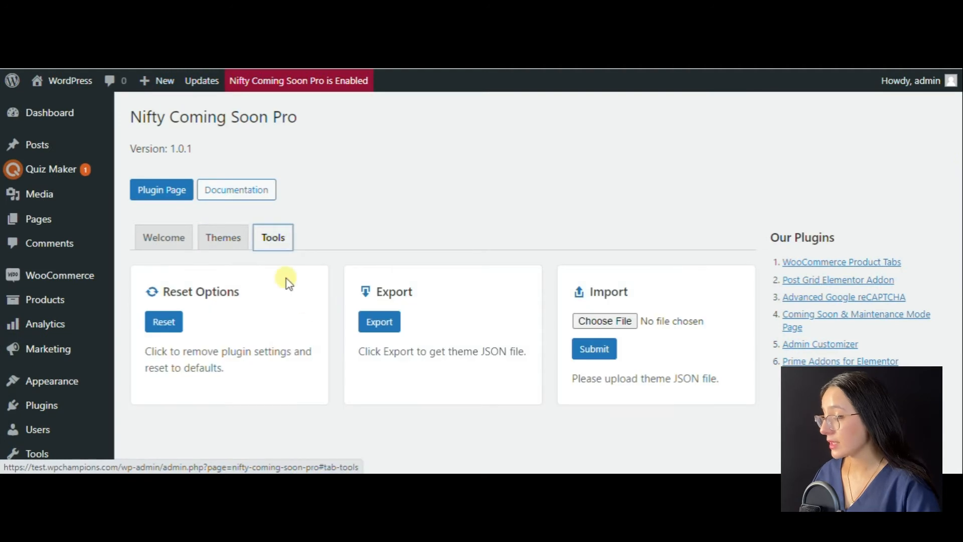
pyautogui.moveTo(220, 318)
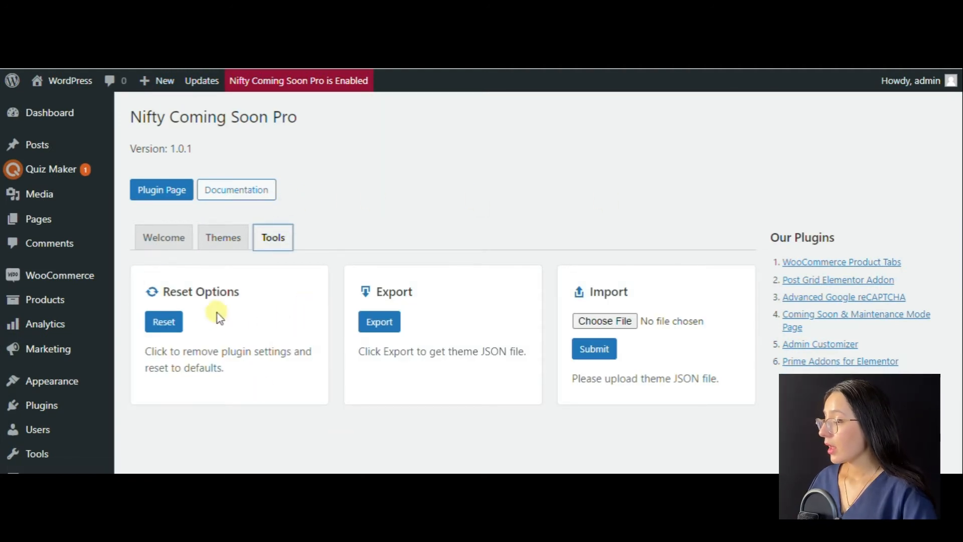
pyautogui.moveTo(188, 305)
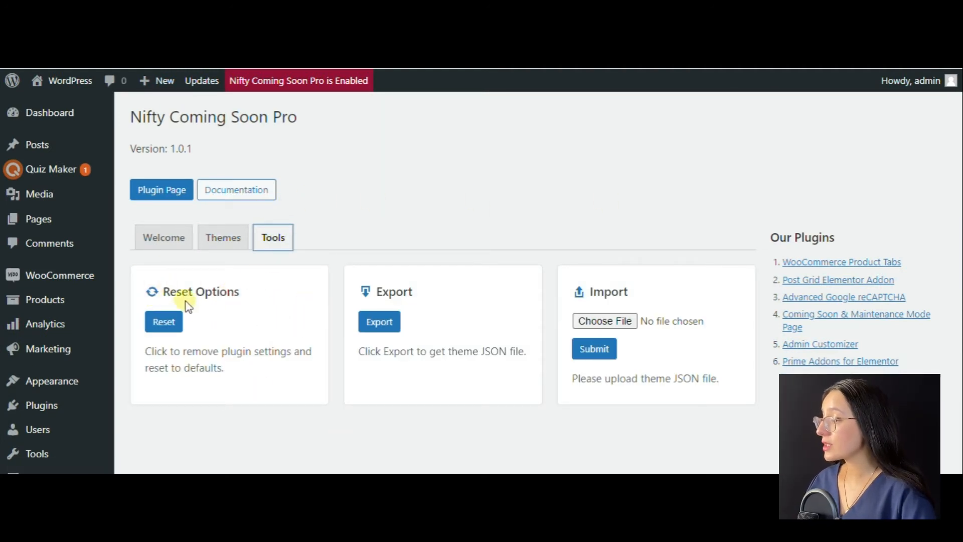
pyautogui.moveTo(240, 391)
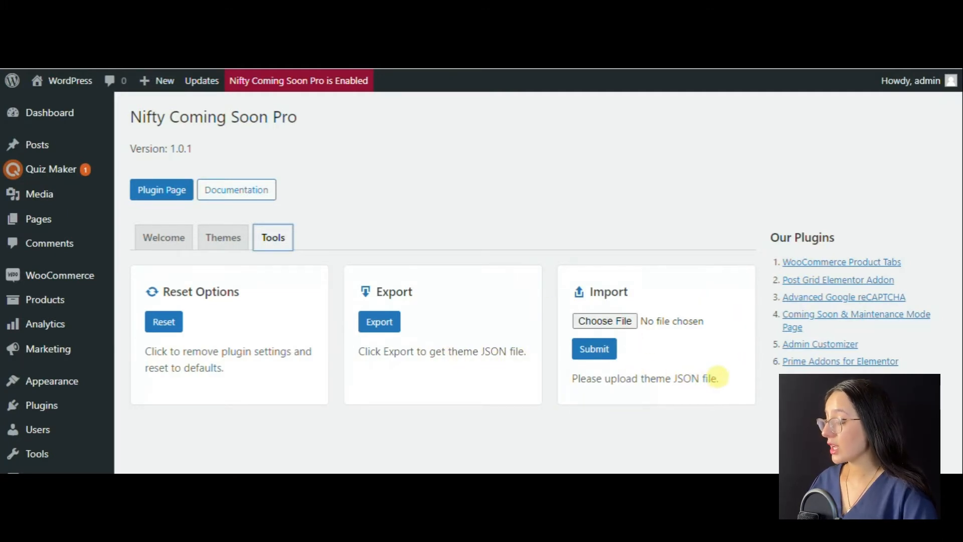
pyautogui.moveTo(720, 380)
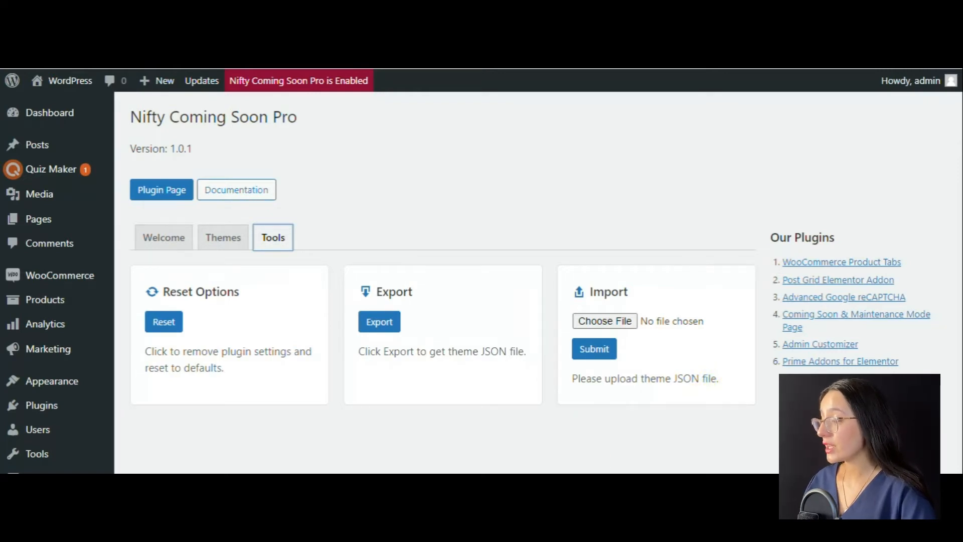
# Return to the Nifty Coming Soon Pro Welcome tab after reviewing the tool cards
pyautogui.click(163, 236)
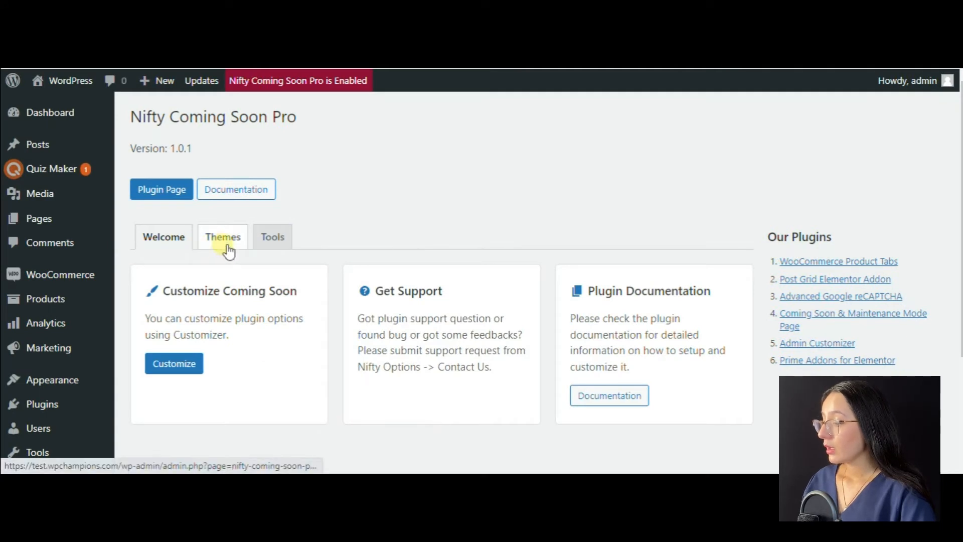
# Import the Digital Agency theme from the gallery and launch the coming-soon page customizer
pyautogui.click(223, 236)
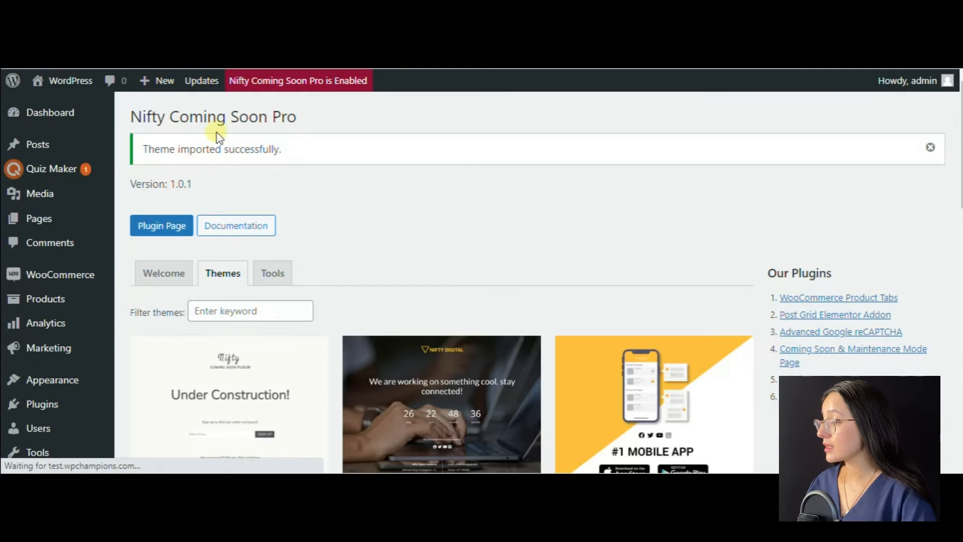
pyautogui.click(164, 273)
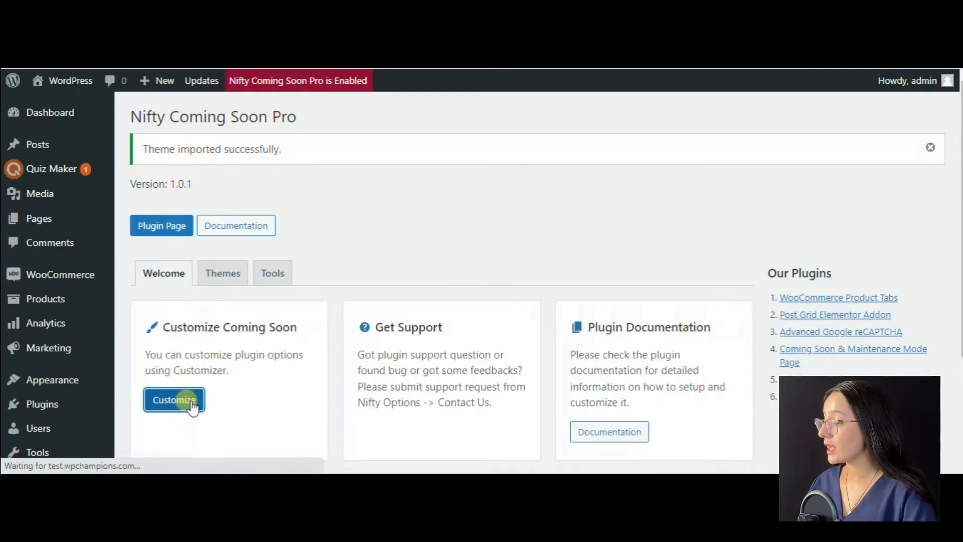
pyautogui.click(175, 400)
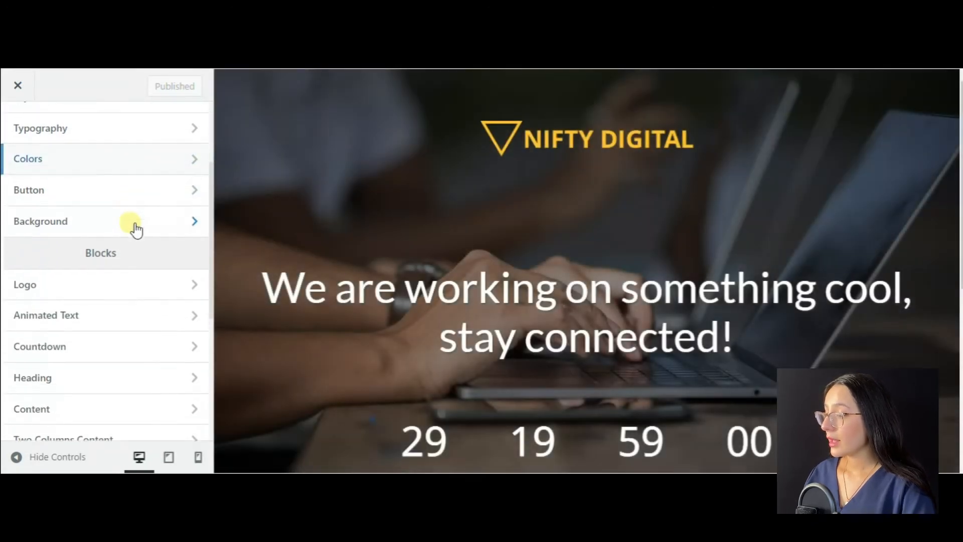
# In General Settings, switch alignment to Right and back to Center, then enter the page description
pyautogui.click(18, 126)
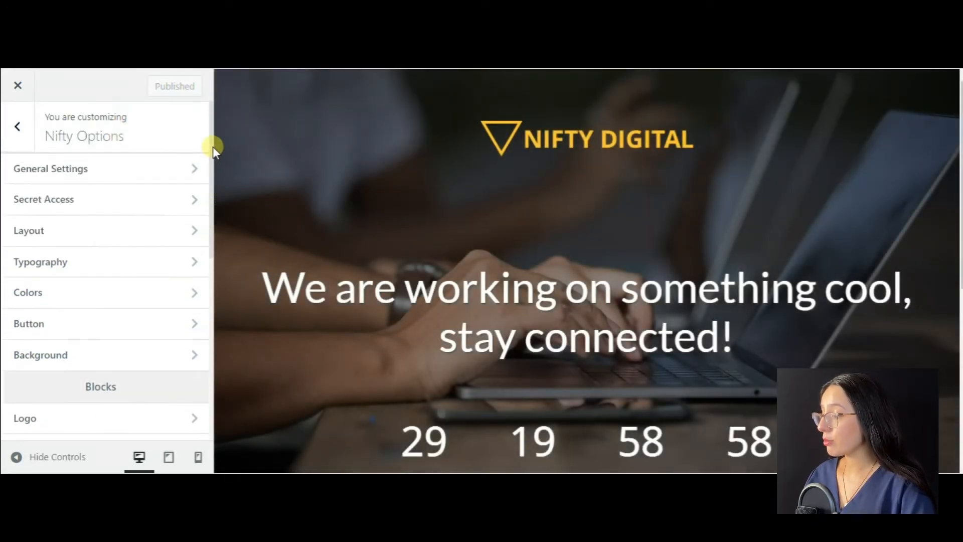
pyautogui.moveTo(719, 257)
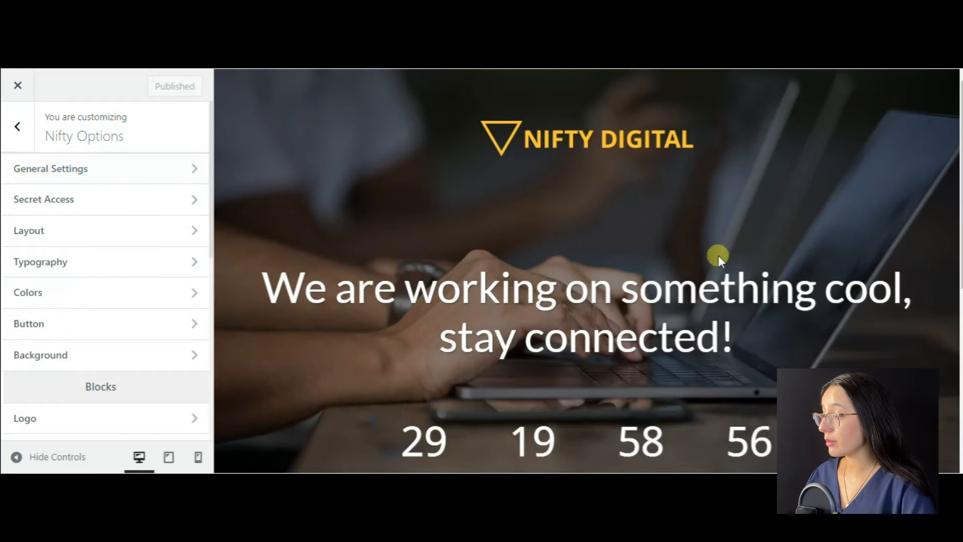
pyautogui.click(50, 169)
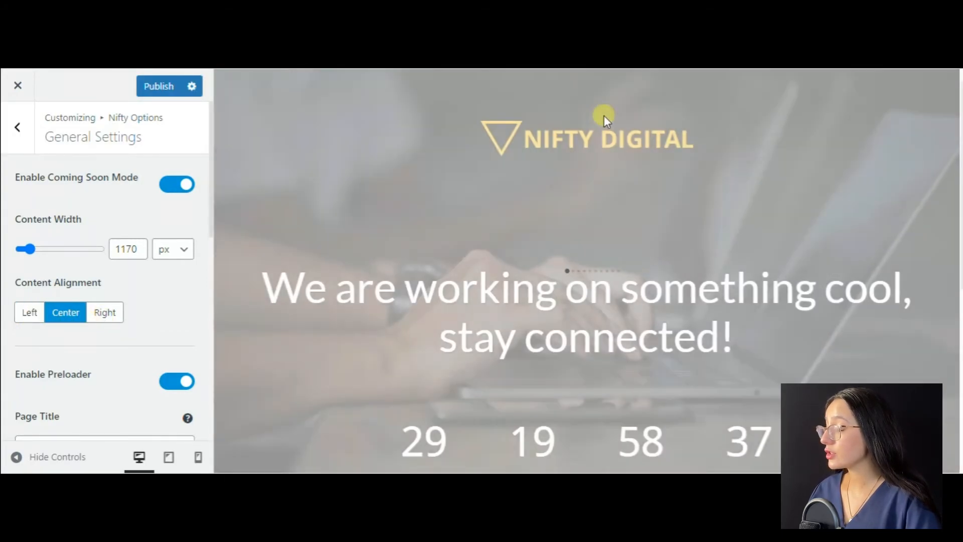
pyautogui.click(104, 312)
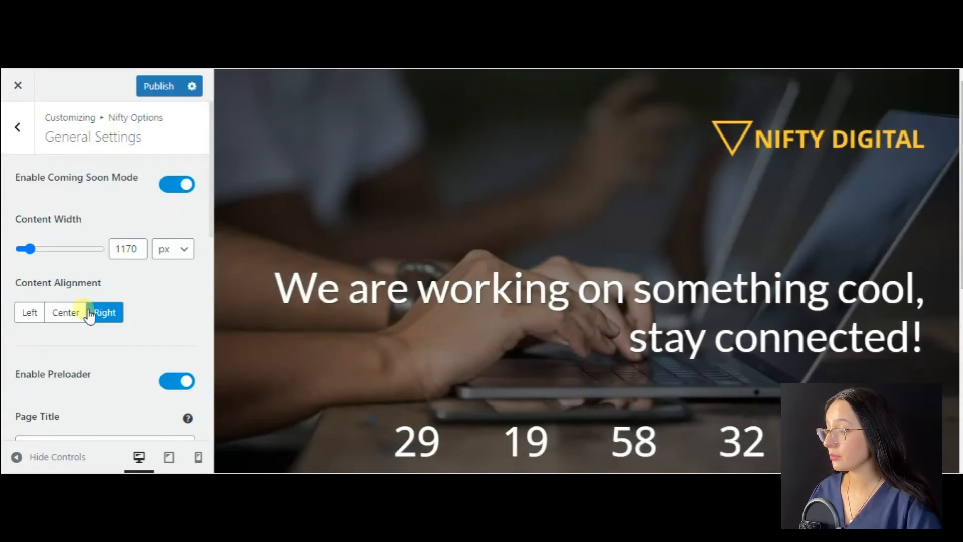
pyautogui.click(65, 311)
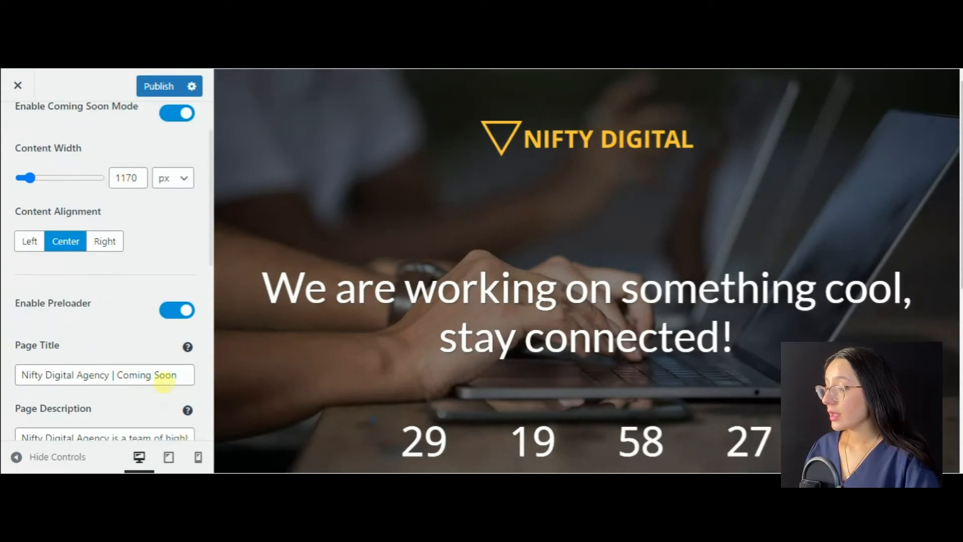
pyautogui.write('Digital Agency')
pyautogui.write('We are coming soon!!')
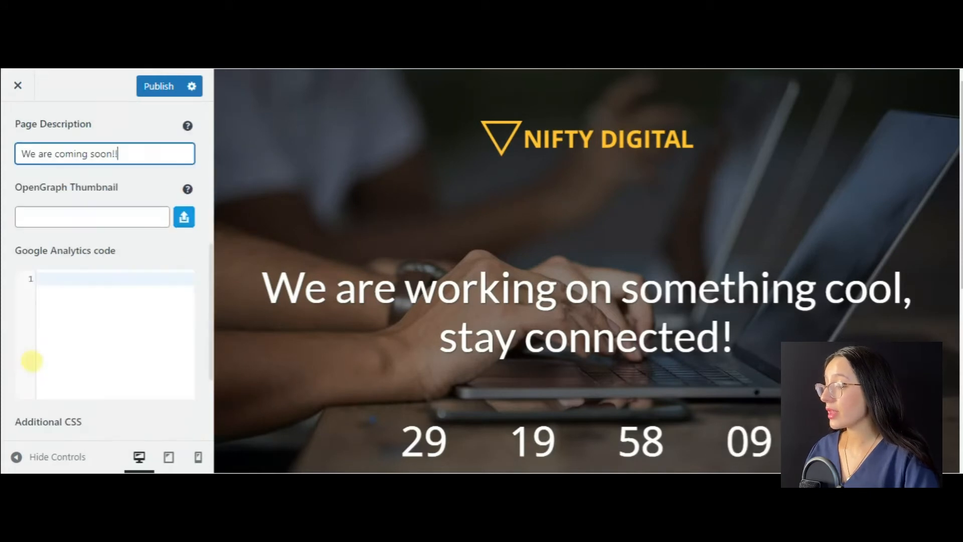
pyautogui.scroll(-3)
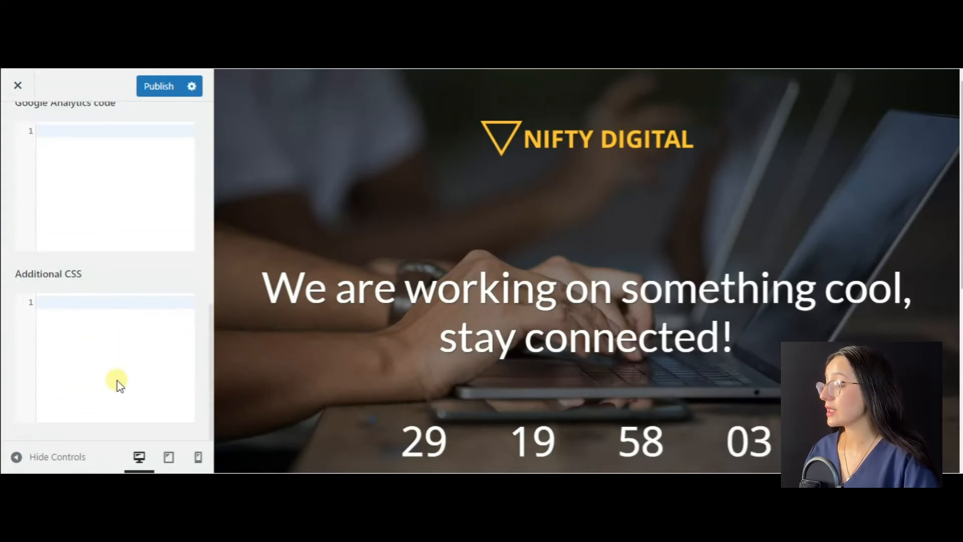
pyautogui.click(11, 127)
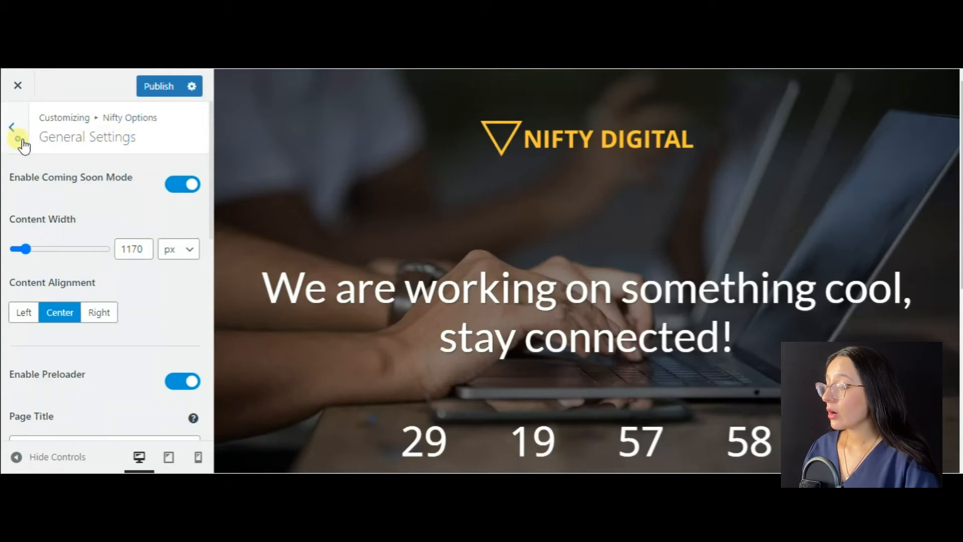
# Look over the Secret Access and block Layout settings panels
pyautogui.click(17, 126)
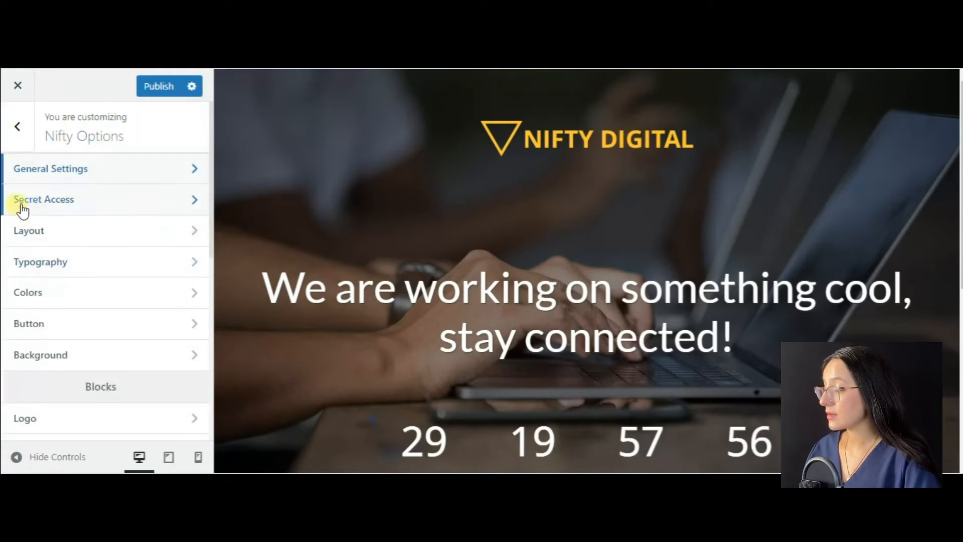
pyautogui.click(43, 200)
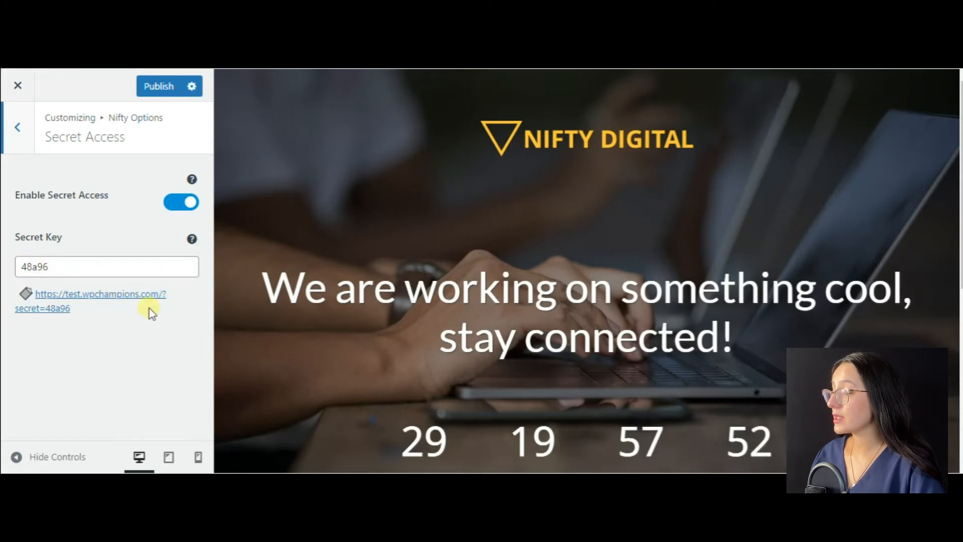
pyautogui.click(18, 127)
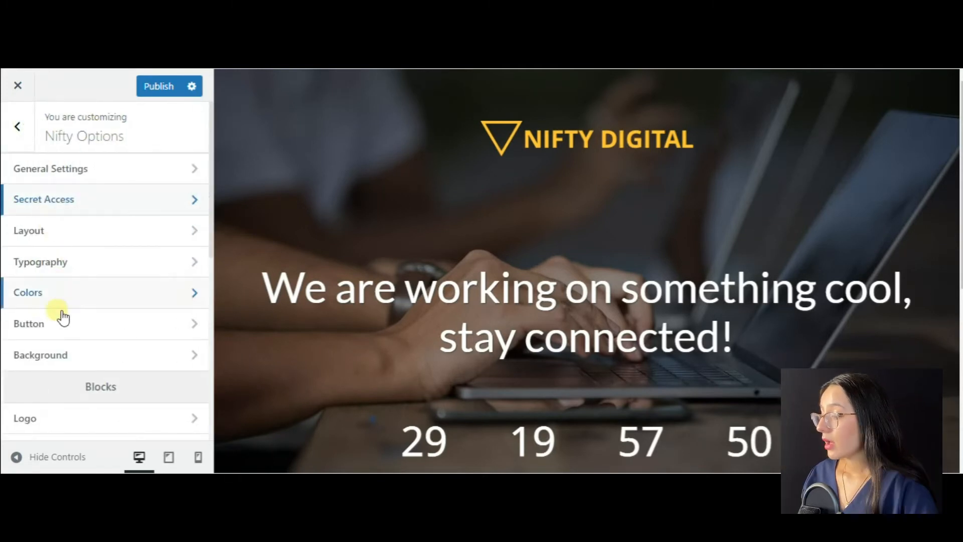
pyautogui.click(28, 230)
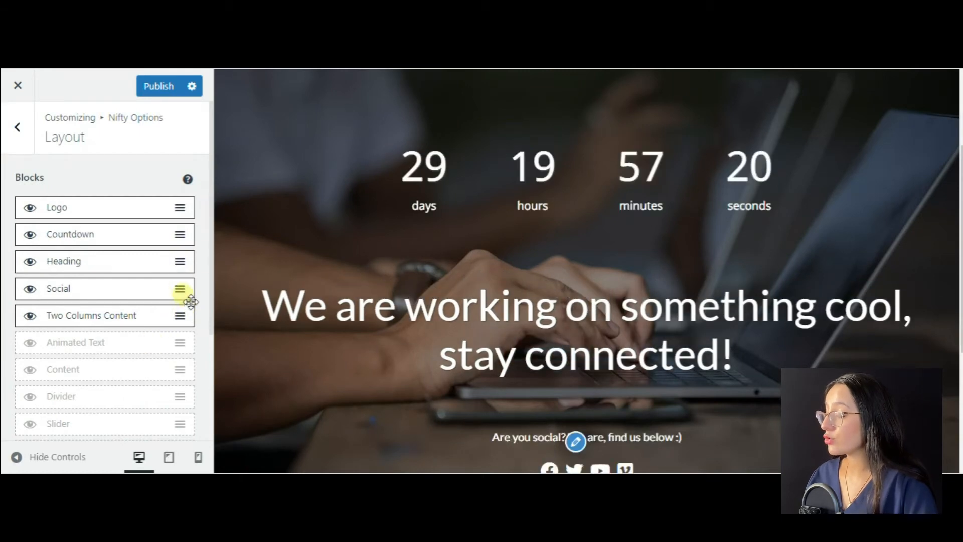
pyautogui.click(17, 127)
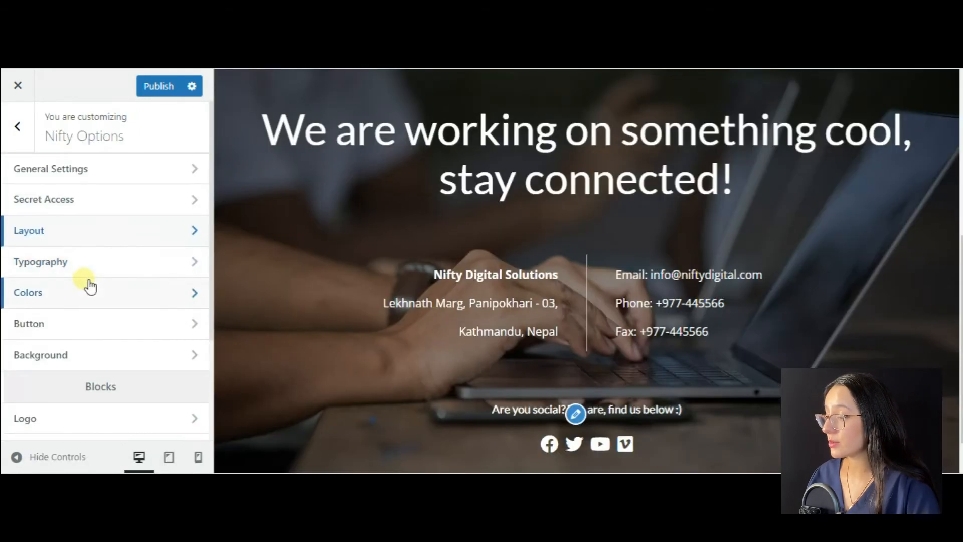
# Review the Typography font settings, then bring up the Colors panel
pyautogui.click(41, 262)
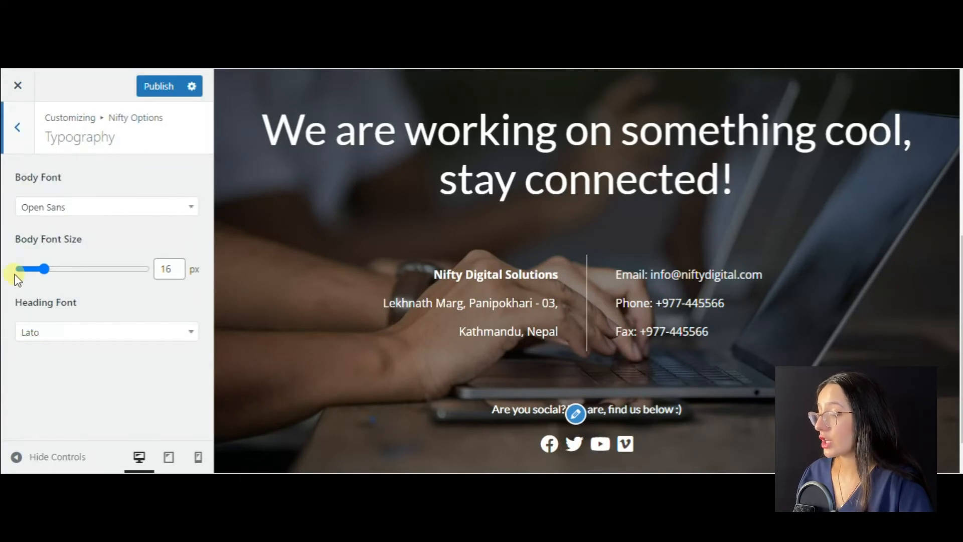
pyautogui.click(107, 207)
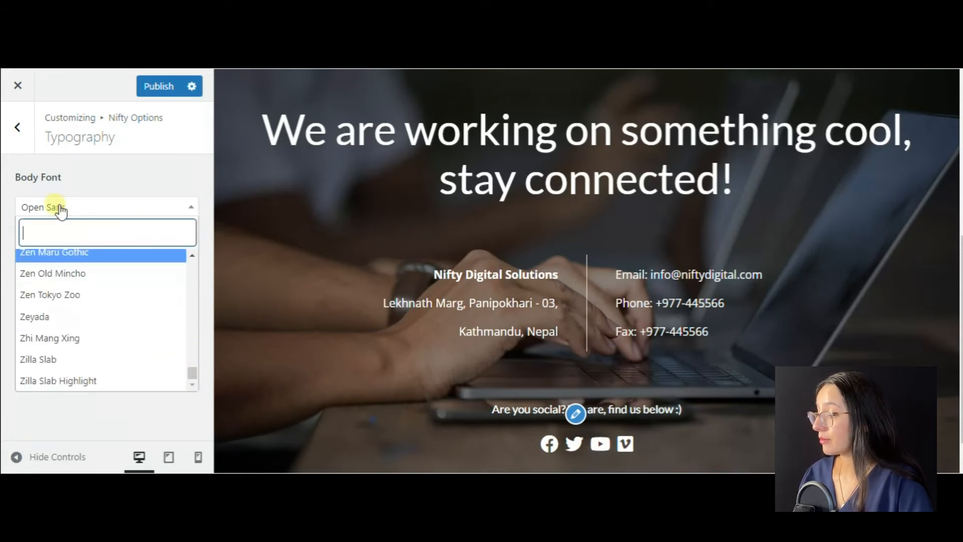
pyautogui.click(17, 126)
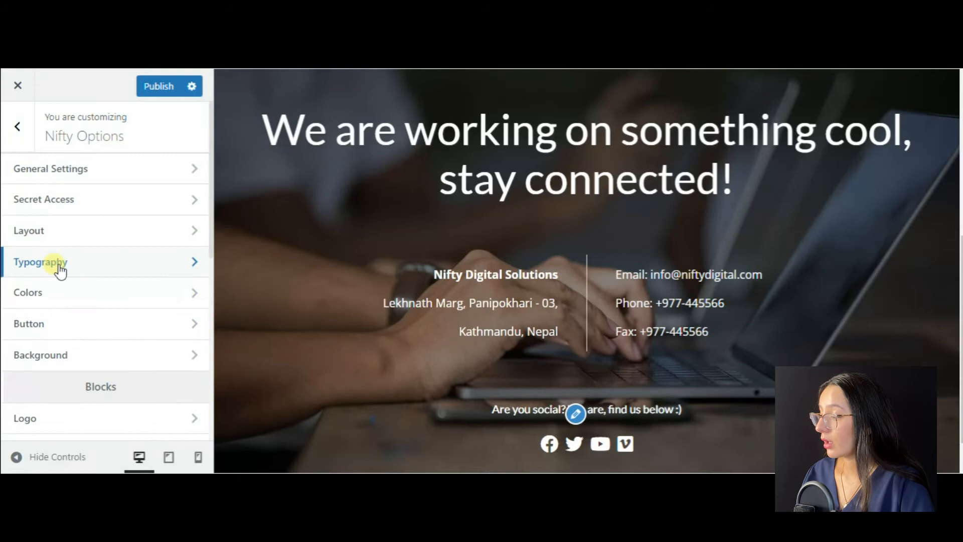
pyautogui.click(41, 262)
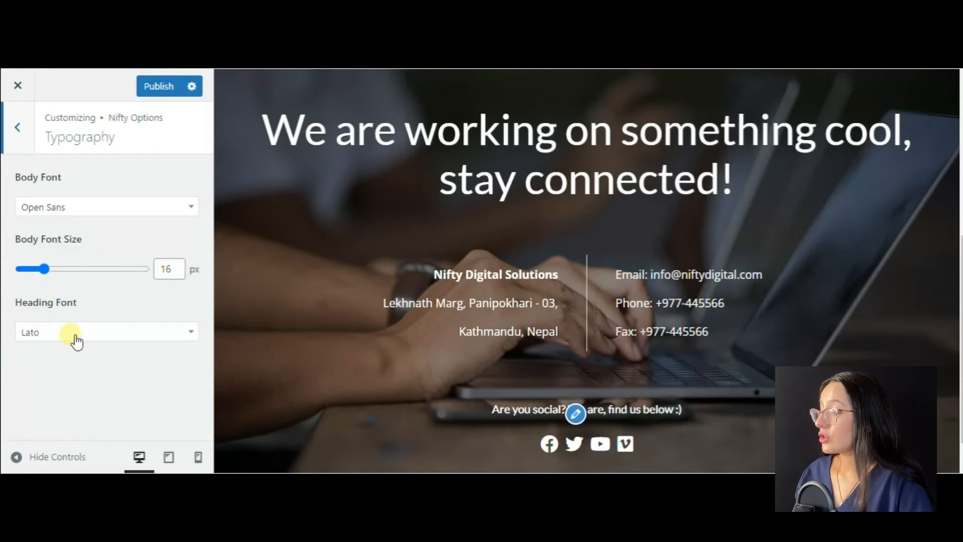
pyautogui.click(105, 332)
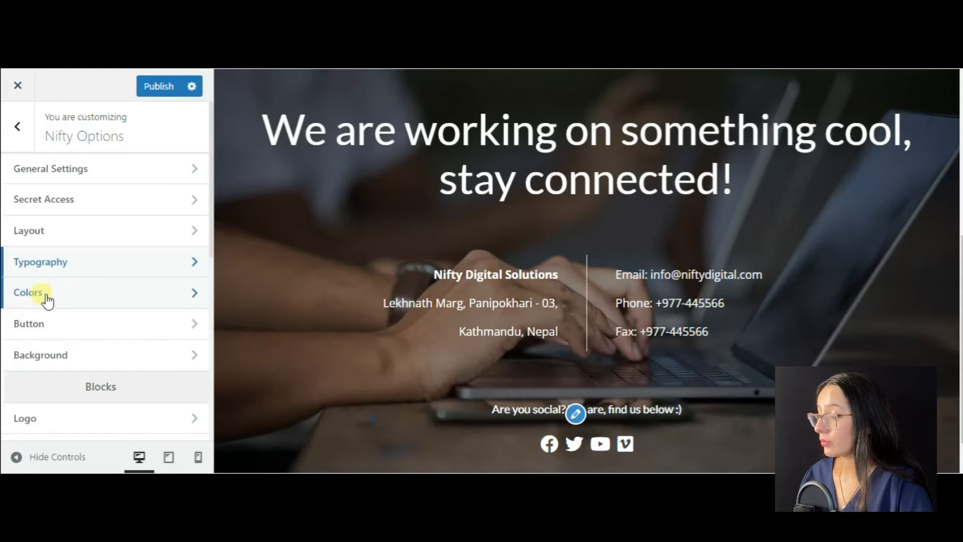
pyautogui.click(27, 292)
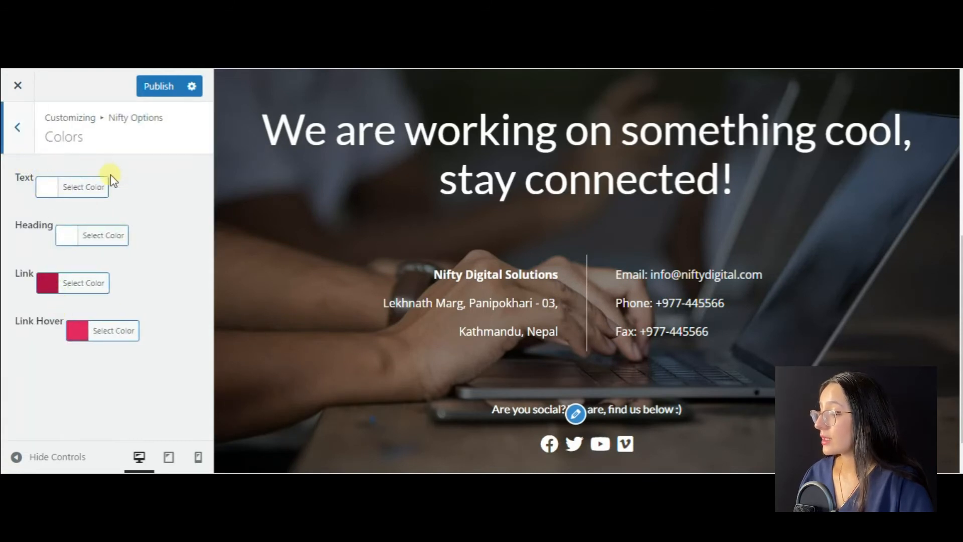
pyautogui.moveTo(86, 261)
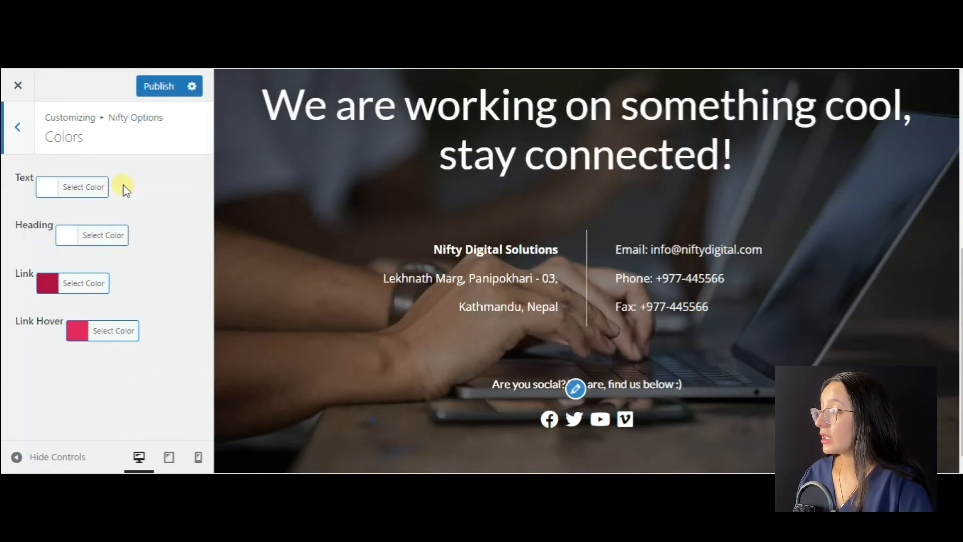
# Review the Button settings, keep Static Image background mode with a new image, and browse pattern overlays
pyautogui.click(18, 127)
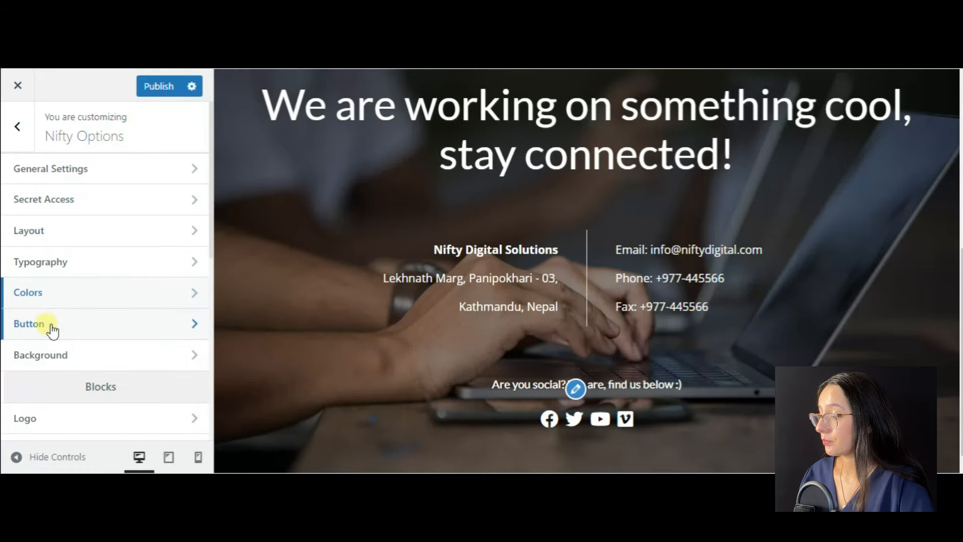
pyautogui.click(28, 324)
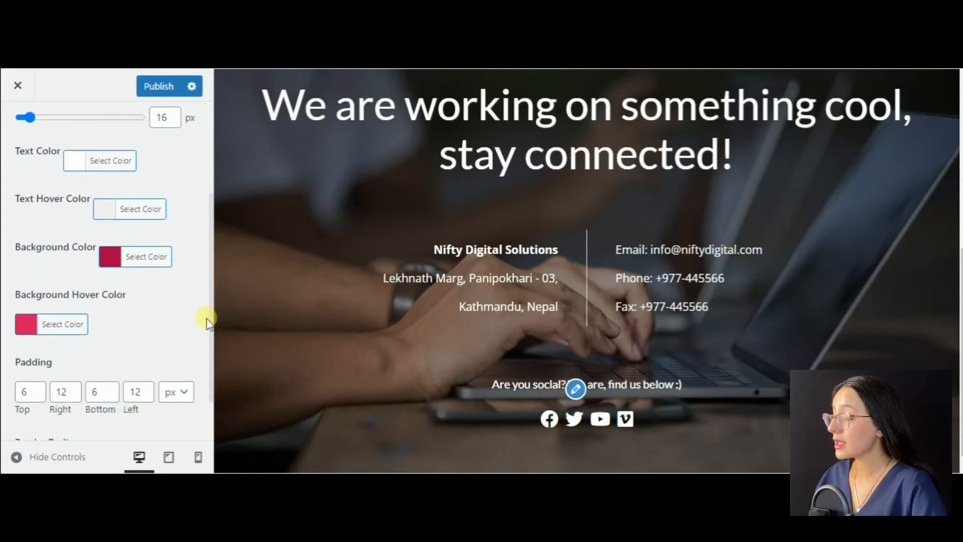
pyautogui.scroll(-3)
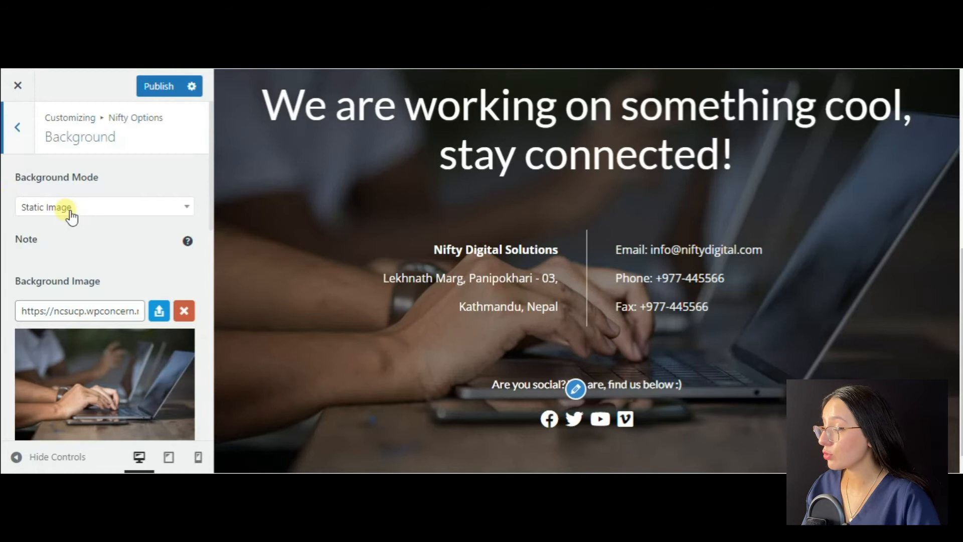
pyautogui.click(104, 207)
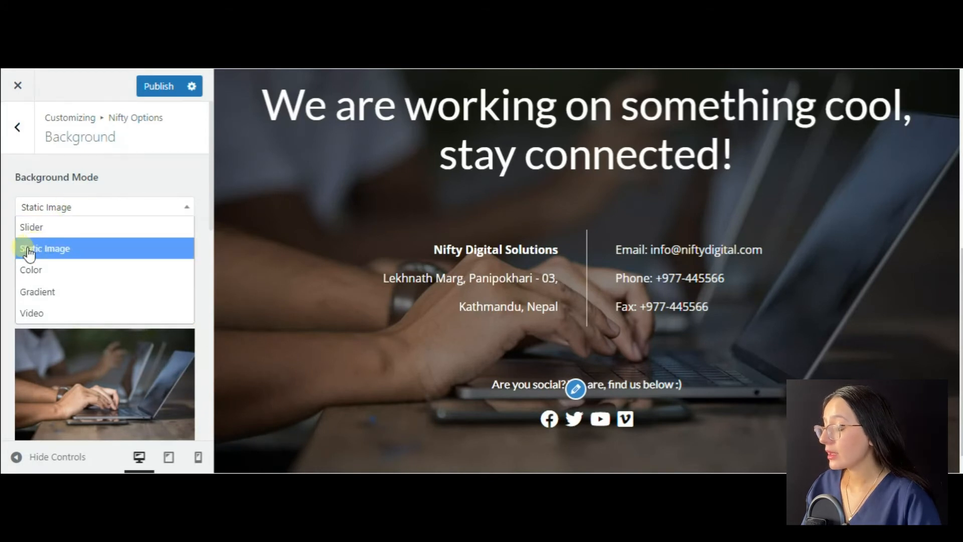
pyautogui.moveTo(30, 271)
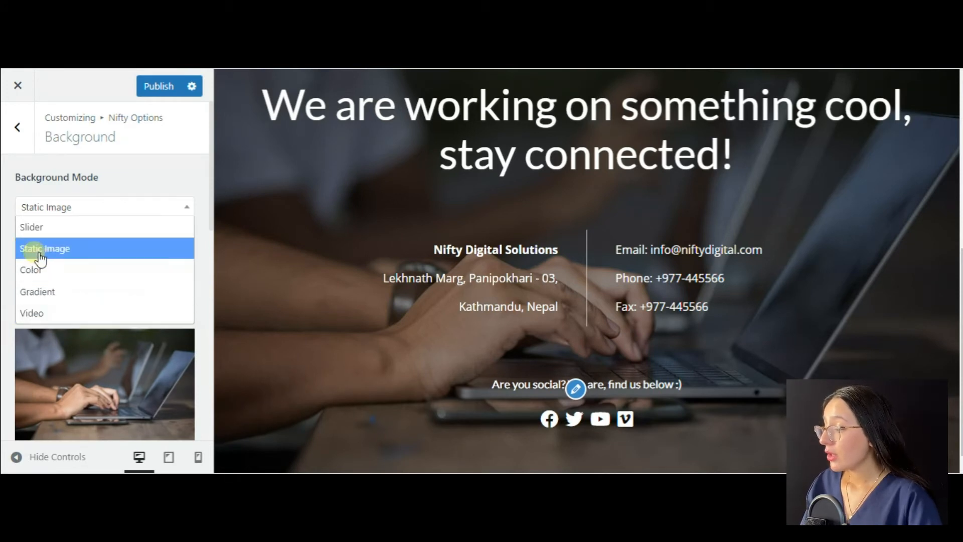
pyautogui.click(44, 248)
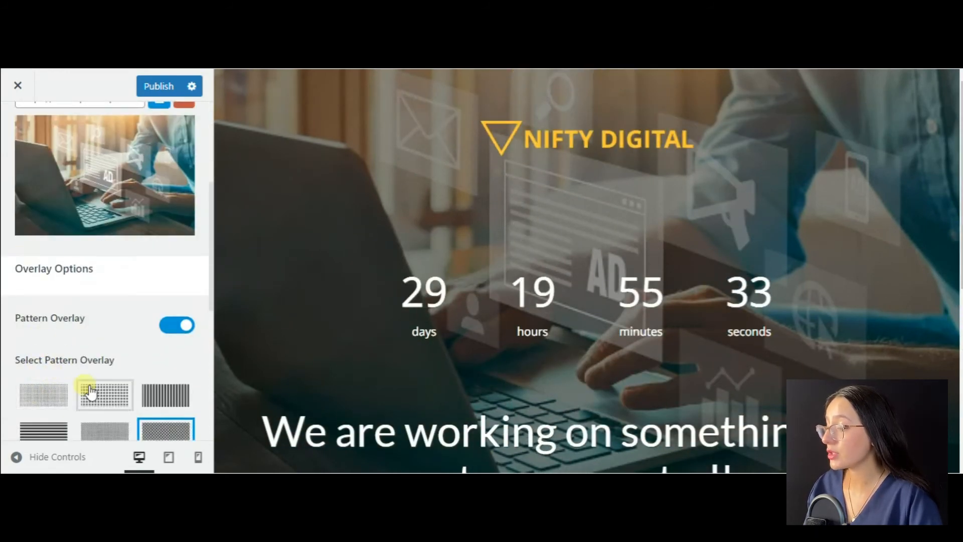
pyautogui.scroll(-3)
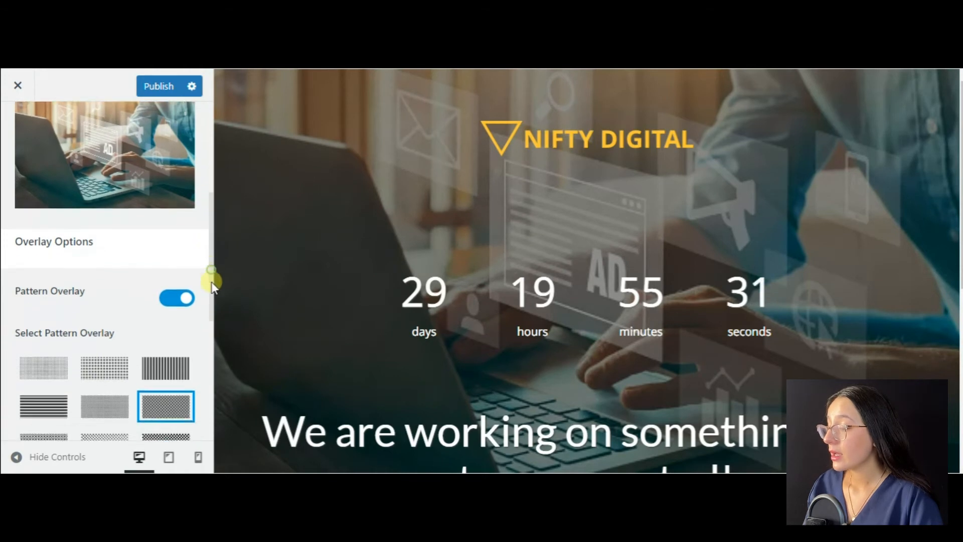
pyautogui.scroll(-3)
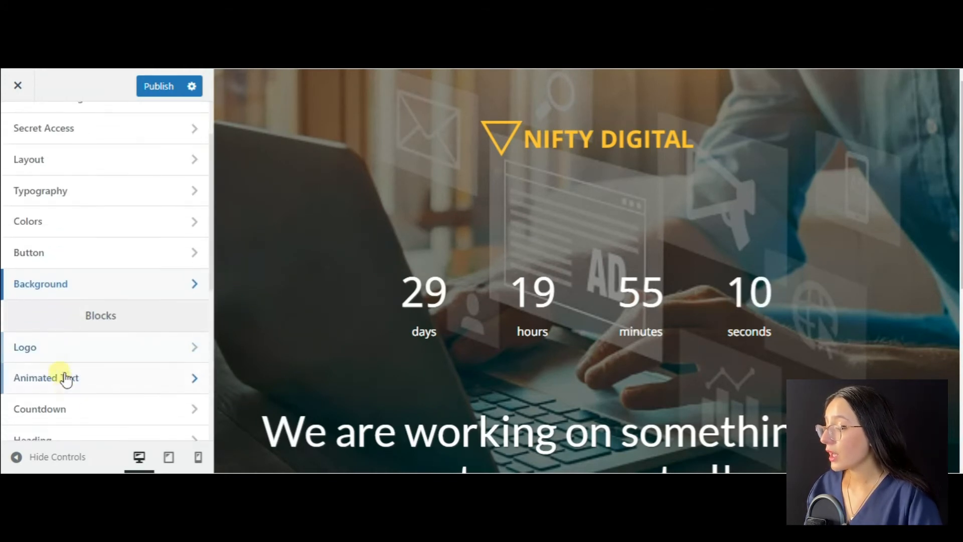
pyautogui.click(25, 346)
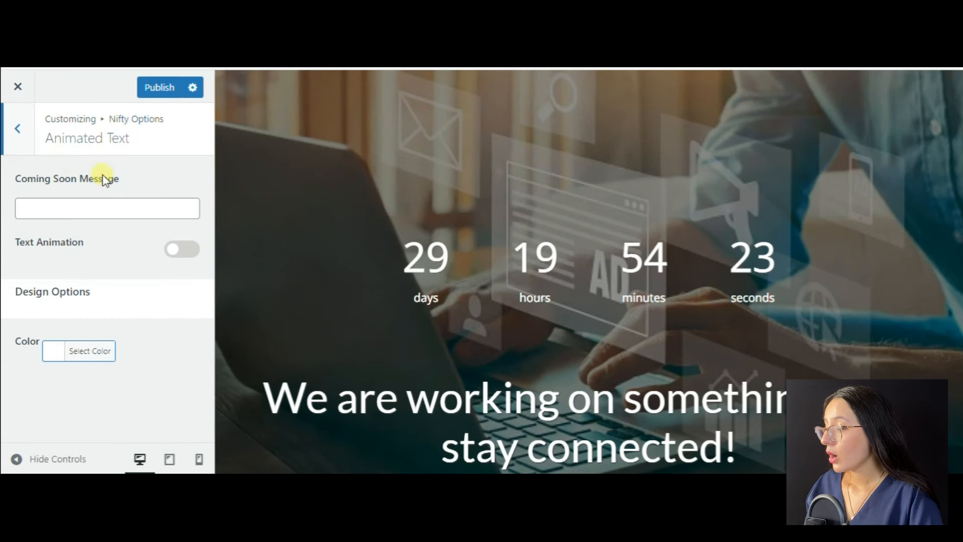
pyautogui.click(107, 208)
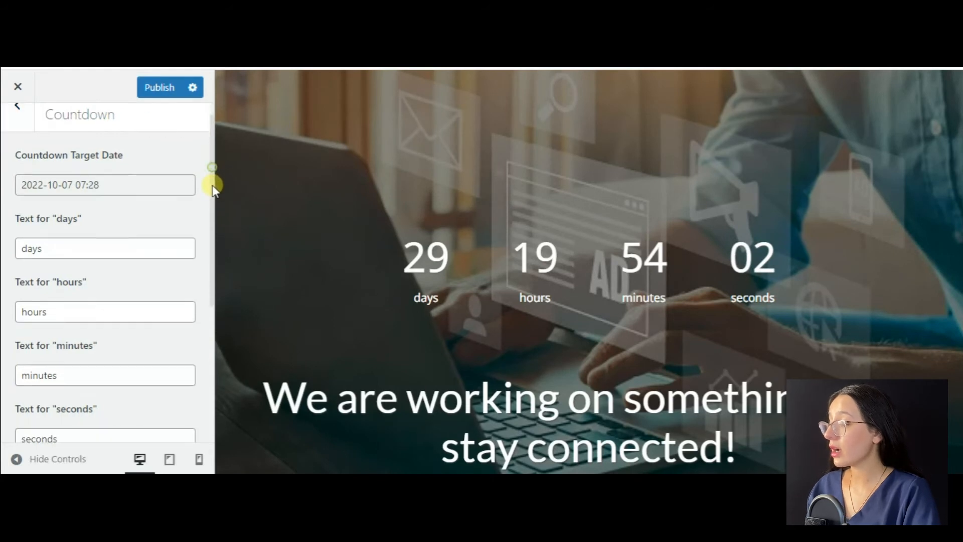
pyautogui.scroll(-3)
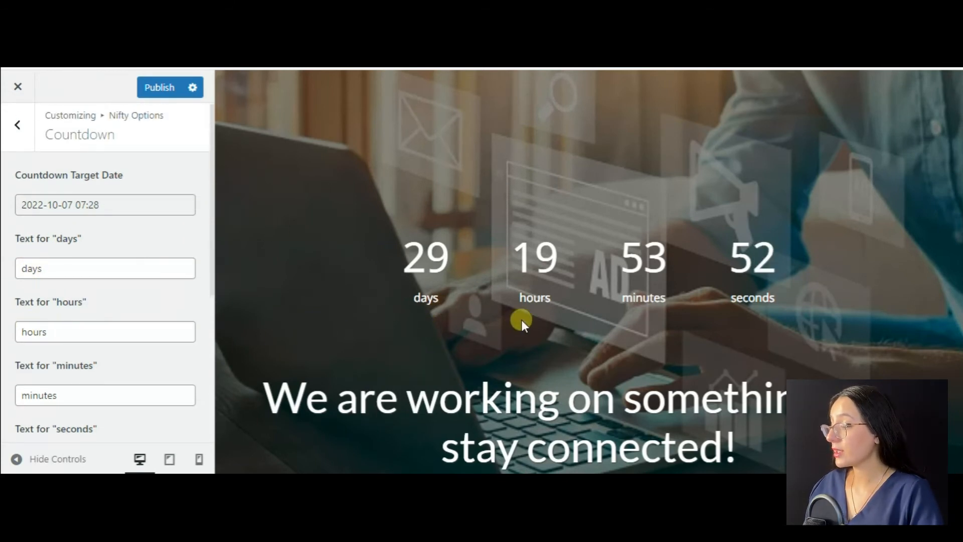
pyautogui.moveTo(405, 400)
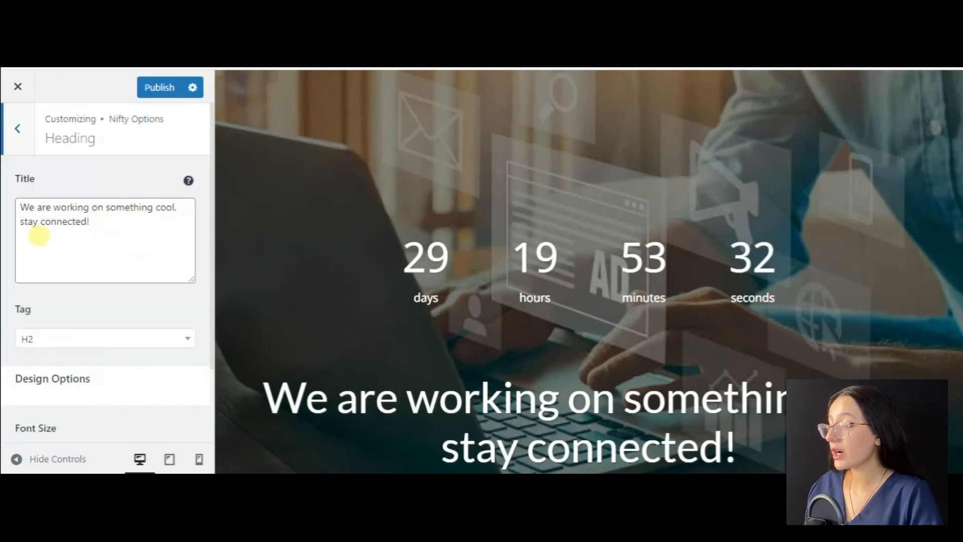
# Replace the Title text with 'We Are Coming Soon!!' and return to the Nifty options list
pyautogui.write('We Are')
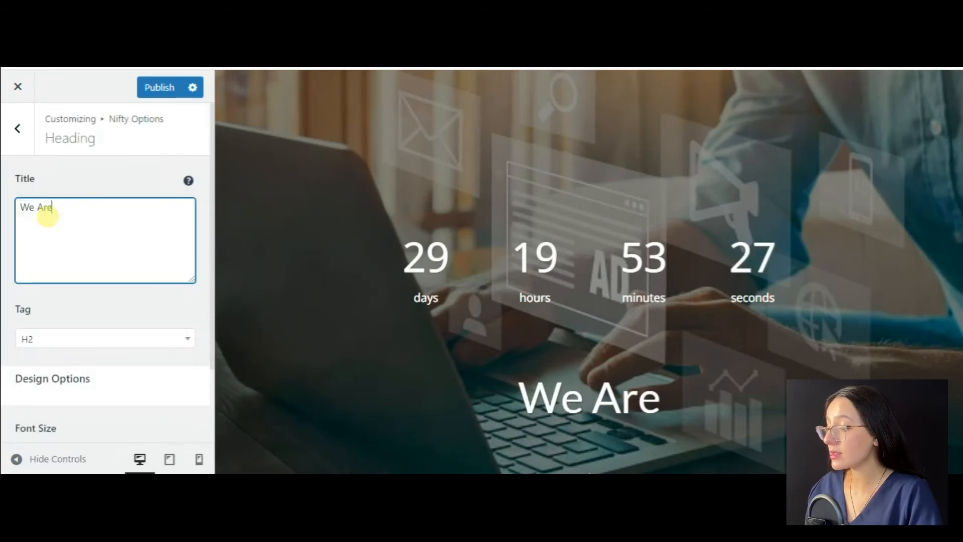
pyautogui.write('Coming Soon!!')
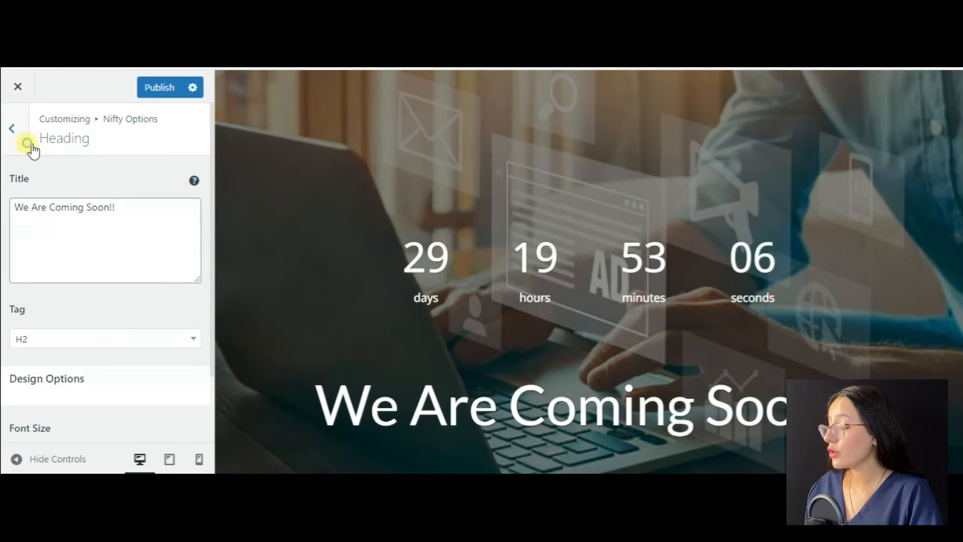
pyautogui.click(17, 128)
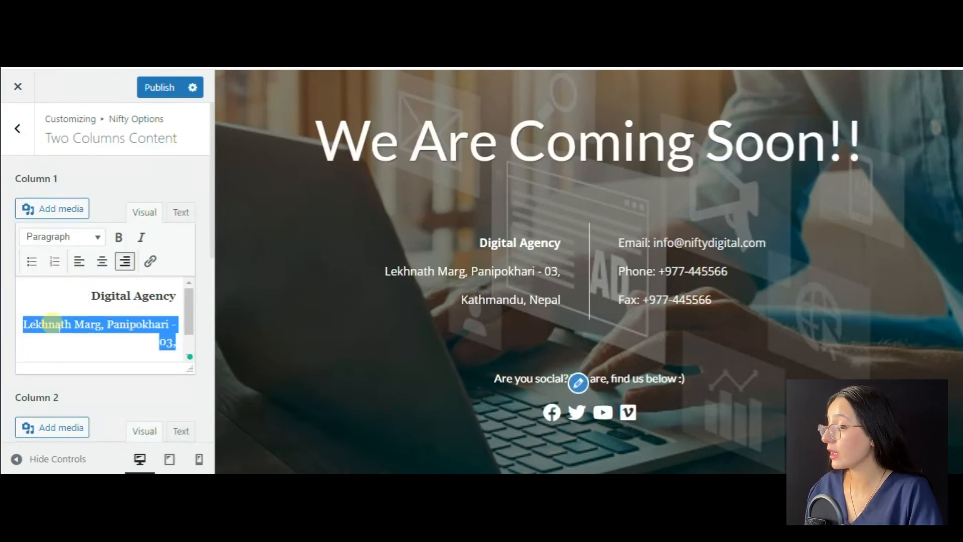
# Change the contact columns to Paris, France and widen the column spacing, then go back
pyautogui.write('Paris')
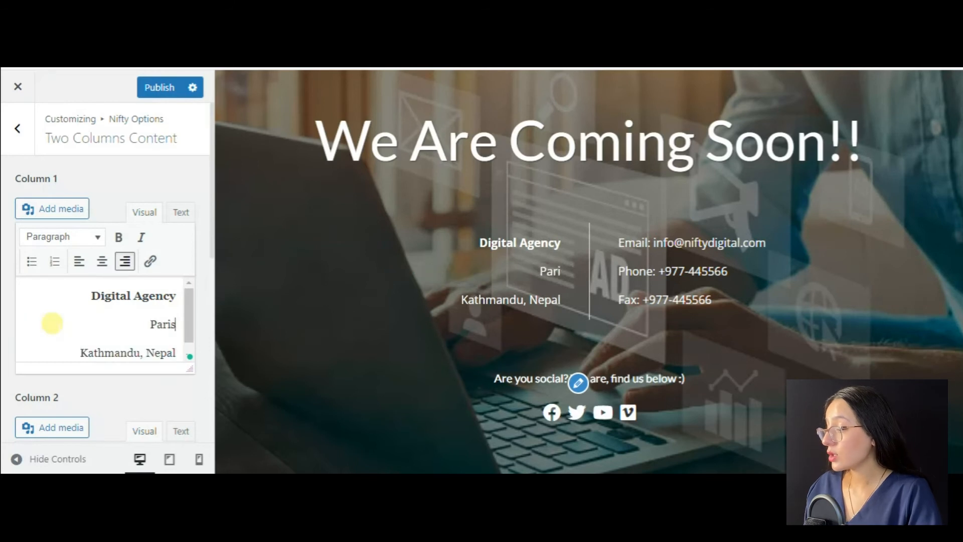
pyautogui.write(', France')
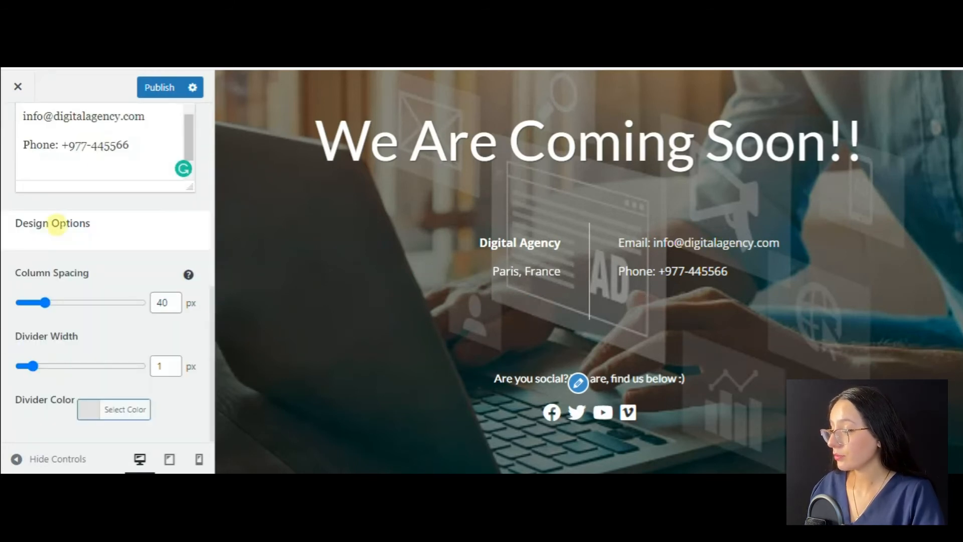
pyautogui.moveTo(30, 366); pyautogui.dragTo(89, 366)
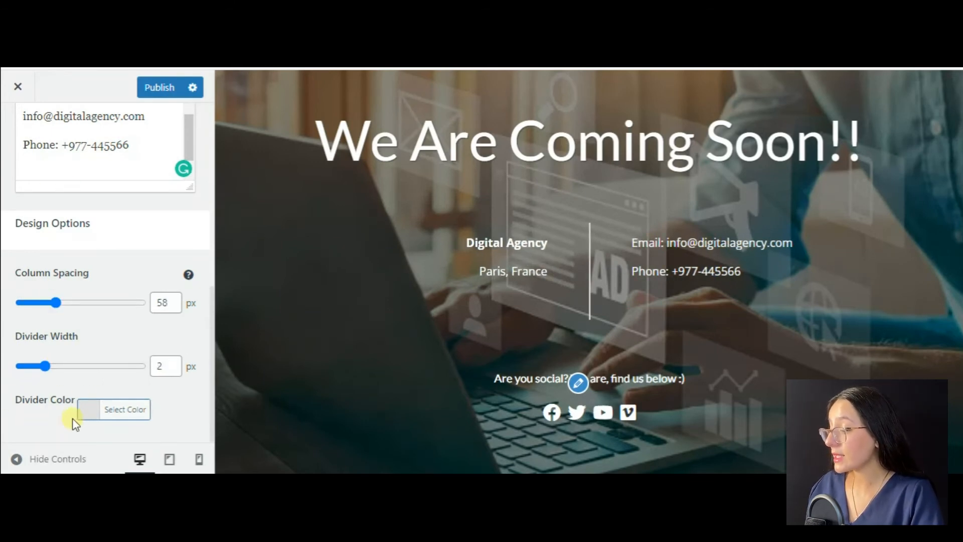
pyautogui.click(11, 128)
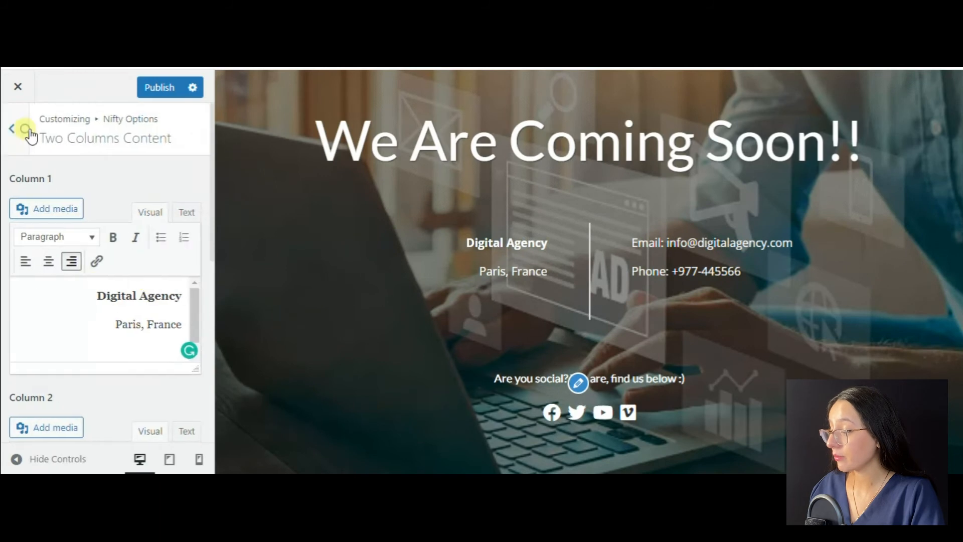
pyautogui.click(11, 128)
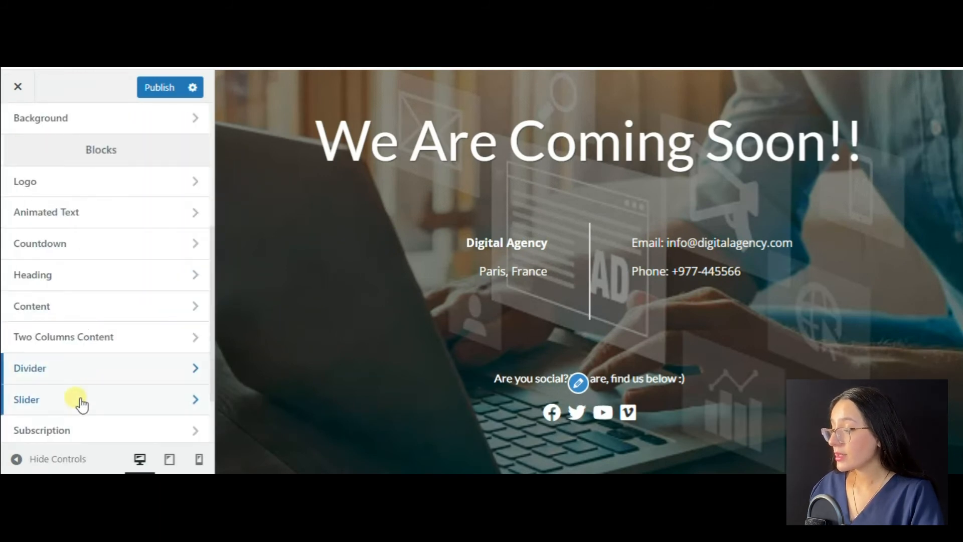
pyautogui.click(30, 368)
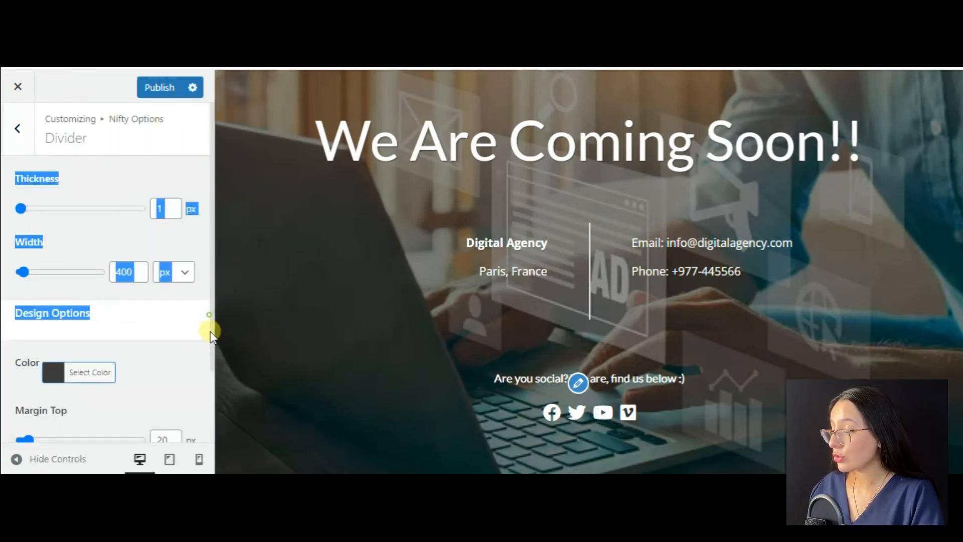
pyautogui.scroll(-3)
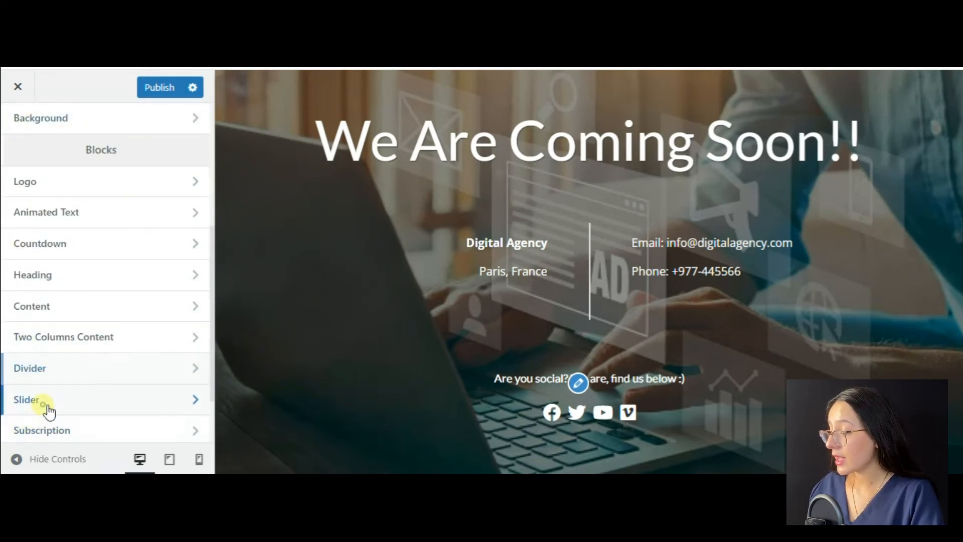
pyautogui.click(27, 399)
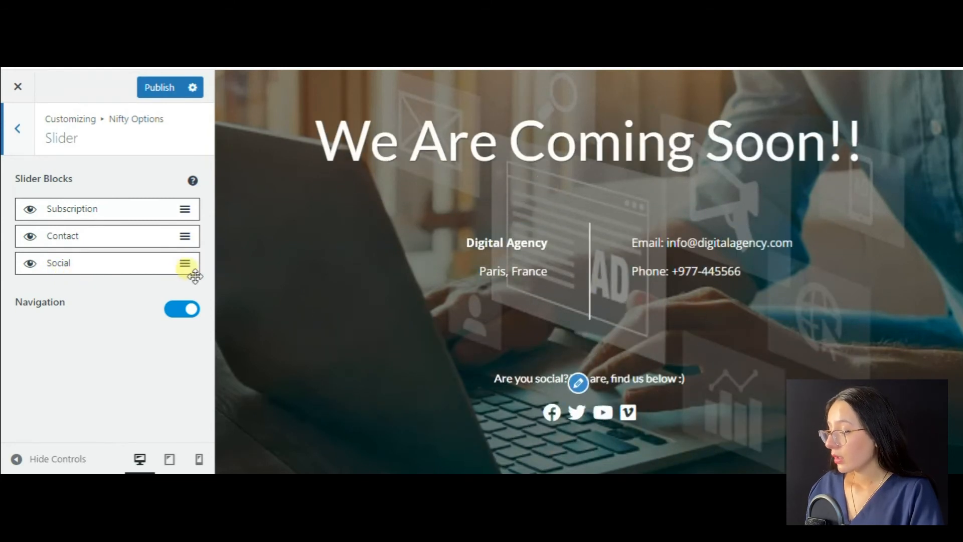
pyautogui.scroll(-3)
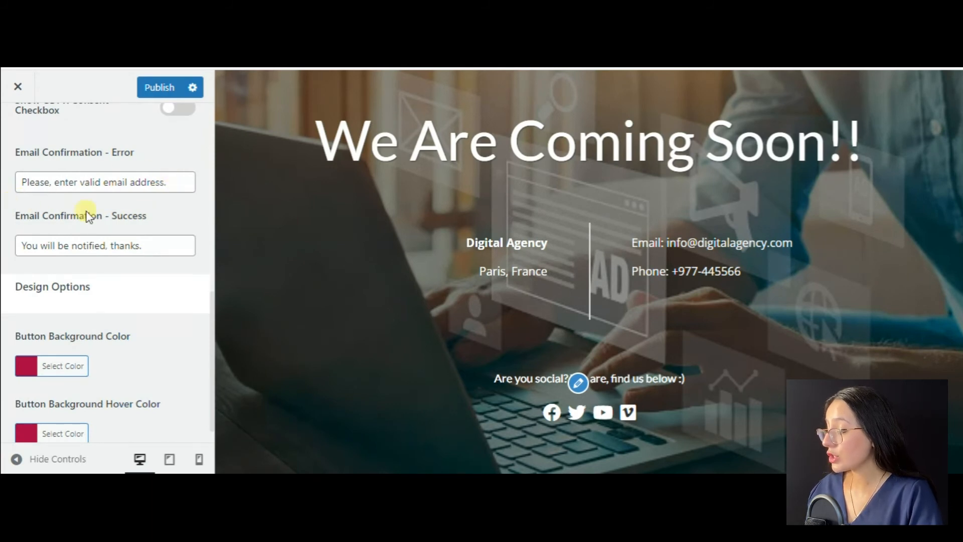
pyautogui.moveTo(138, 313)
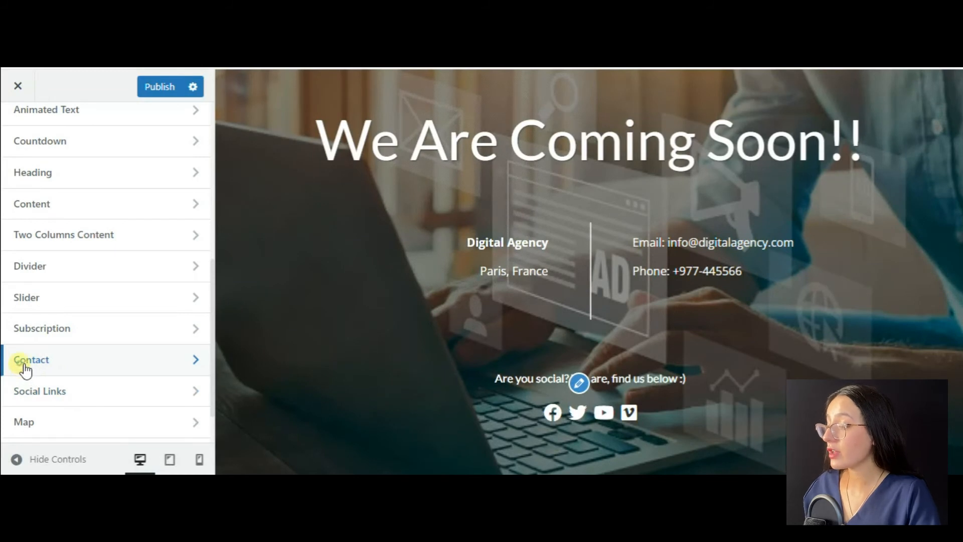
# View the Contact block details, then open the Social Links settings
pyautogui.click(31, 359)
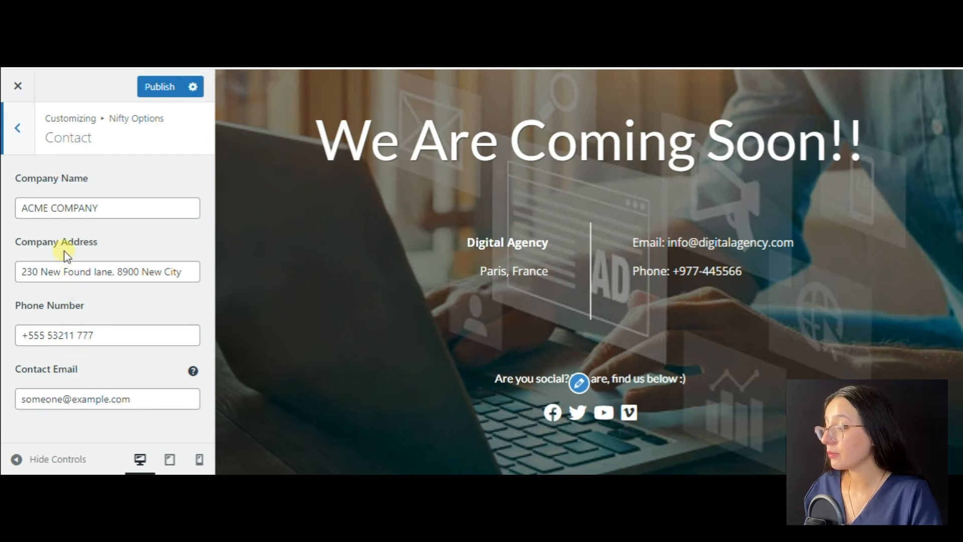
pyautogui.click(18, 127)
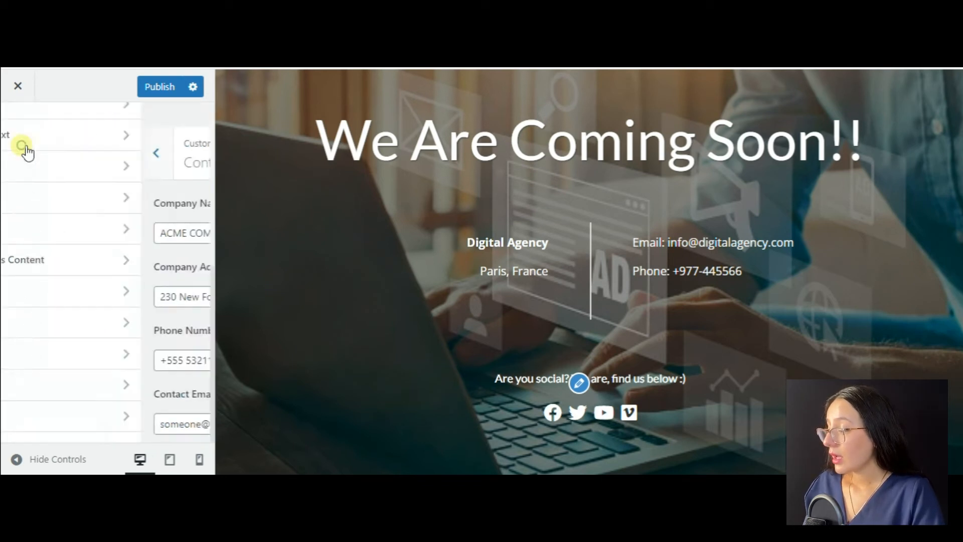
pyautogui.click(22, 145)
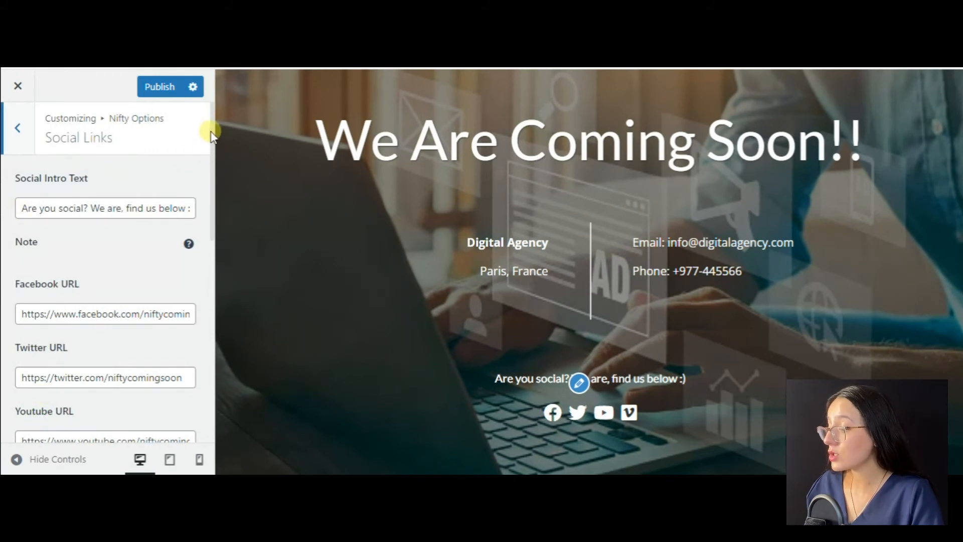
# Raise the Social Links Icon Size slider under Design Options from 25 to 35 px
pyautogui.scroll(-3)
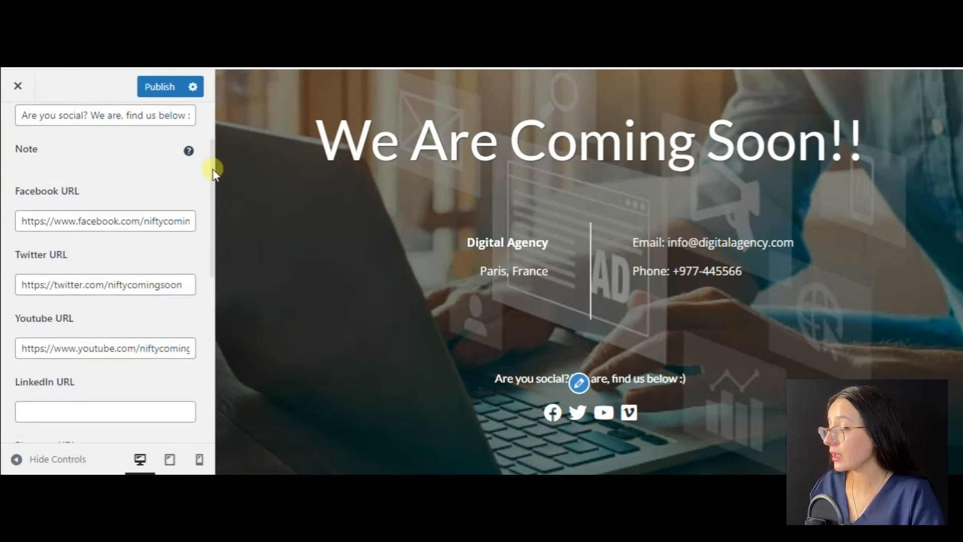
pyautogui.scroll(-3)
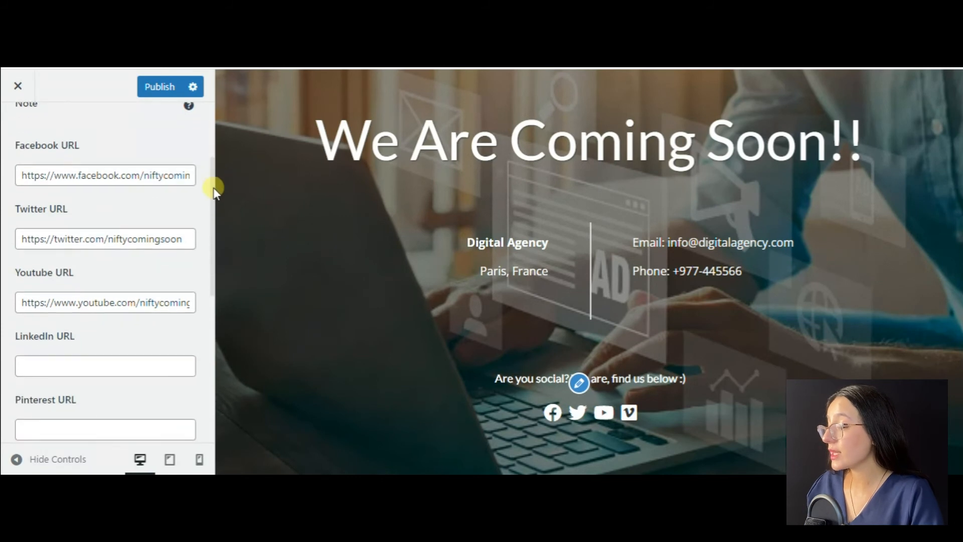
pyautogui.scroll(-3)
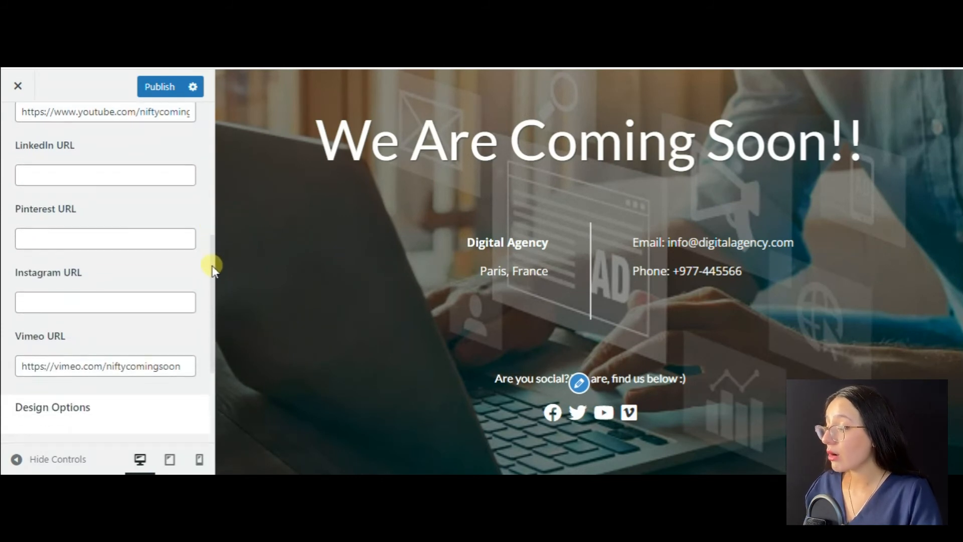
pyautogui.scroll(-3)
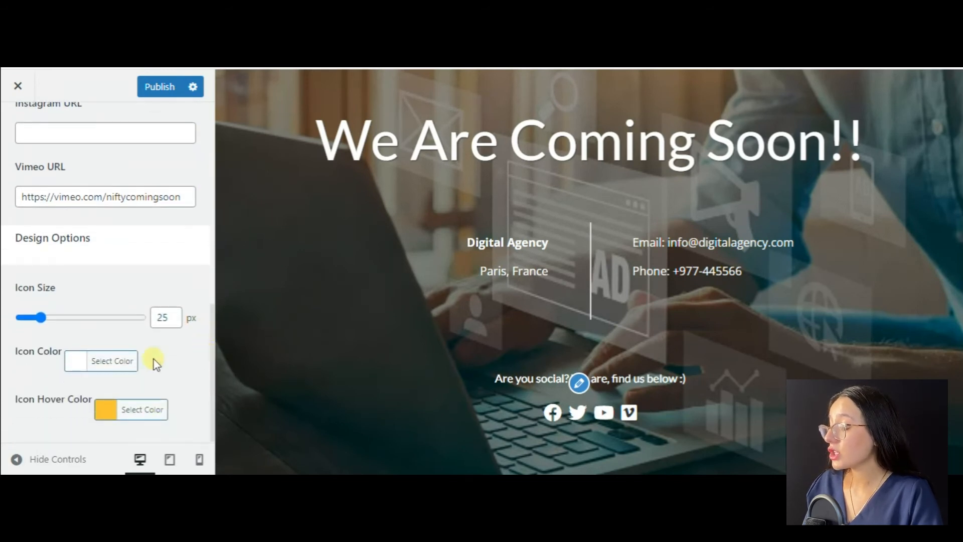
pyautogui.moveTo(41, 317); pyautogui.dragTo(50, 317)
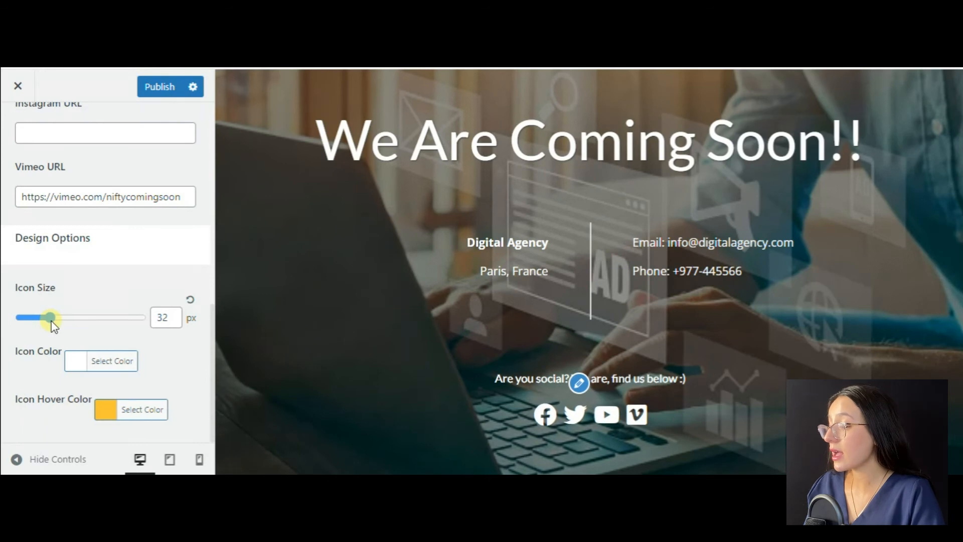
pyautogui.moveTo(49, 317); pyautogui.dragTo(57, 317)
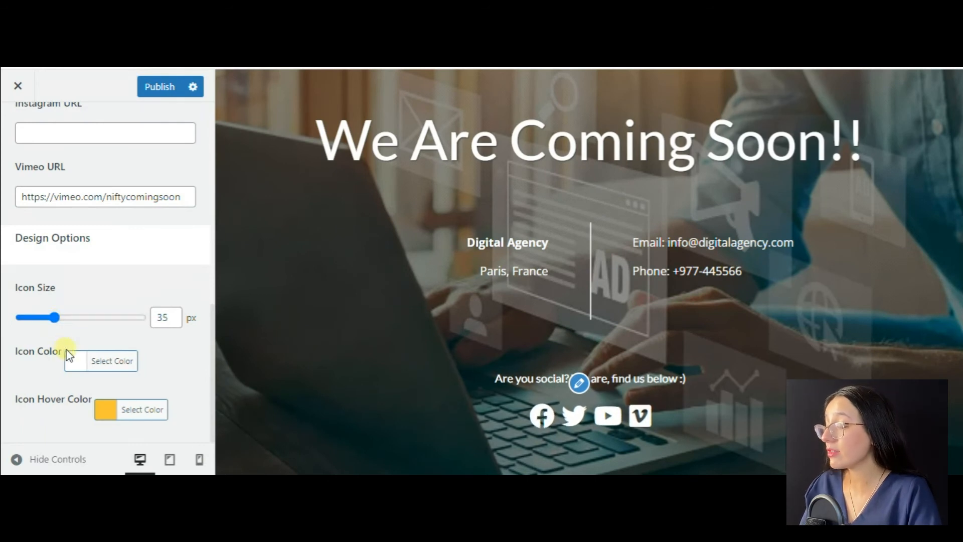
pyautogui.click(111, 360)
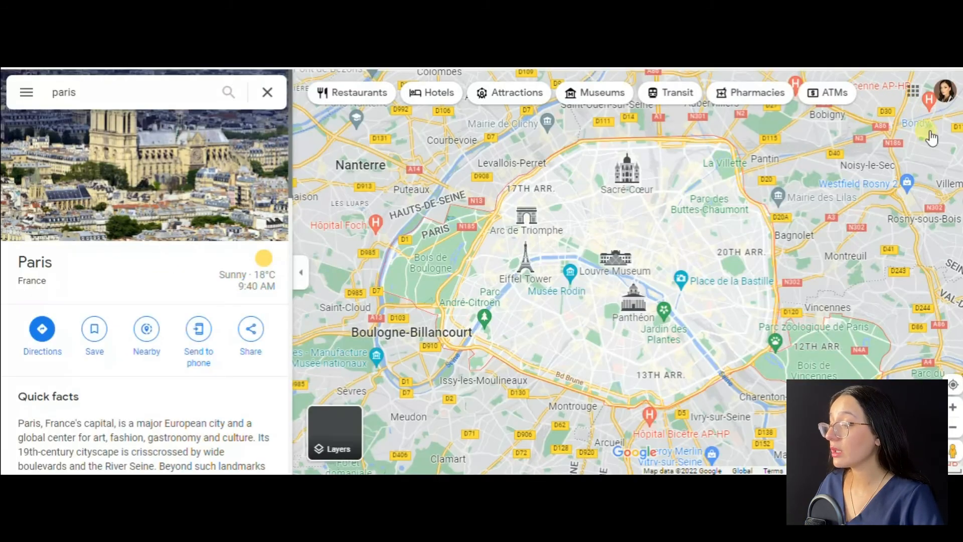
# Embed the Paris Google Map via Share > Embed a map, with width 400
pyautogui.click(250, 329)
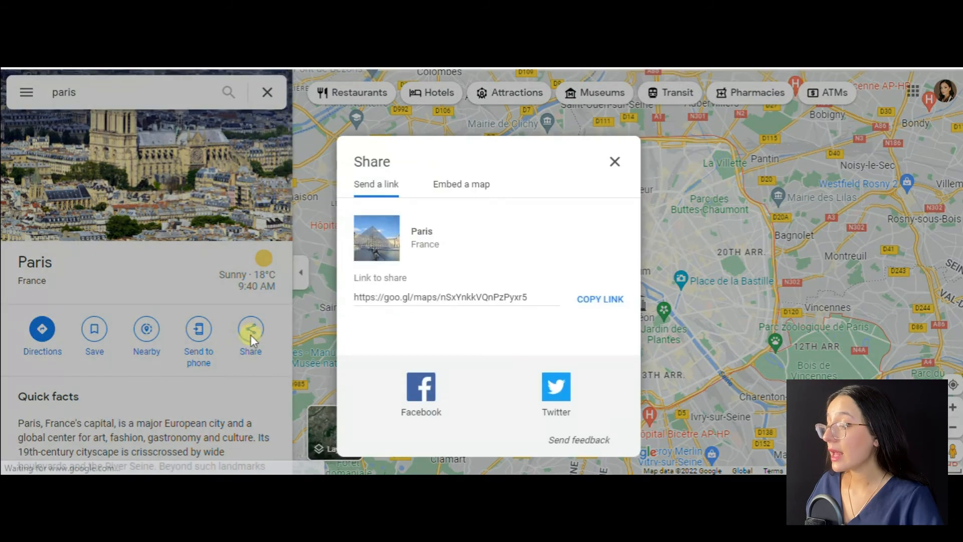
pyautogui.moveTo(501, 216)
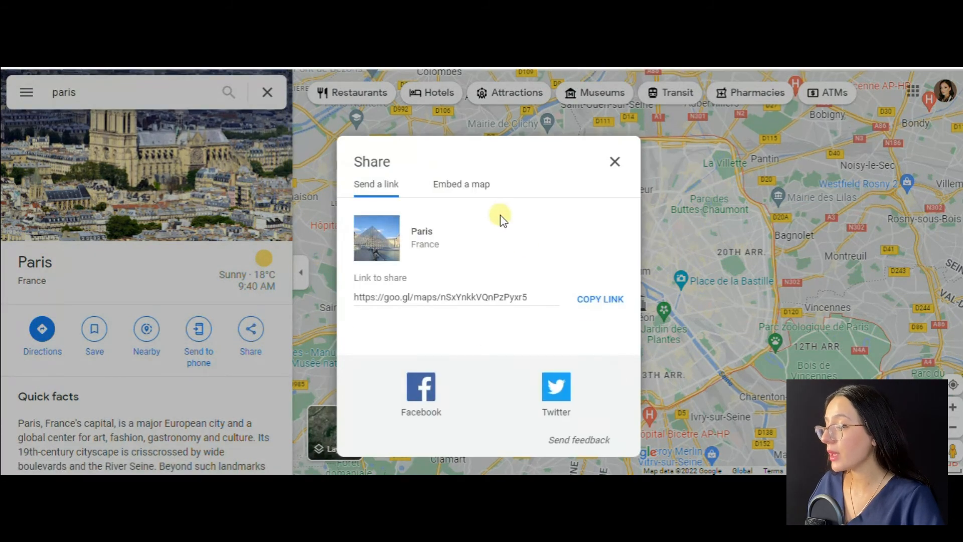
pyautogui.click(461, 183)
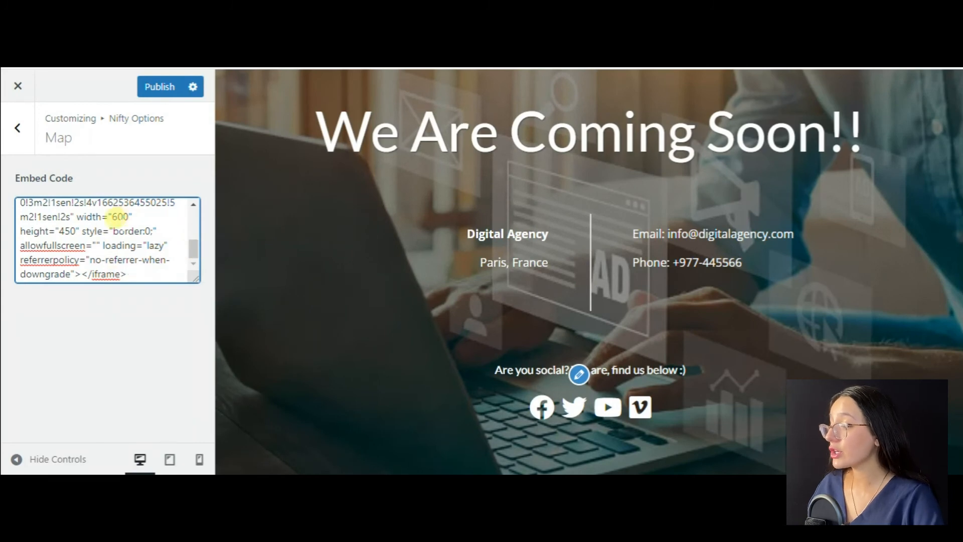
pyautogui.write('400')
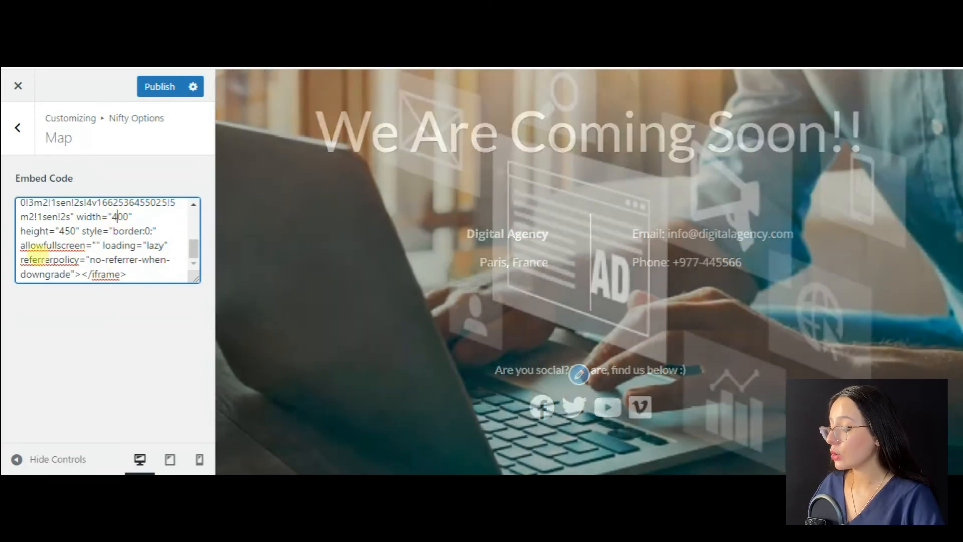
pyautogui.click(18, 127)
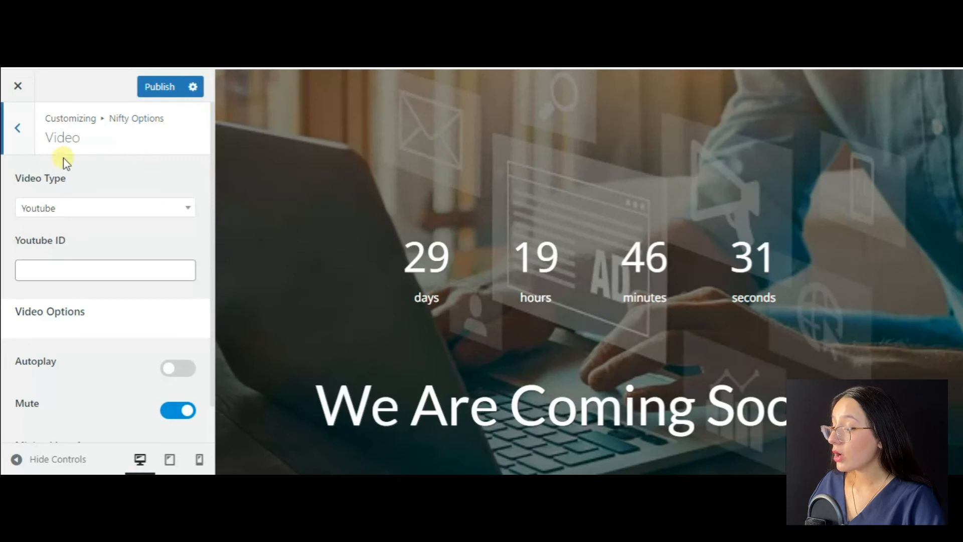
# Review the Video and Progress Bar blocks (80%, 30px height)
pyautogui.click(105, 208)
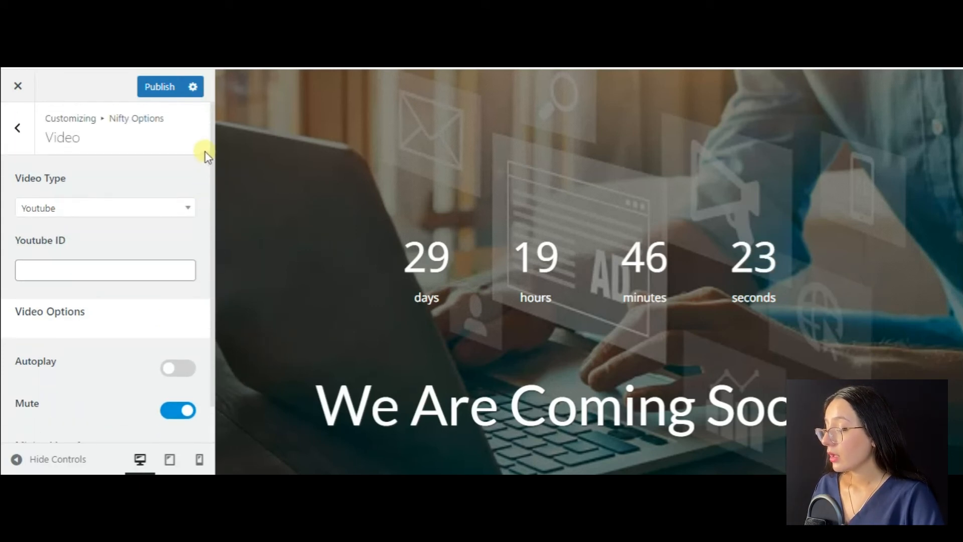
pyautogui.click(18, 127)
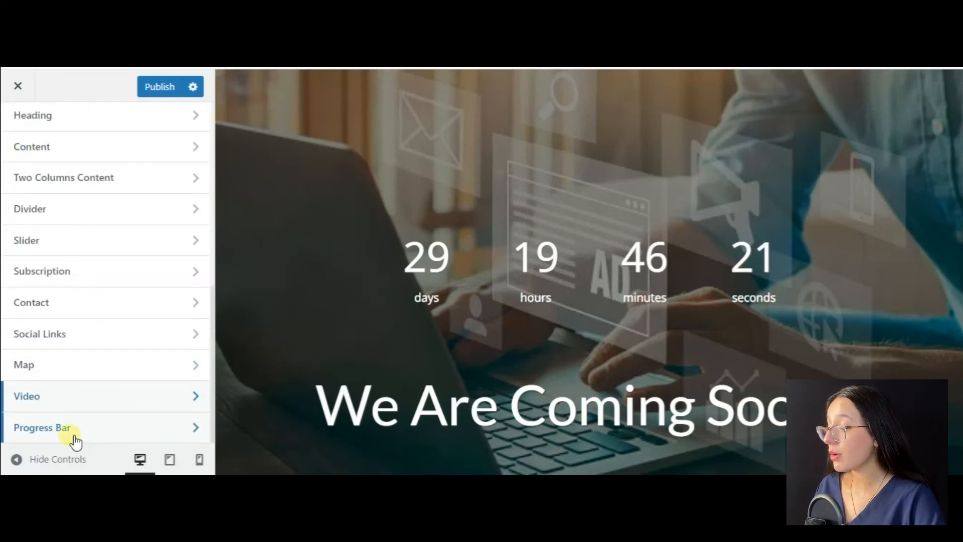
pyautogui.click(42, 428)
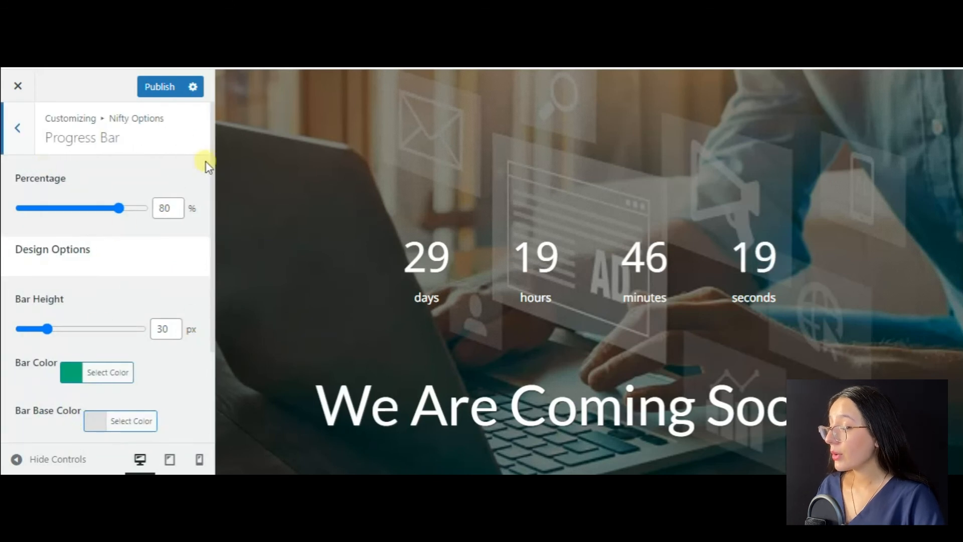
pyautogui.scroll(-3)
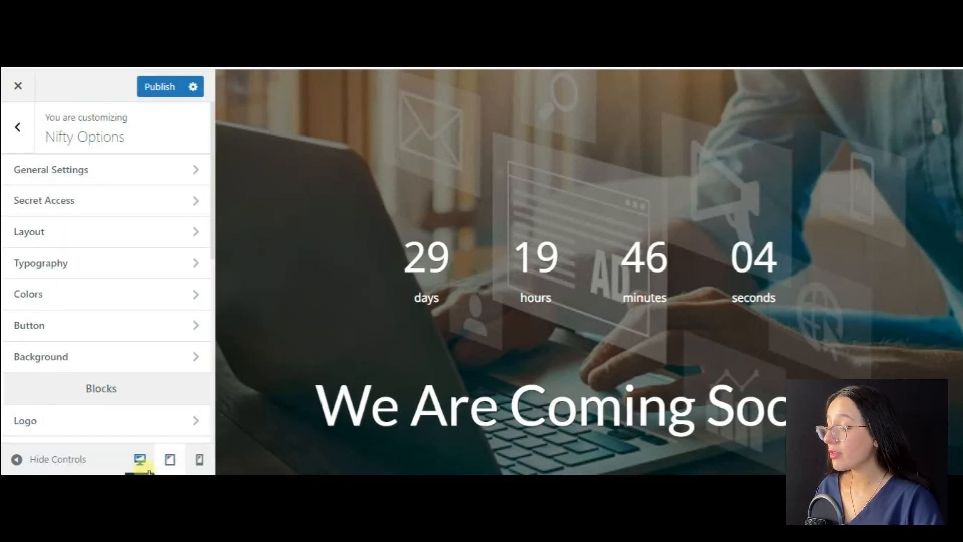
# Preview the coming soon page at tablet and phone sizes
pyautogui.click(169, 459)
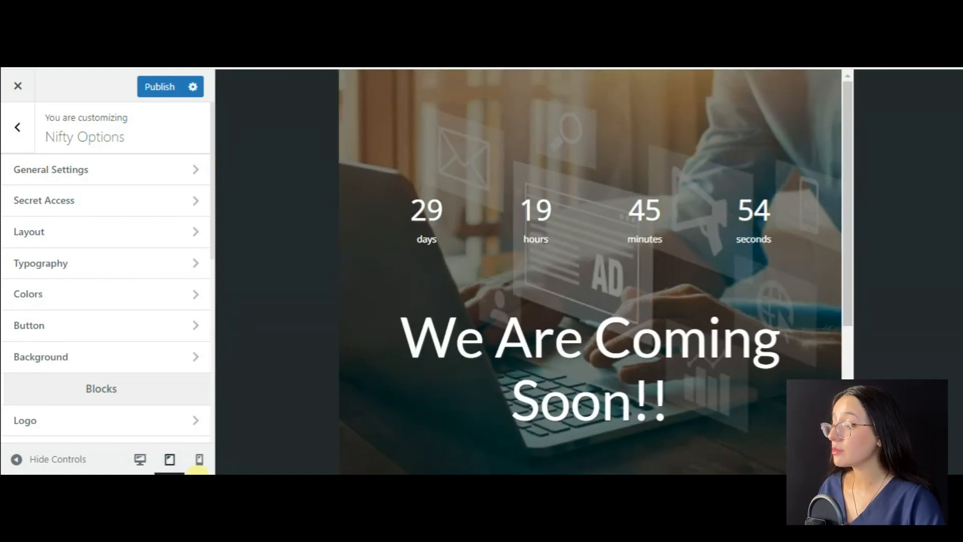
pyautogui.click(199, 459)
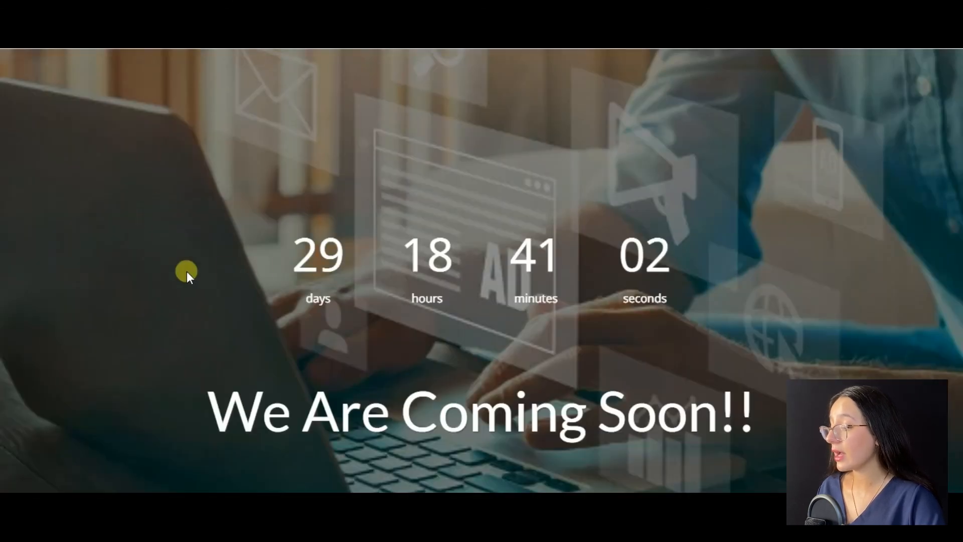
pyautogui.scroll(-3)
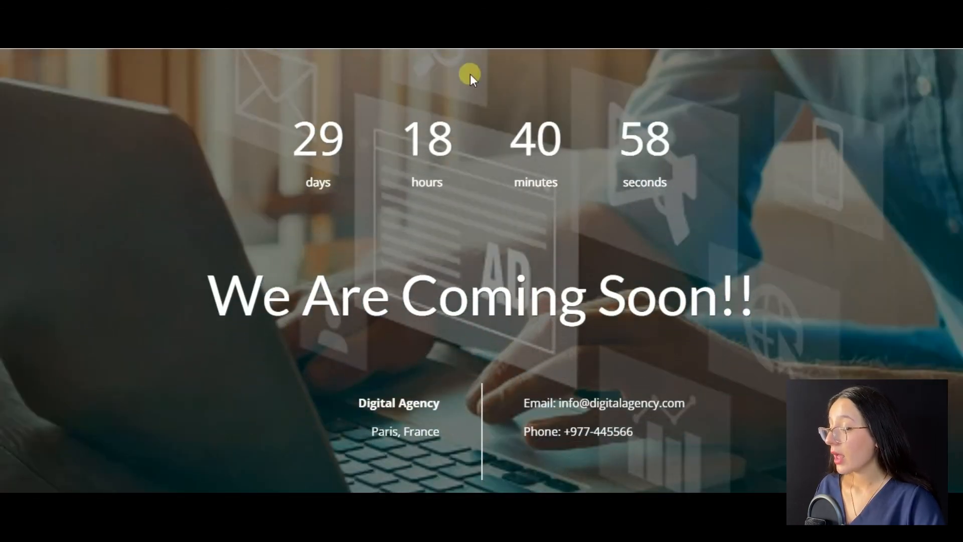
pyautogui.scroll(-3)
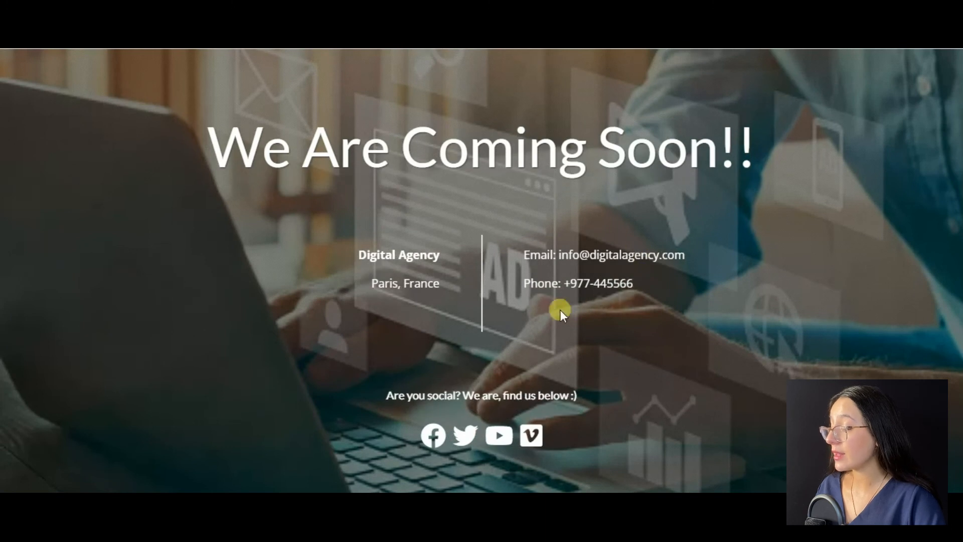